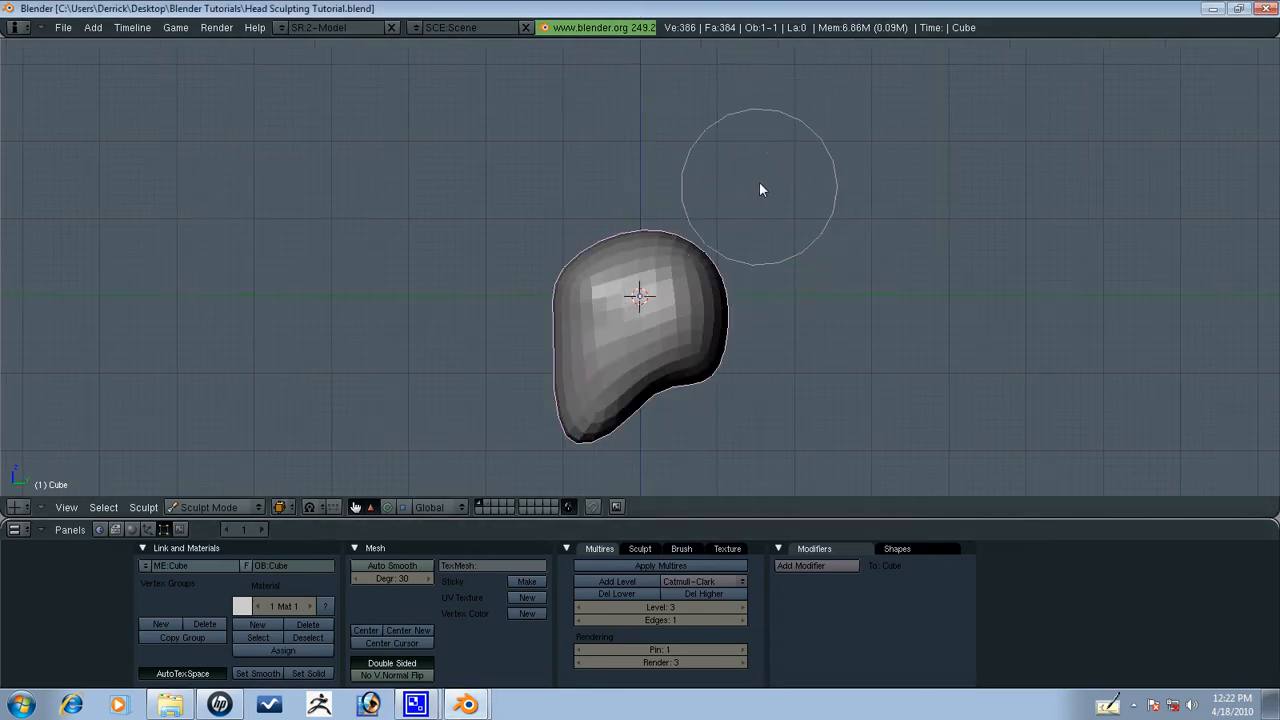
{"action": "mouse_move", "coordinate": [716, 398]}
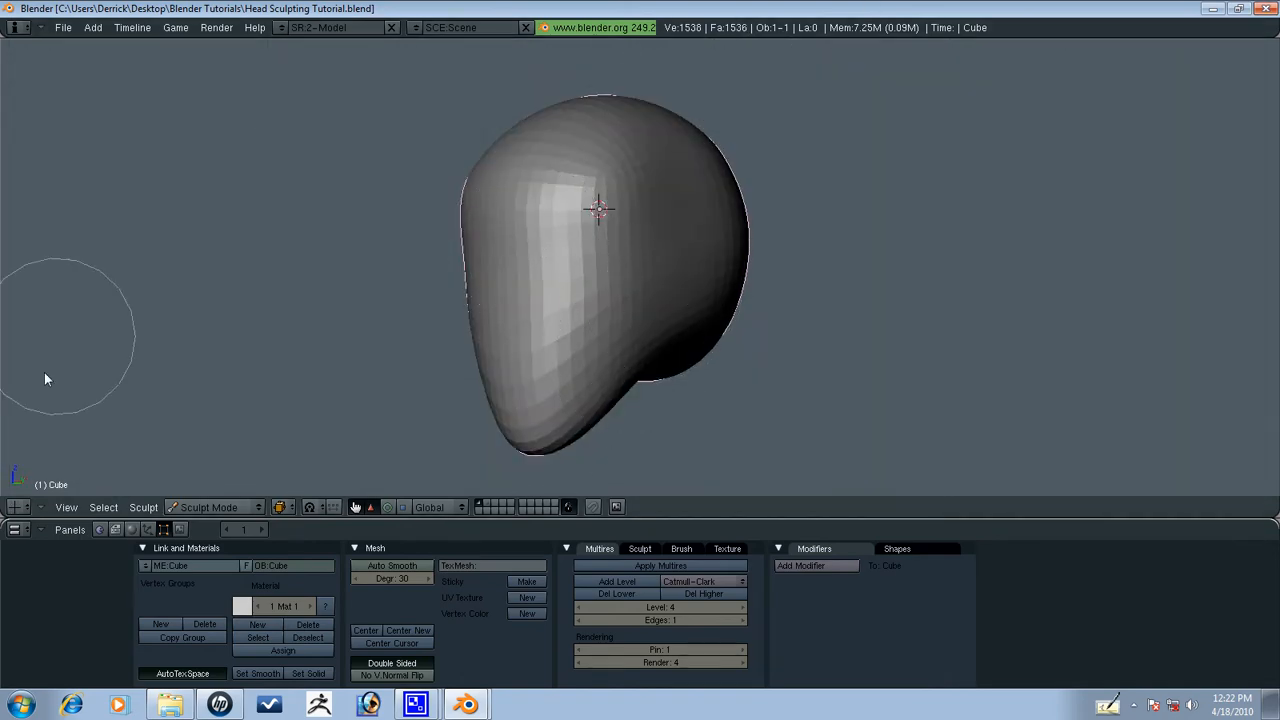
Dig both eye sockets into the face with the Draw brush in Sub mode, shaping the area between them.
{"action": "left_click", "coordinate": [640, 548]}
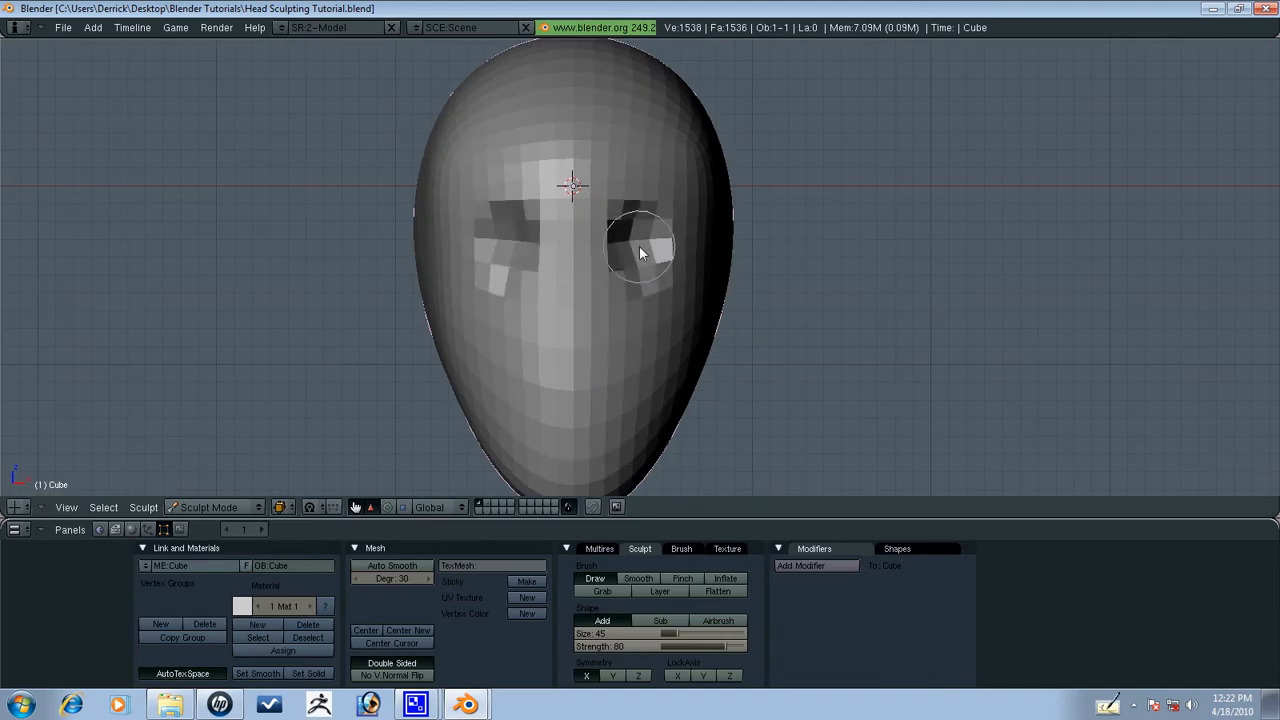
{"action": "left_click_drag", "start_coordinate": [640, 256], "coordinate": [664, 240]}
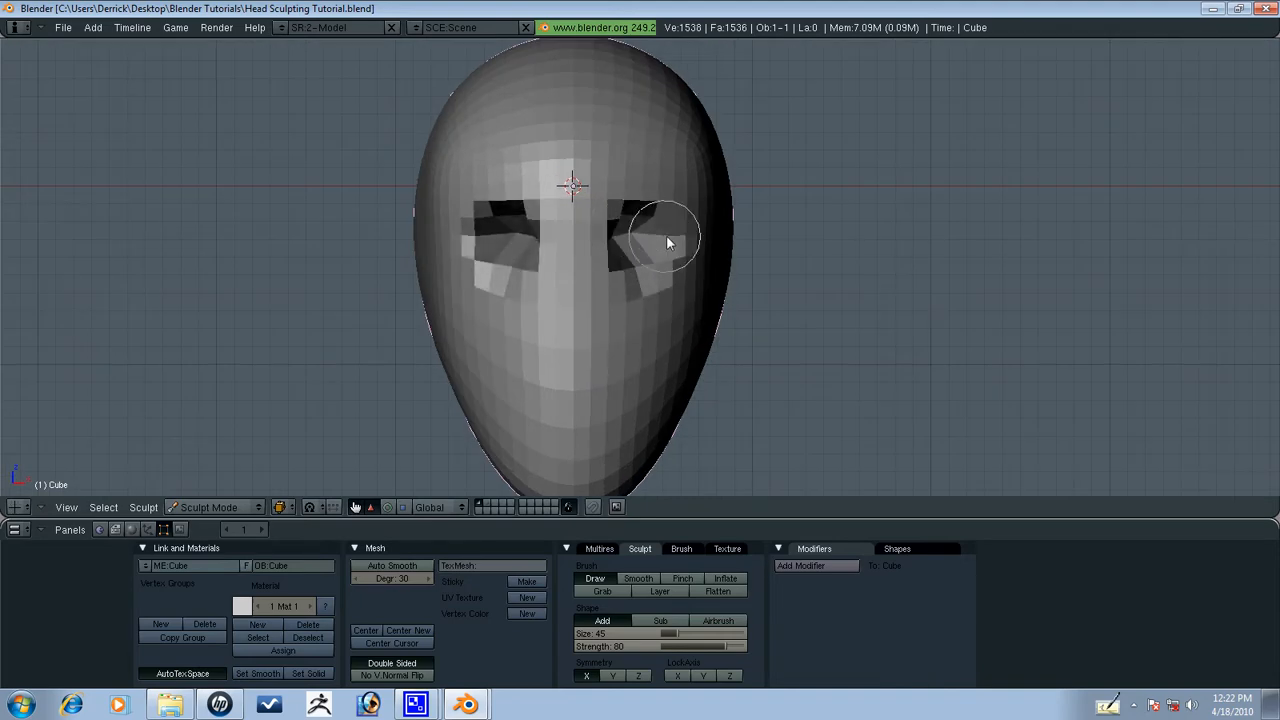
{"action": "left_click_drag", "start_coordinate": [668, 240], "coordinate": [530, 238]}
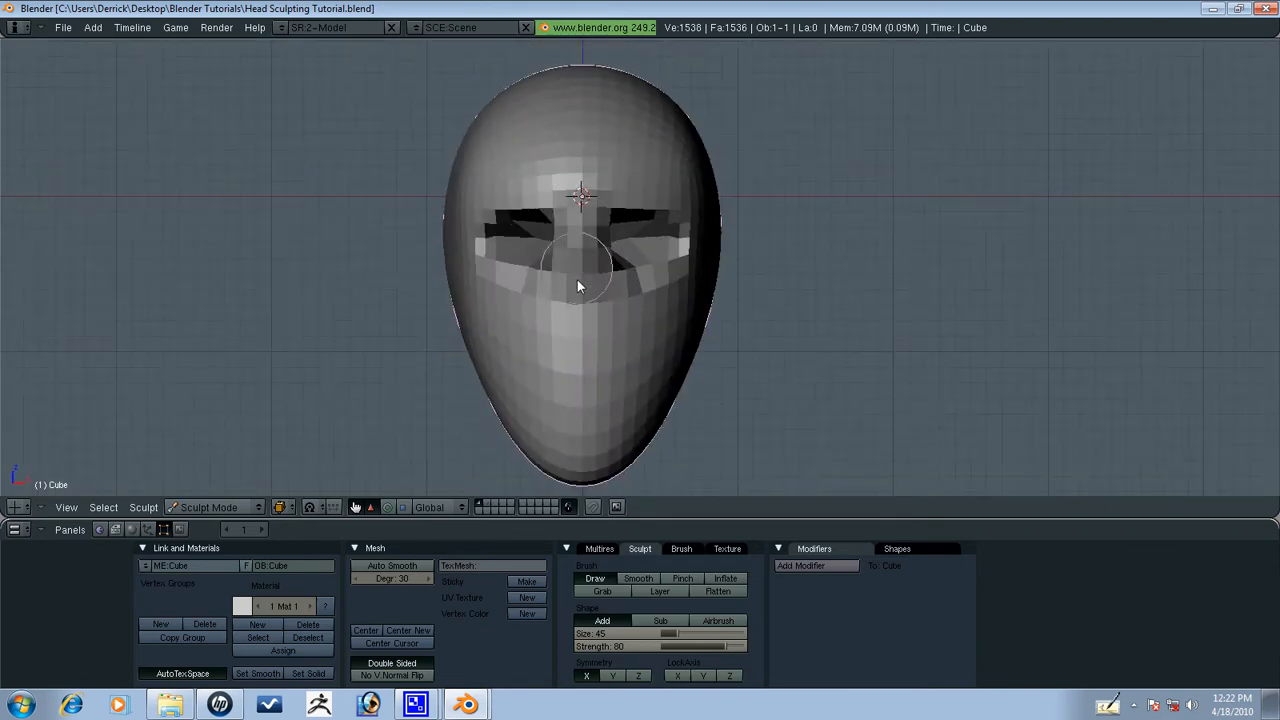
{"action": "left_click_drag", "start_coordinate": [580, 284], "coordinate": [616, 310]}
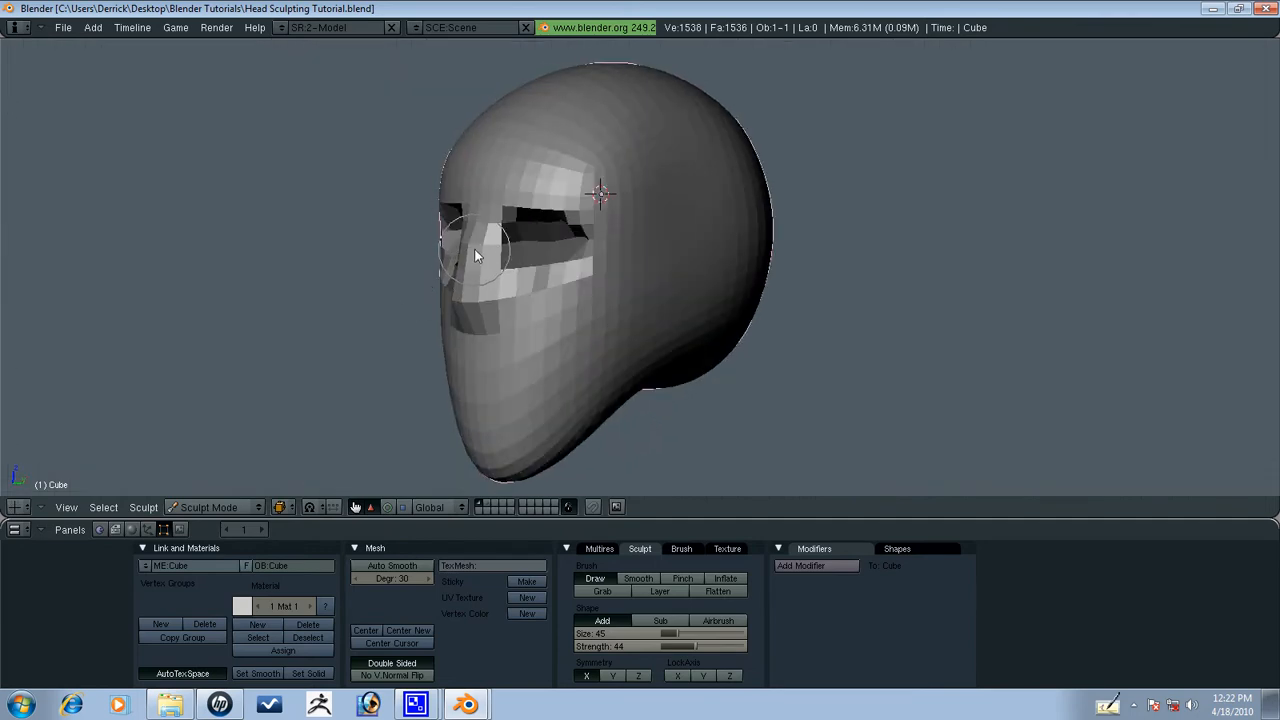
{"action": "left_click_drag", "start_coordinate": [480, 256], "coordinate": [472, 328]}
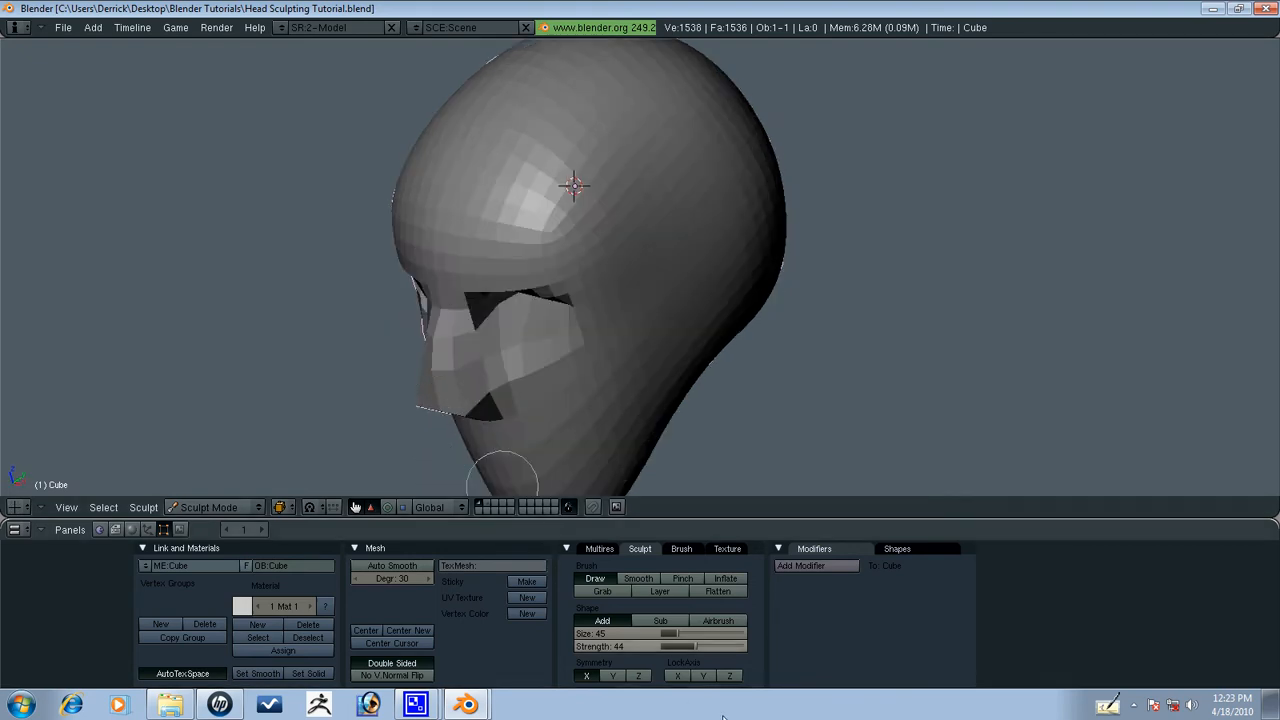
With the Grab brush pull out a nose and drag the chin, cheek and front jawline into shape.
{"action": "left_click", "coordinate": [602, 592]}
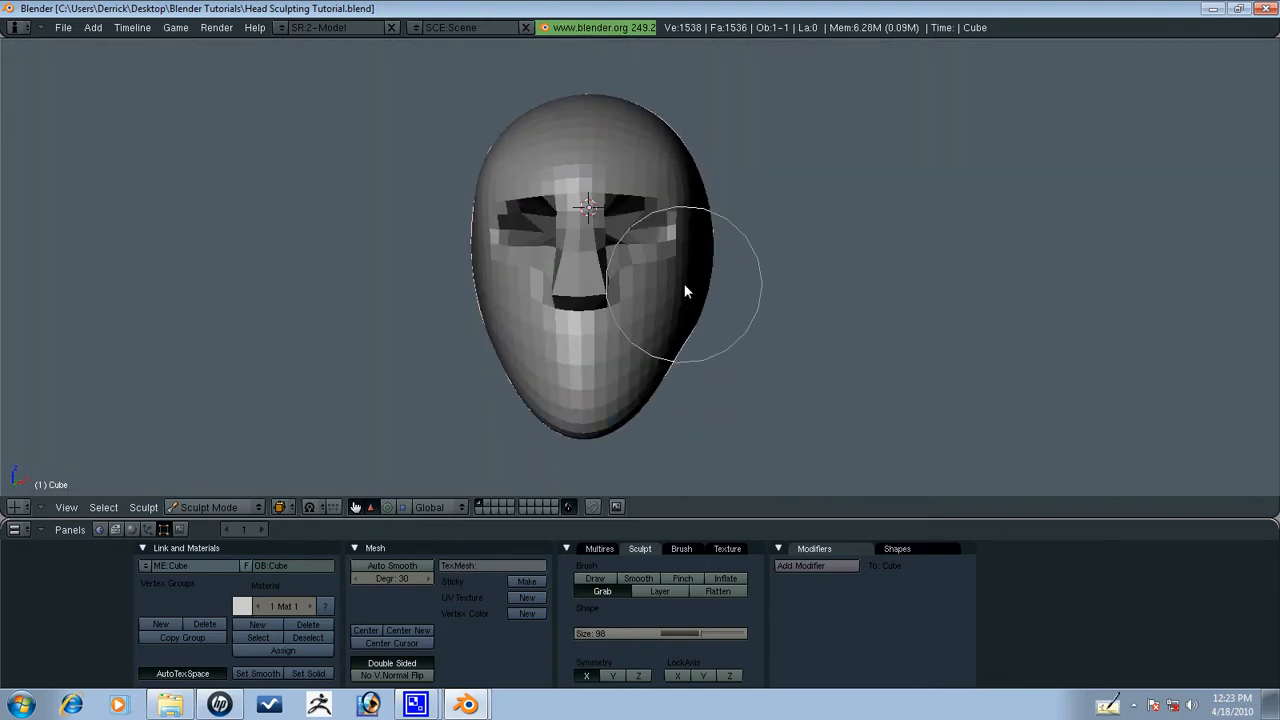
{"action": "left_click_drag", "start_coordinate": [684, 290], "coordinate": [408, 304]}
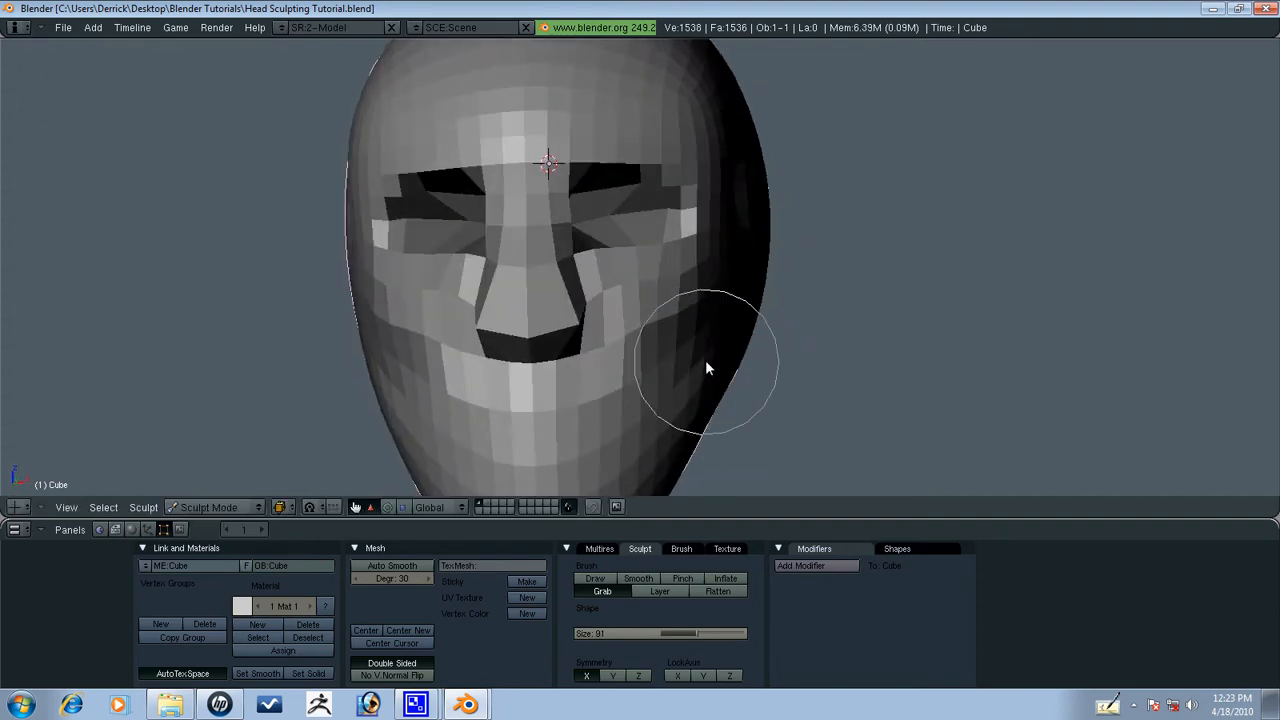
{"action": "left_click_drag", "start_coordinate": [704, 370], "coordinate": [684, 256]}
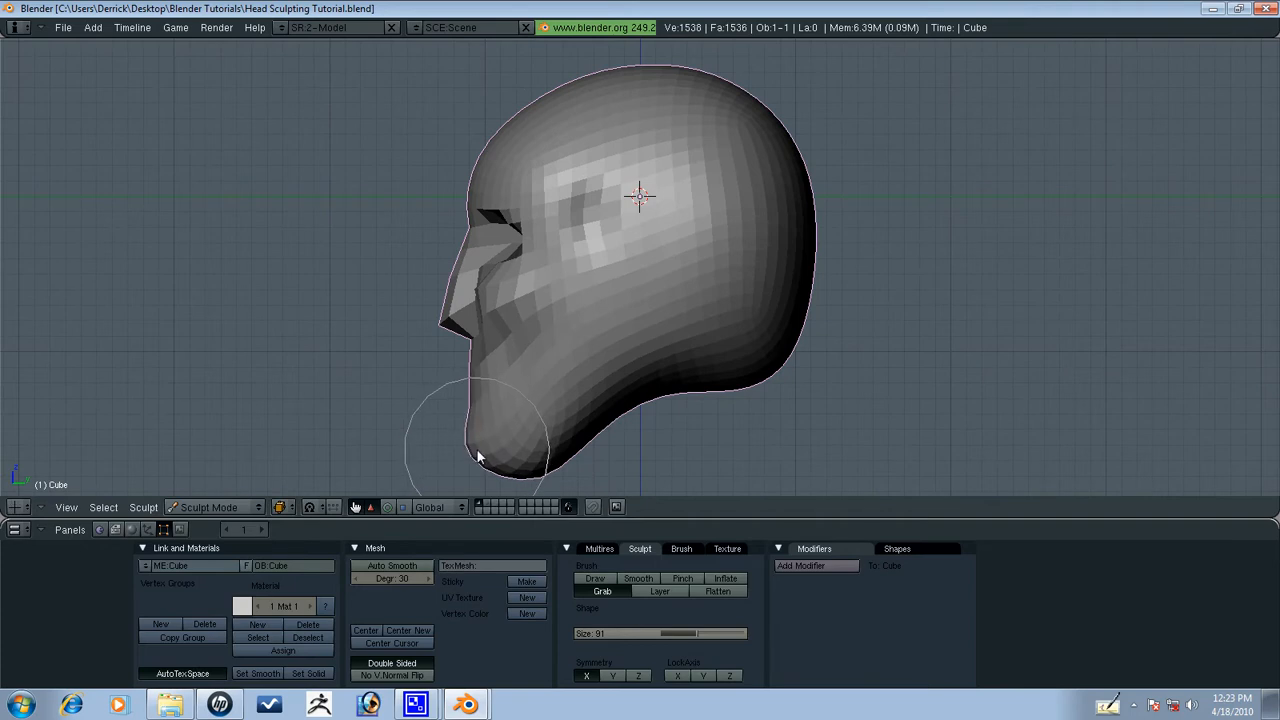
{"action": "left_click_drag", "start_coordinate": [480, 456], "coordinate": [560, 464]}
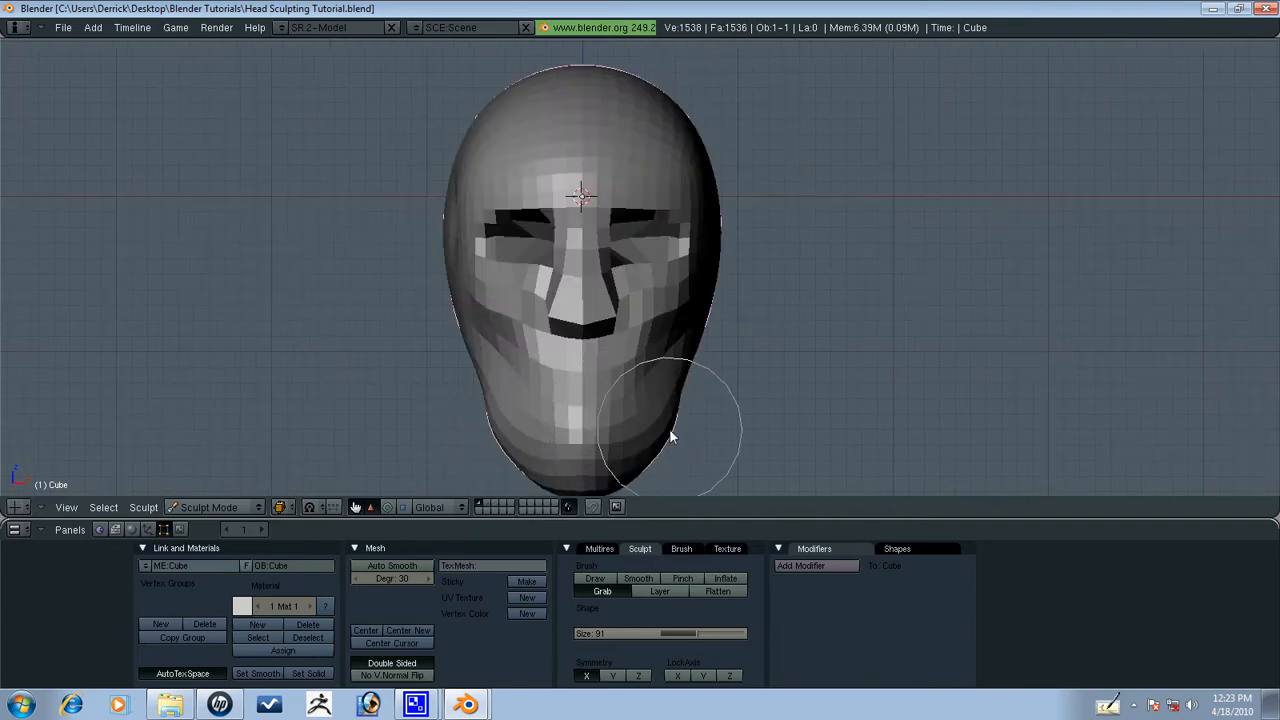
{"action": "left_click_drag", "start_coordinate": [670, 430], "coordinate": [560, 300]}
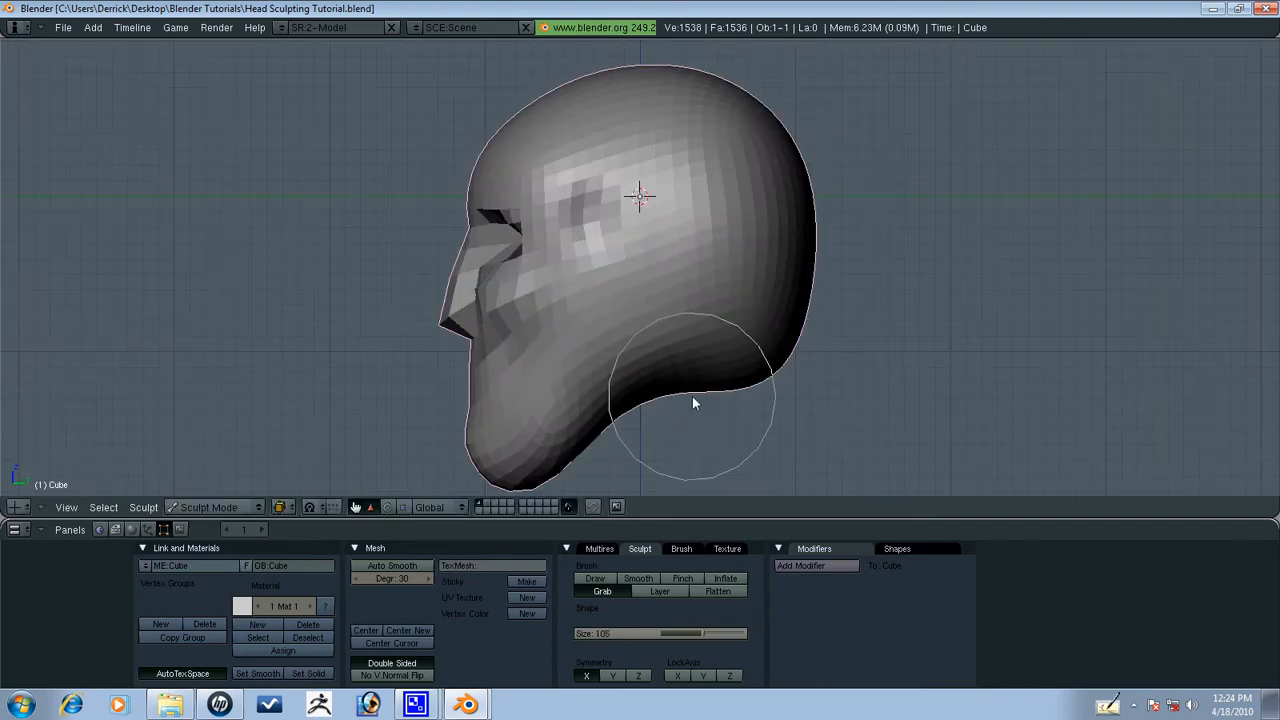
Extend the back of the skull and lift the brow above the eye.
{"action": "left_click_drag", "start_coordinate": [696, 404], "coordinate": [780, 360]}
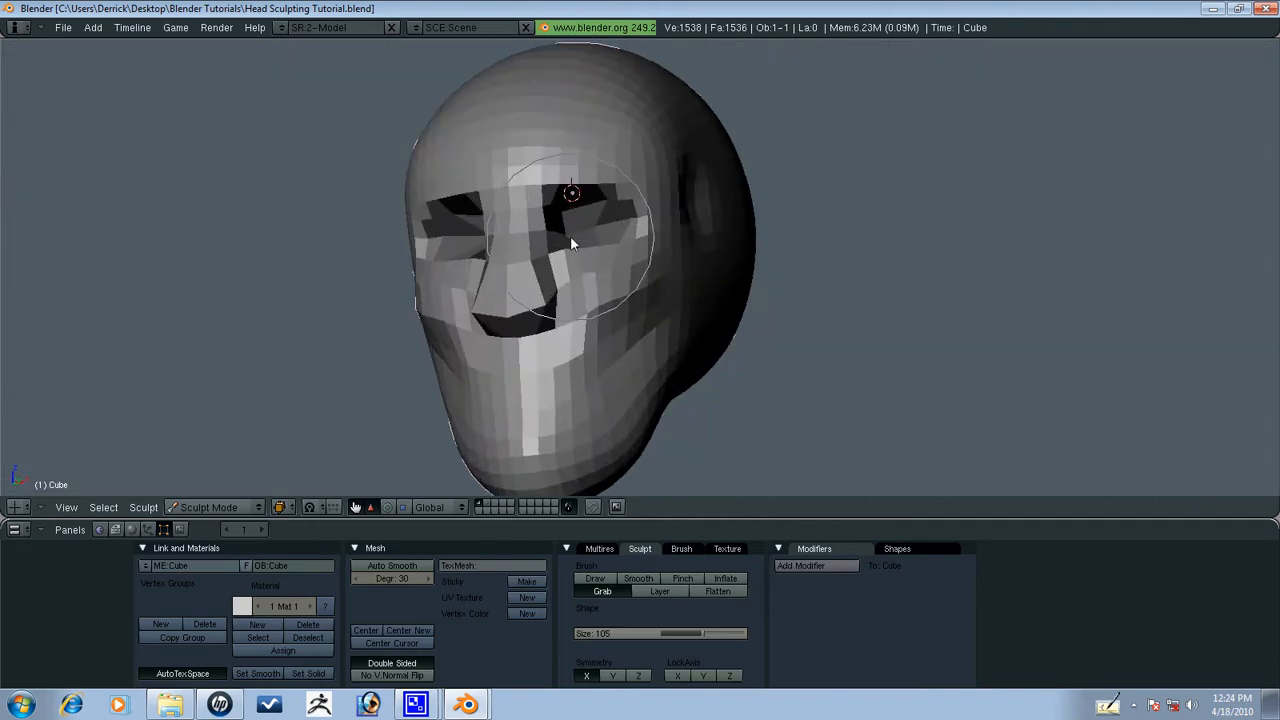
{"action": "left_click_drag", "start_coordinate": [570, 244], "coordinate": [520, 300]}
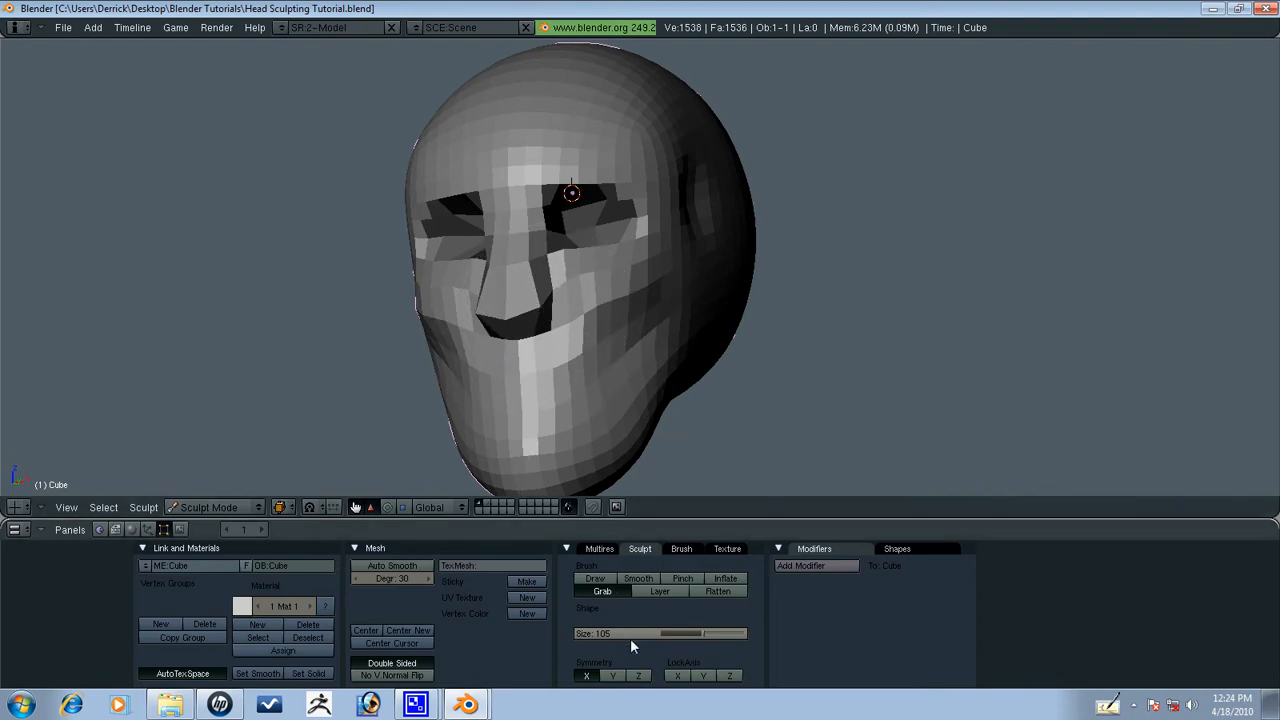
Show the Multires and Sculpt panels side by side and add multires level 5 to the head.
{"action": "left_click", "coordinate": [600, 548]}
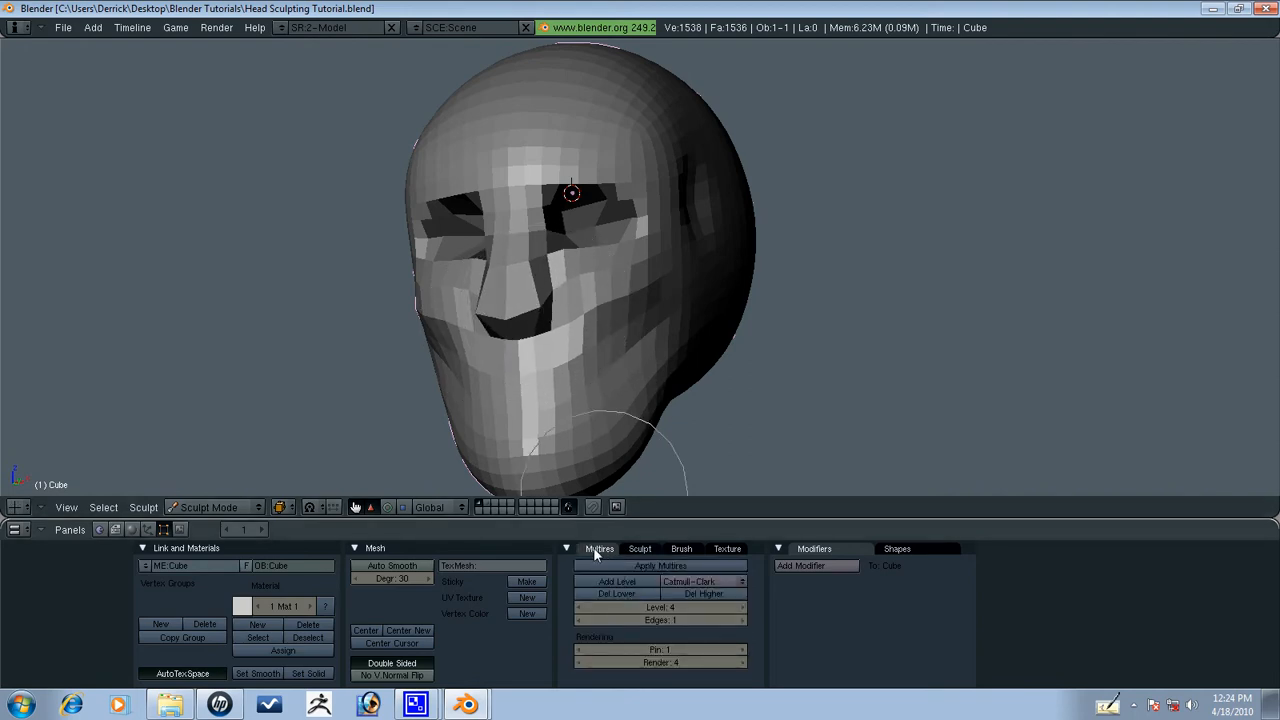
{"action": "left_click", "coordinate": [640, 548]}
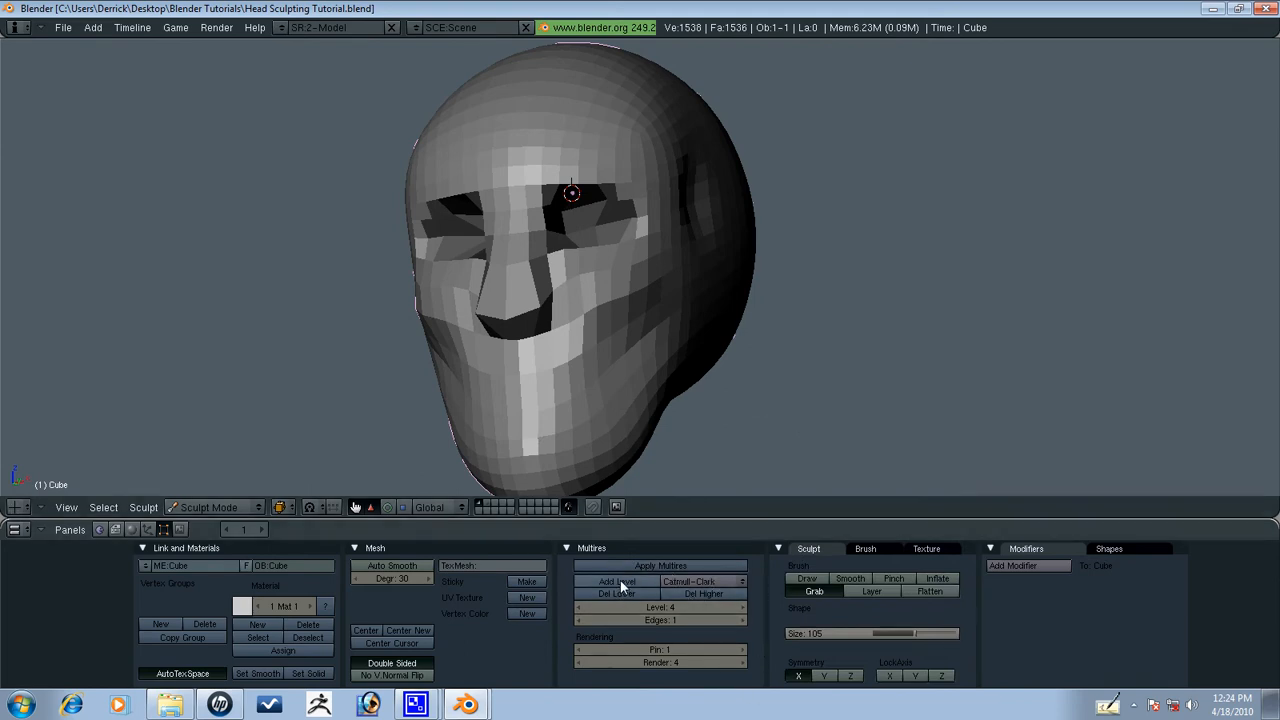
{"action": "left_click", "coordinate": [616, 580]}
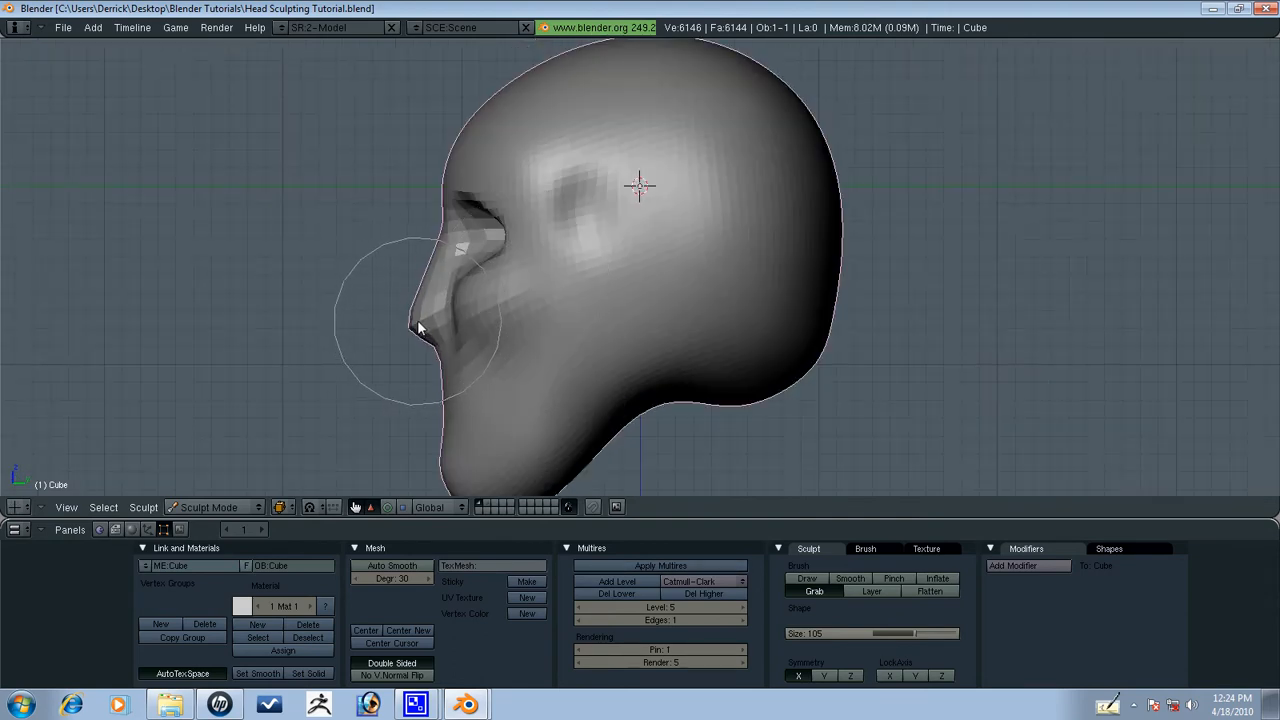
Grab the nose tip, brow and chin into sharper shape on the finer mesh.
{"action": "left_click_drag", "start_coordinate": [420, 320], "coordinate": [610, 320]}
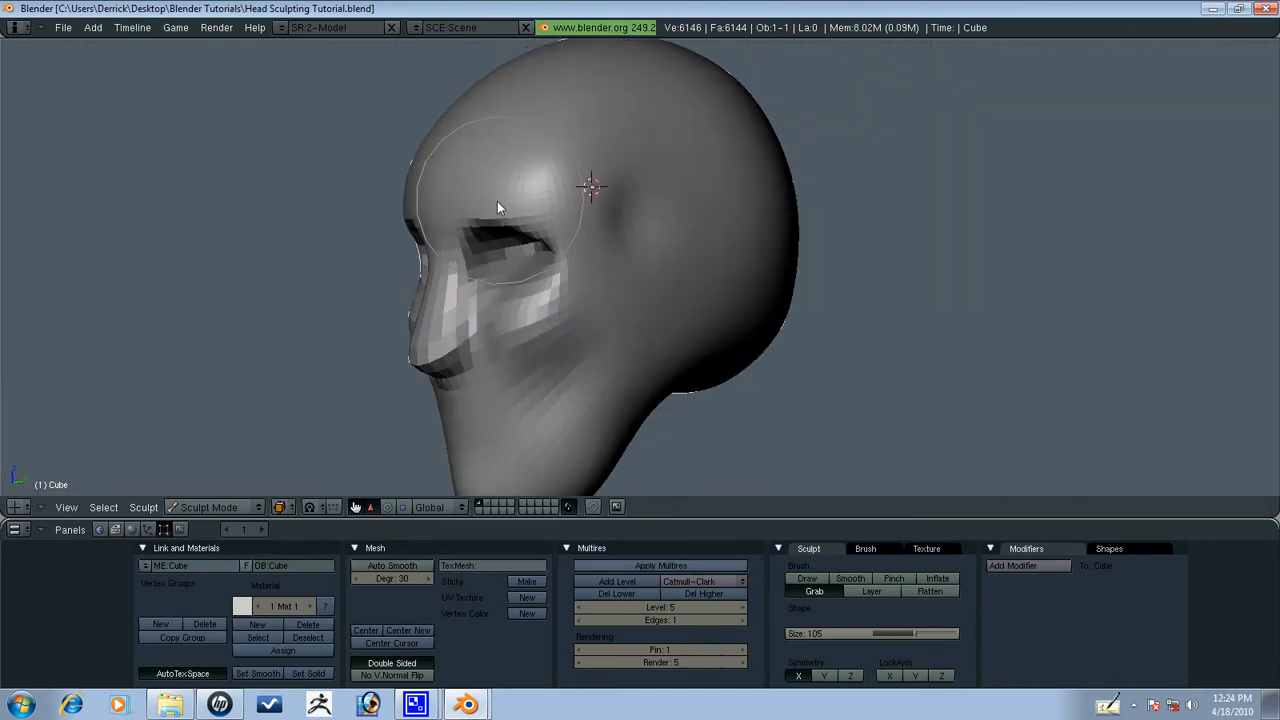
{"action": "left_click_drag", "start_coordinate": [500, 206], "coordinate": [440, 236]}
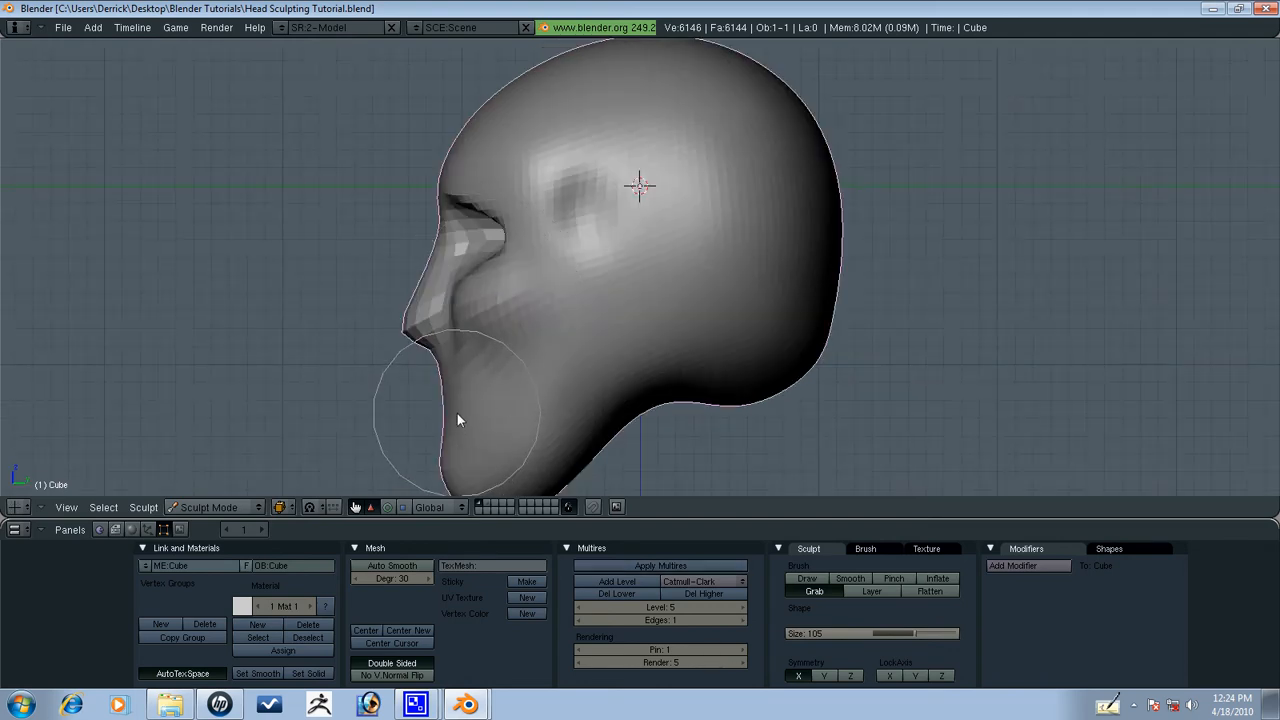
{"action": "left_click_drag", "start_coordinate": [458, 420], "coordinate": [668, 380]}
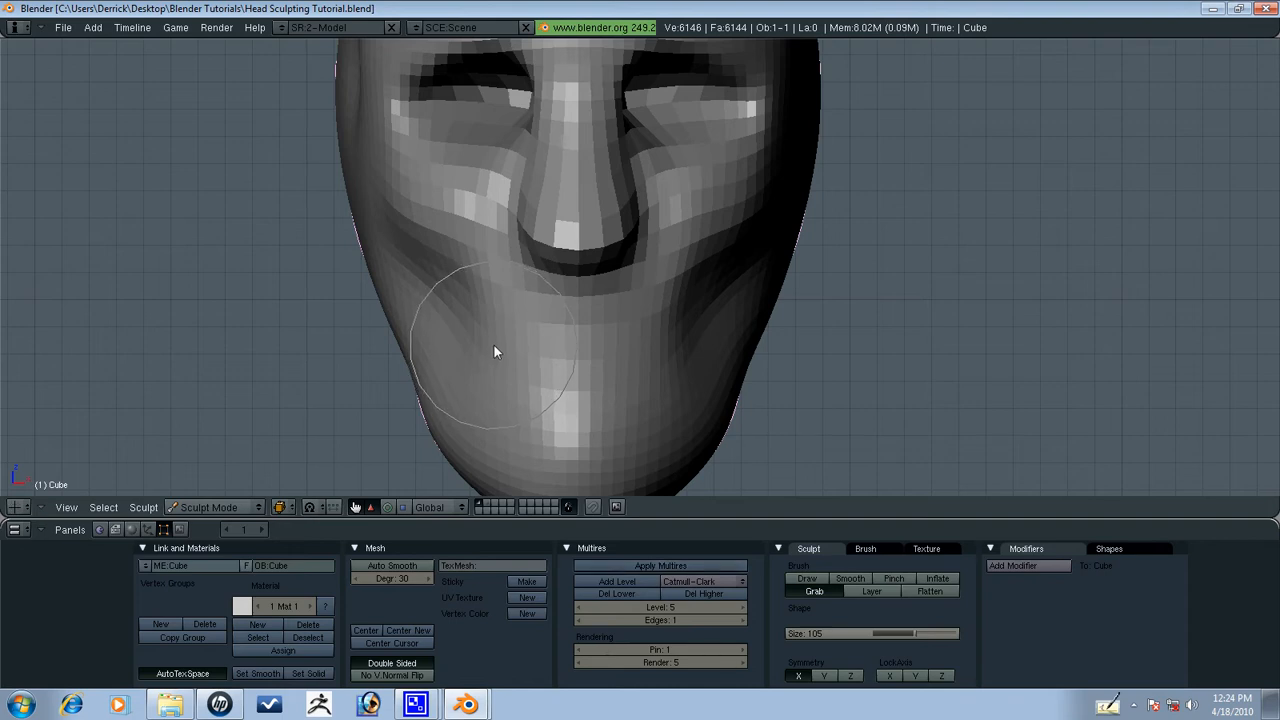
{"action": "mouse_move", "coordinate": [490, 388]}
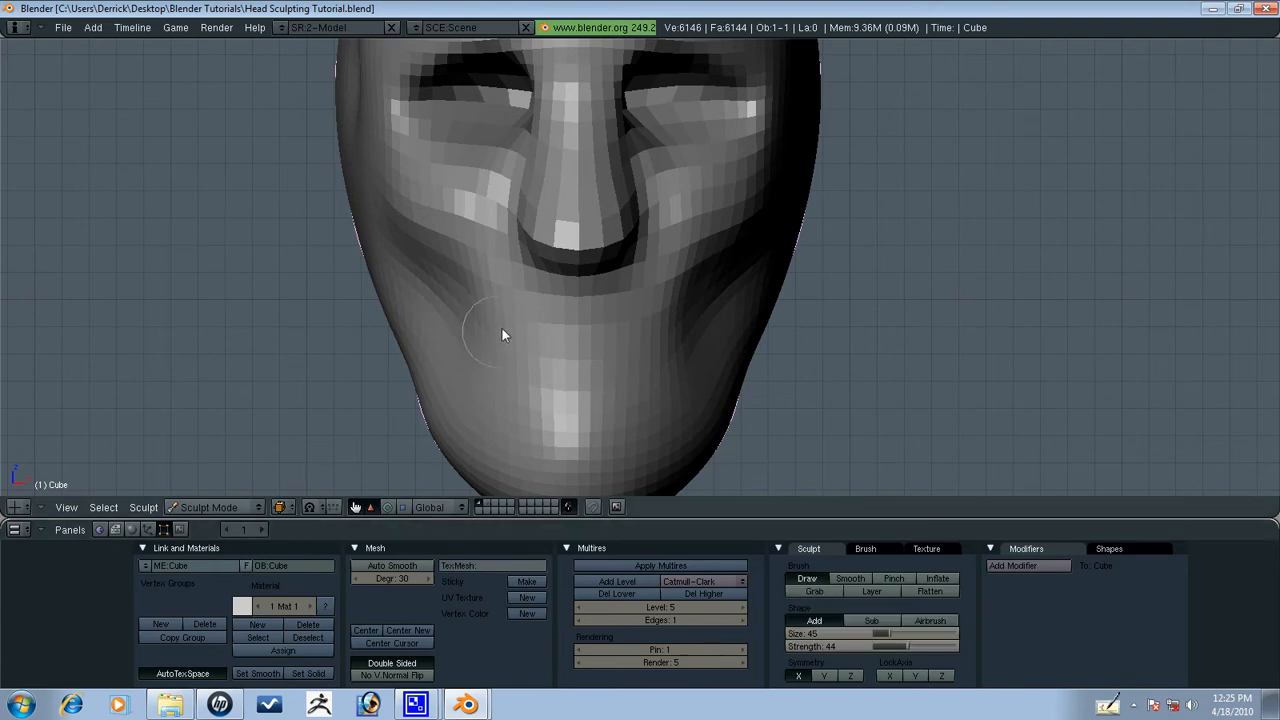
Carve a first mouth line below the nose, checking it from an angle.
{"action": "left_click_drag", "start_coordinate": [504, 336], "coordinate": [524, 384]}
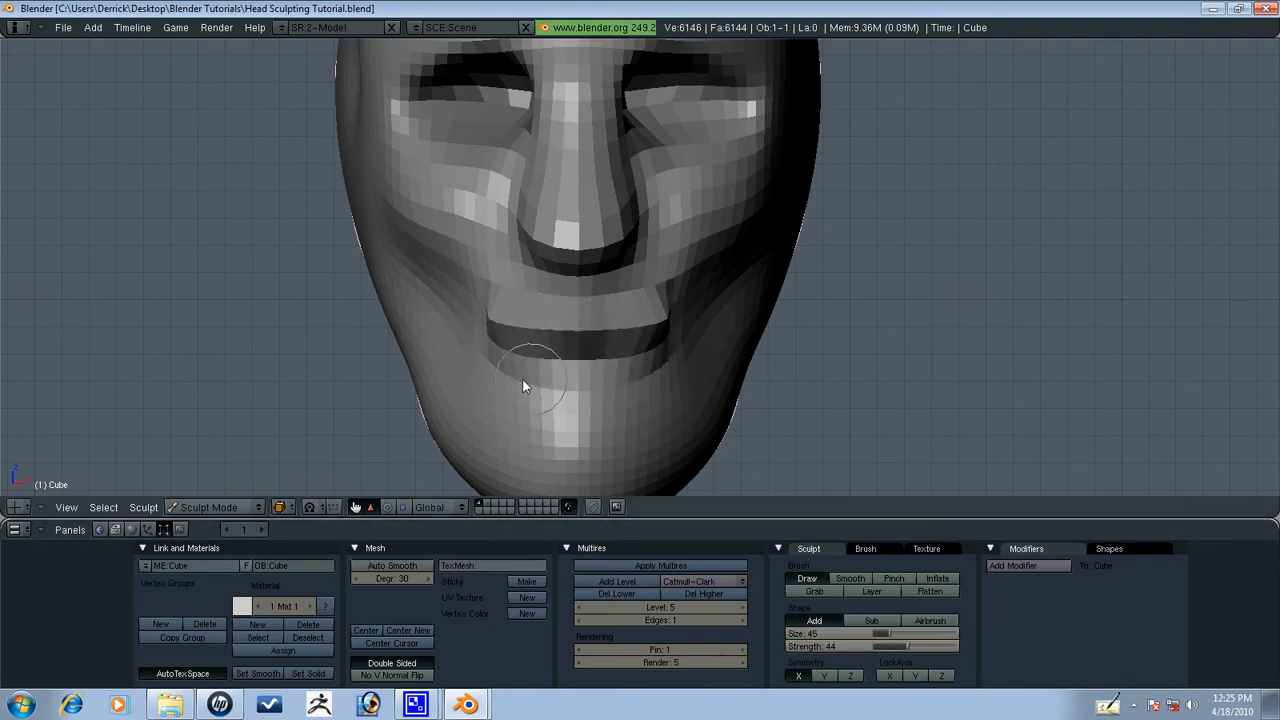
{"action": "left_click_drag", "start_coordinate": [524, 384], "coordinate": [388, 322]}
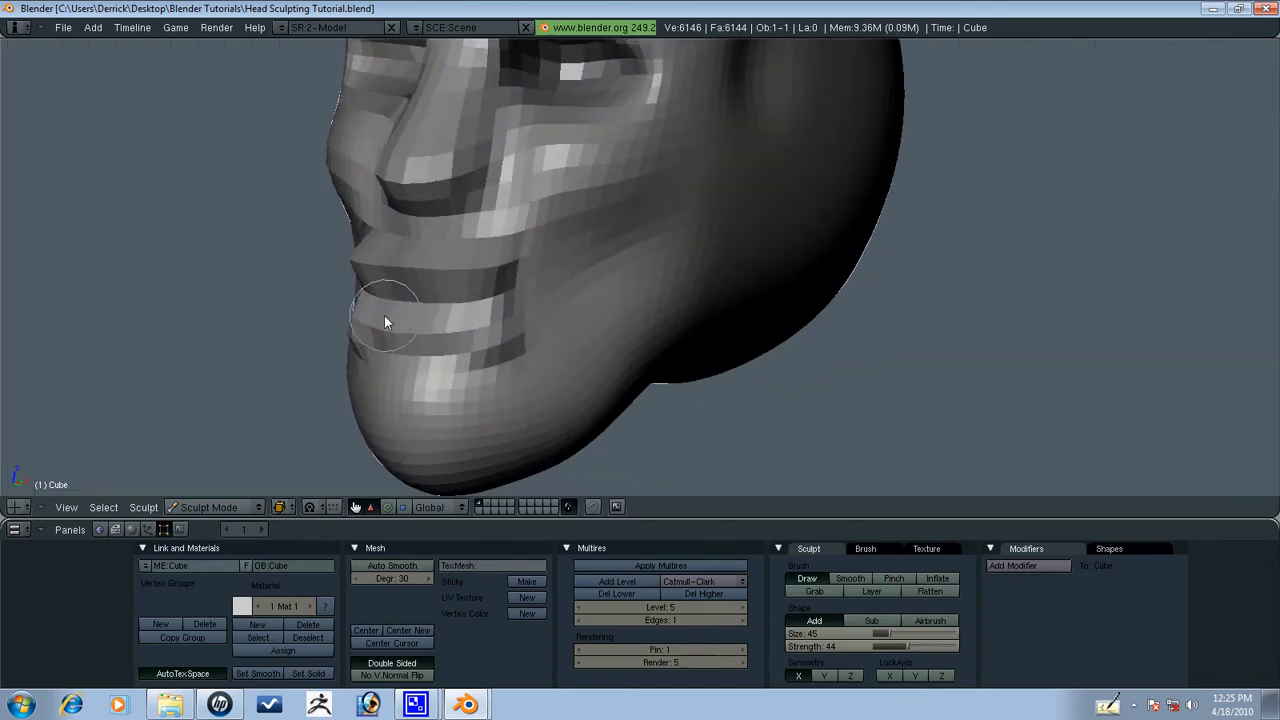
{"action": "left_click_drag", "start_coordinate": [386, 322], "coordinate": [398, 336]}
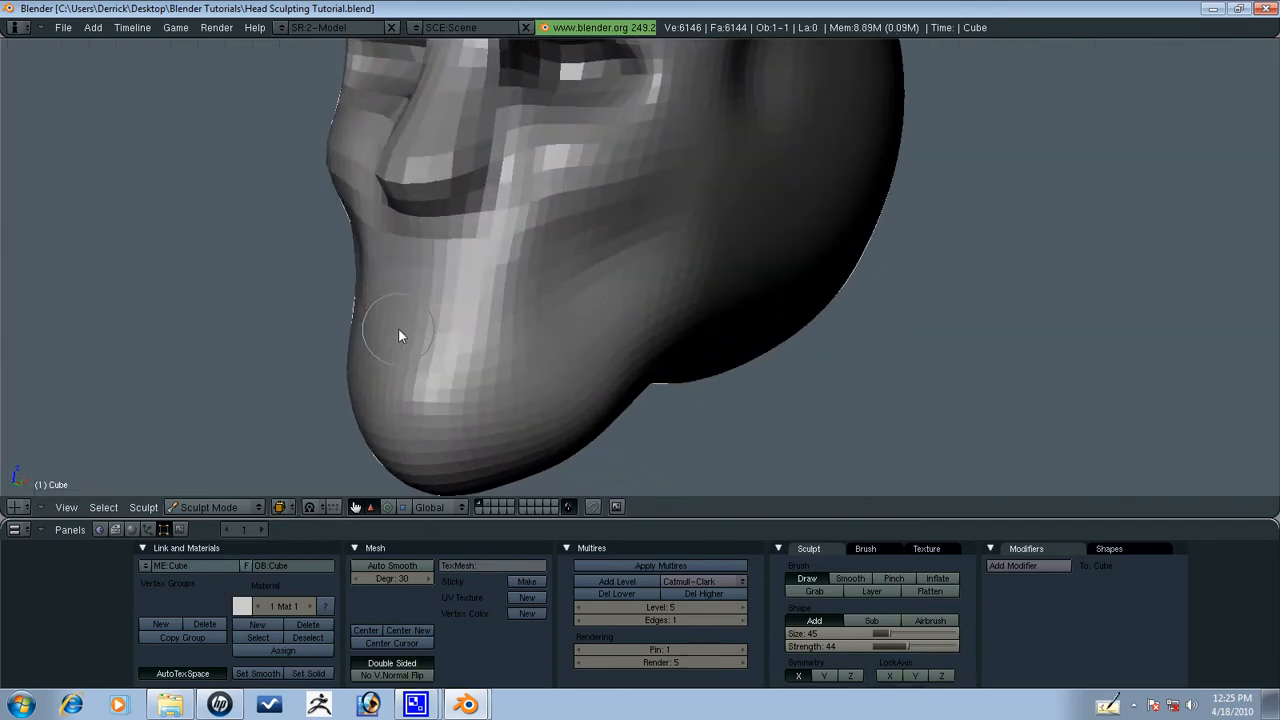
{"action": "left_click_drag", "start_coordinate": [400, 336], "coordinate": [530, 368]}
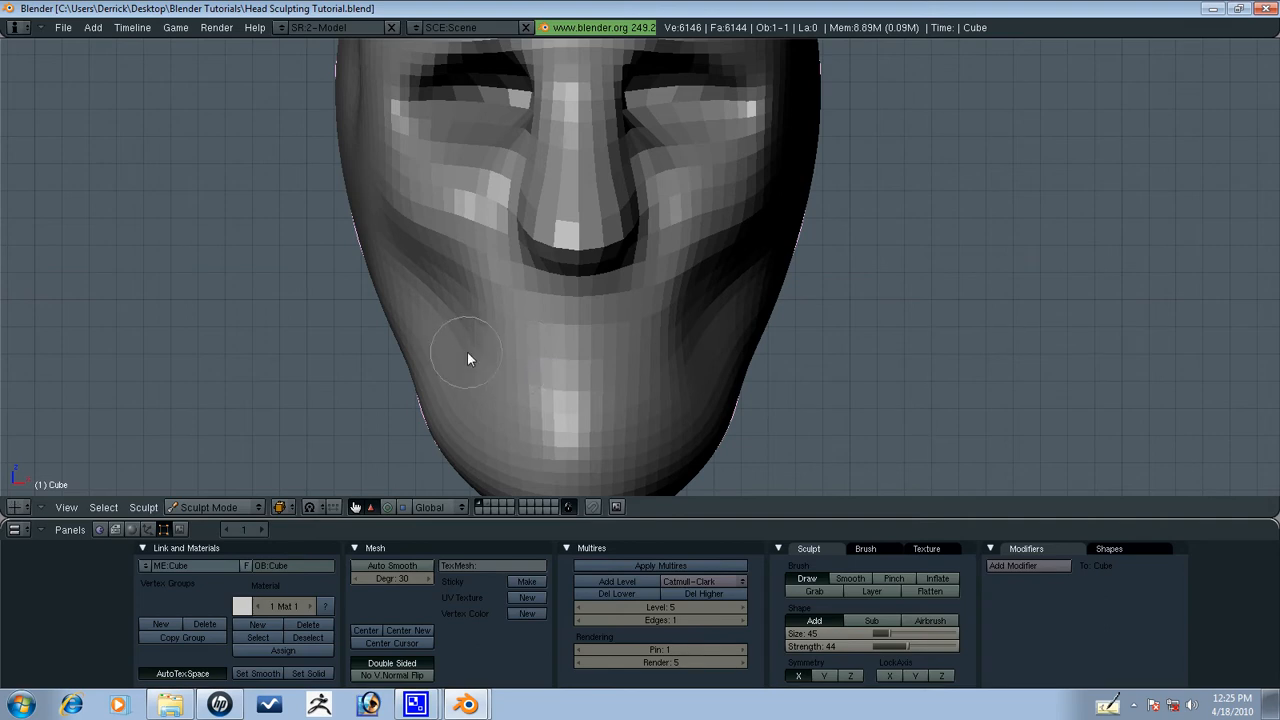
{"action": "mouse_move", "coordinate": [592, 378]}
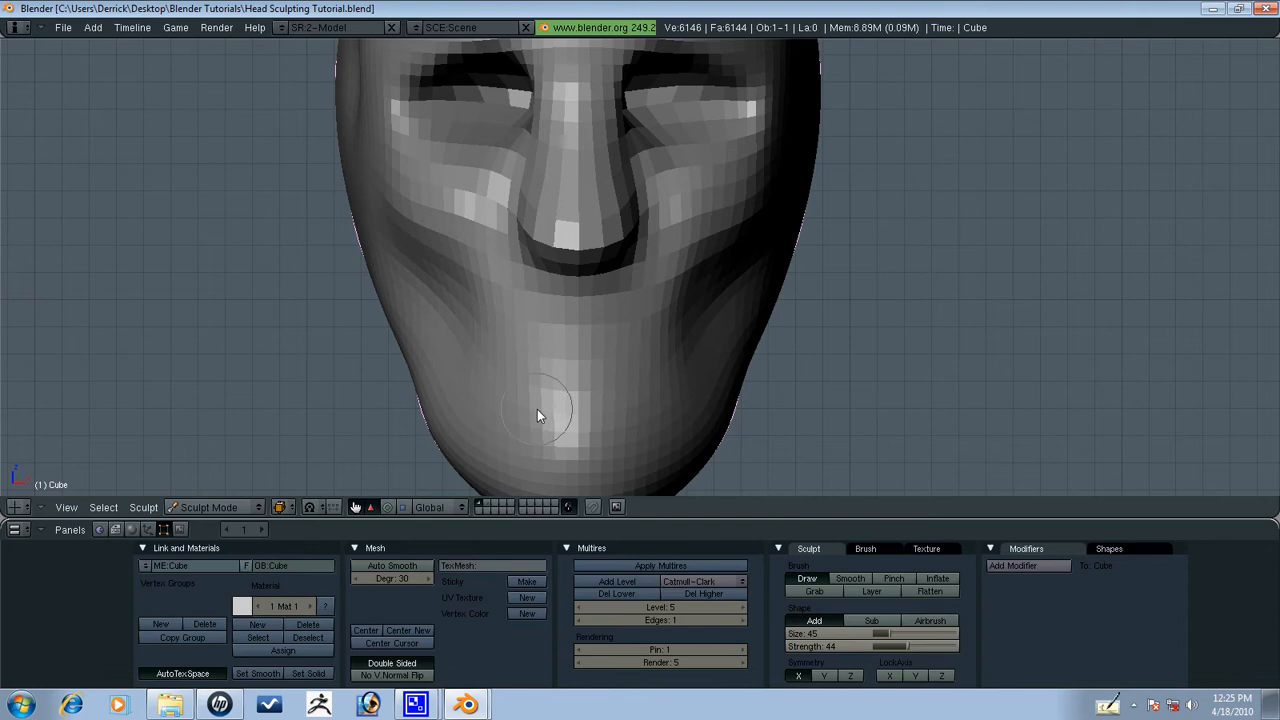
{"action": "mouse_move", "coordinate": [556, 312]}
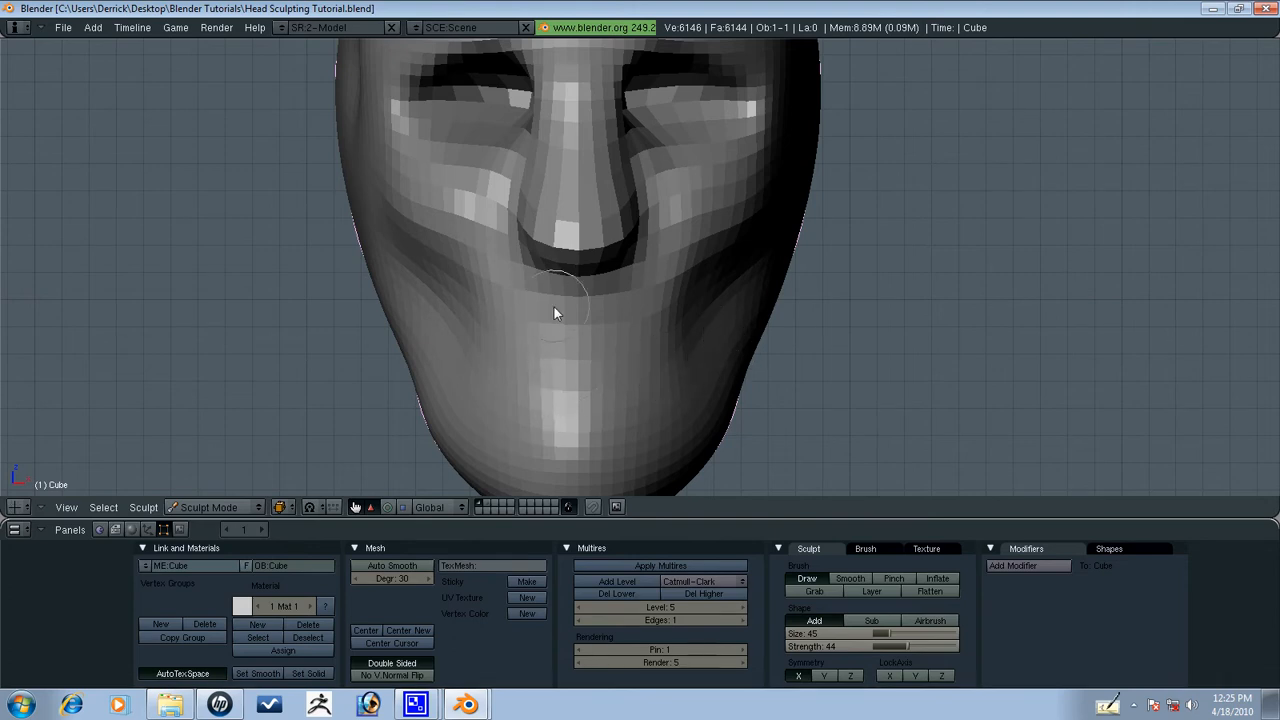
{"action": "mouse_move", "coordinate": [684, 336]}
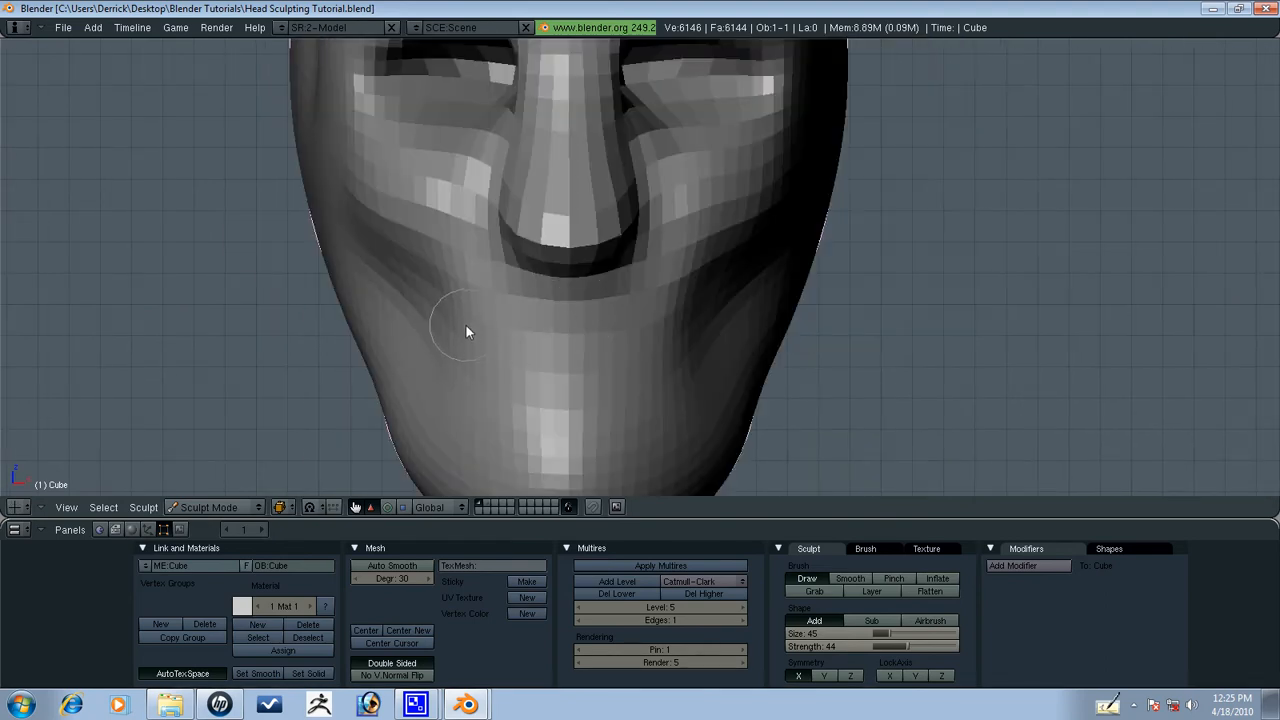
Deepen the groove between the lips and pull the lips forward in profile with the Grab brush.
{"action": "left_click_drag", "start_coordinate": [470, 330], "coordinate": [470, 396]}
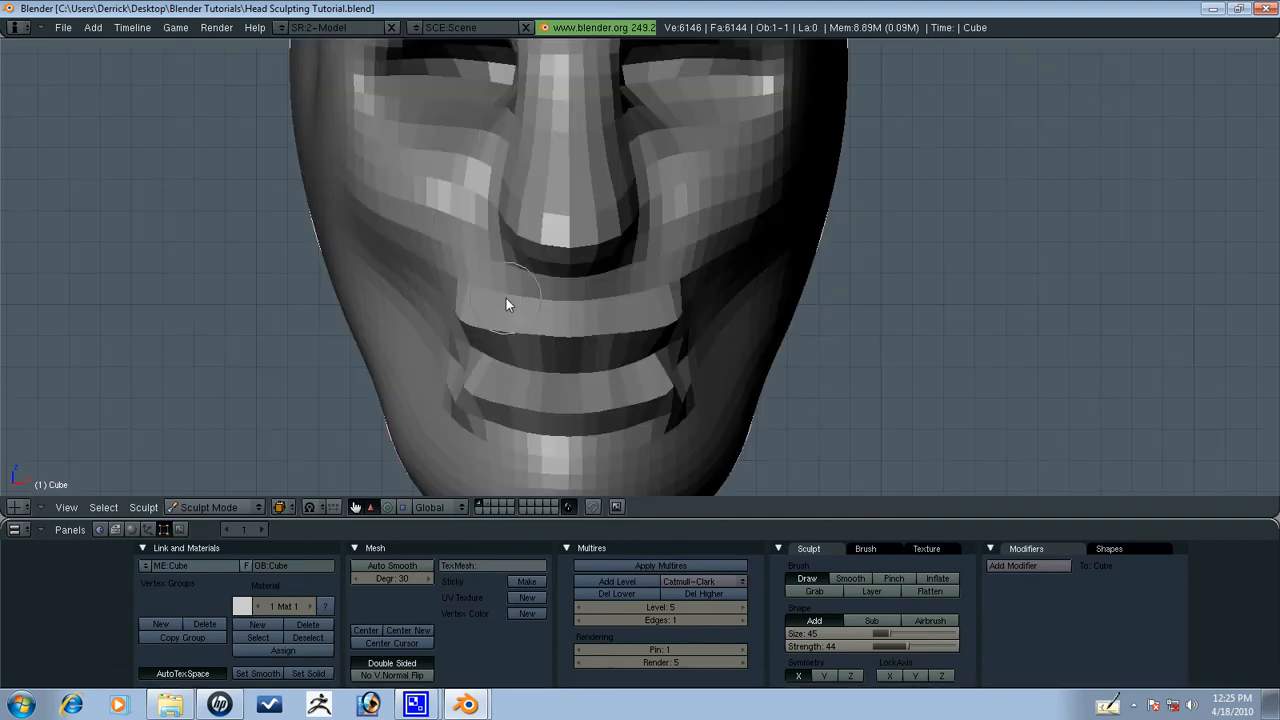
{"action": "left_click_drag", "start_coordinate": [500, 300], "coordinate": [390, 384]}
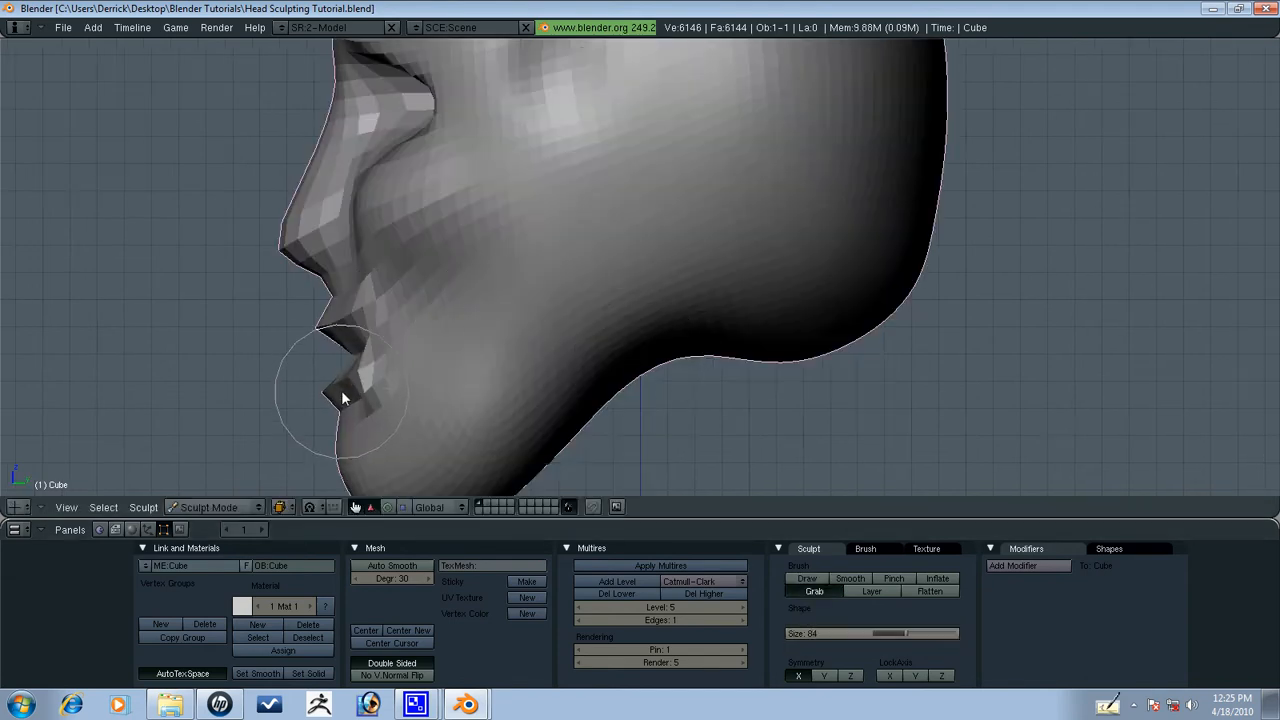
{"action": "left_click_drag", "start_coordinate": [344, 398], "coordinate": [390, 344]}
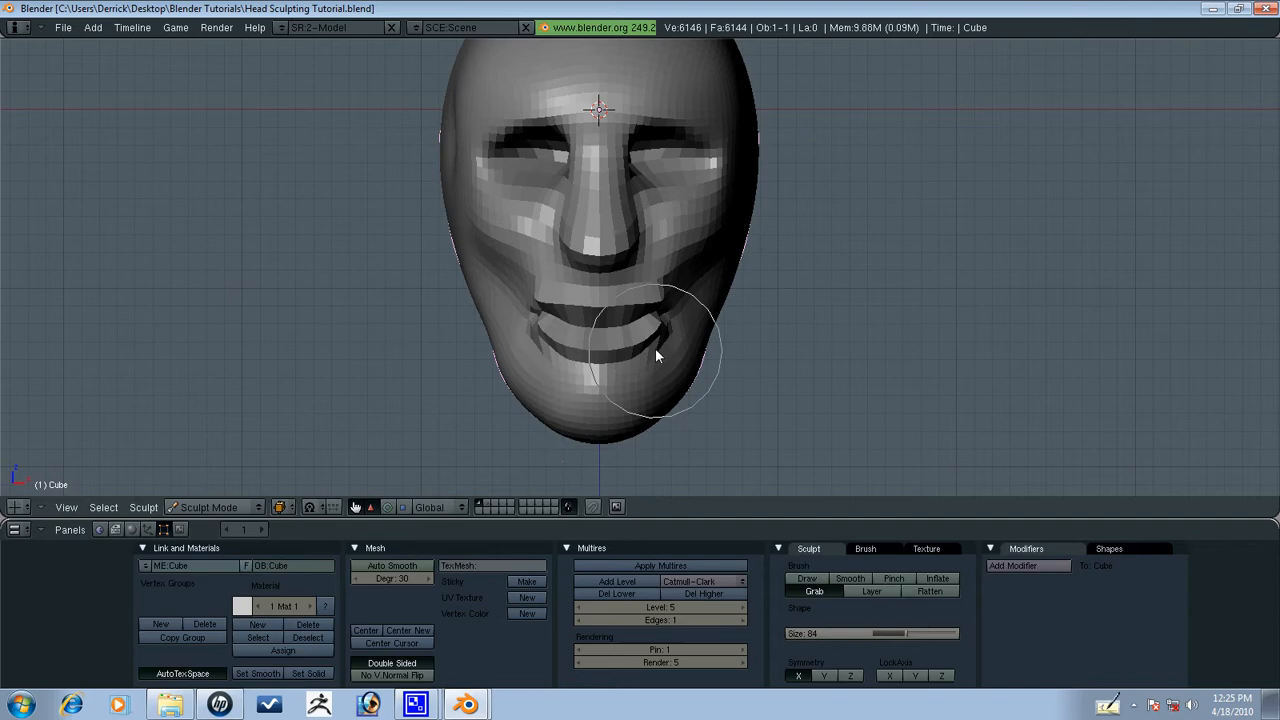
Grab the jawline, lower cheeks and brow into firmer shape from front and side views.
{"action": "left_click_drag", "start_coordinate": [656, 356], "coordinate": [496, 324]}
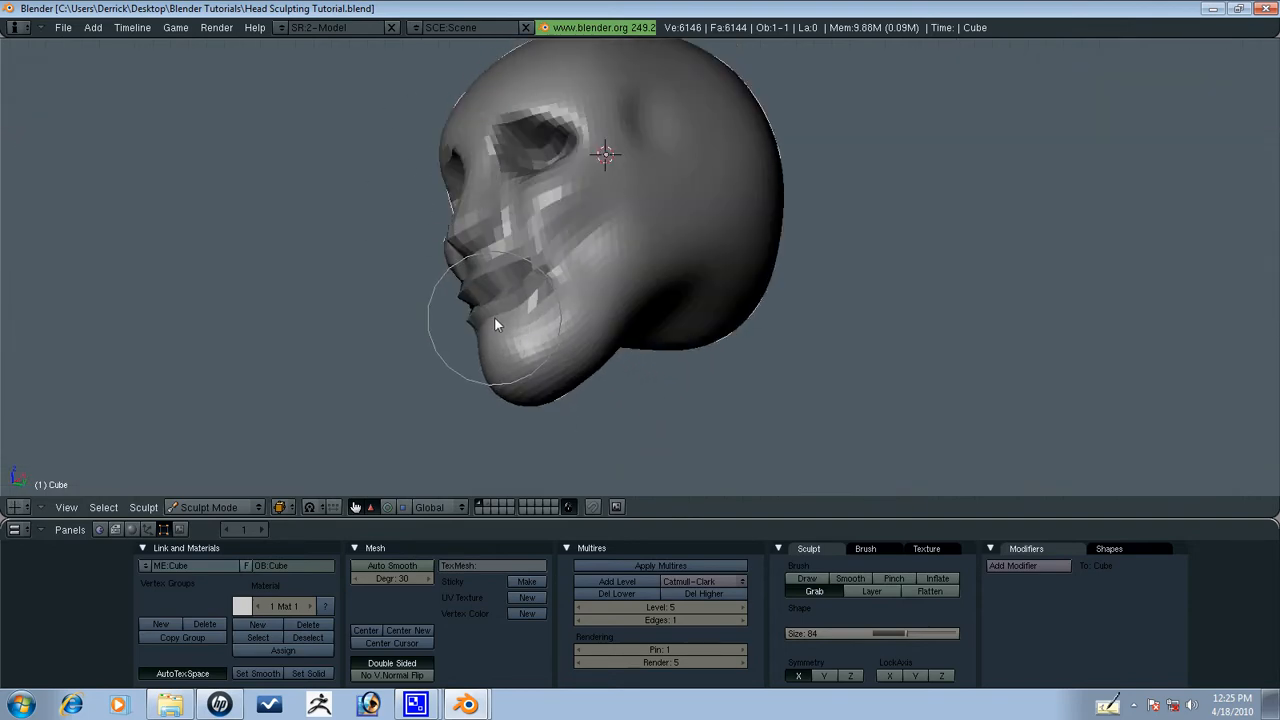
{"action": "left_click_drag", "start_coordinate": [496, 324], "coordinate": [658, 184]}
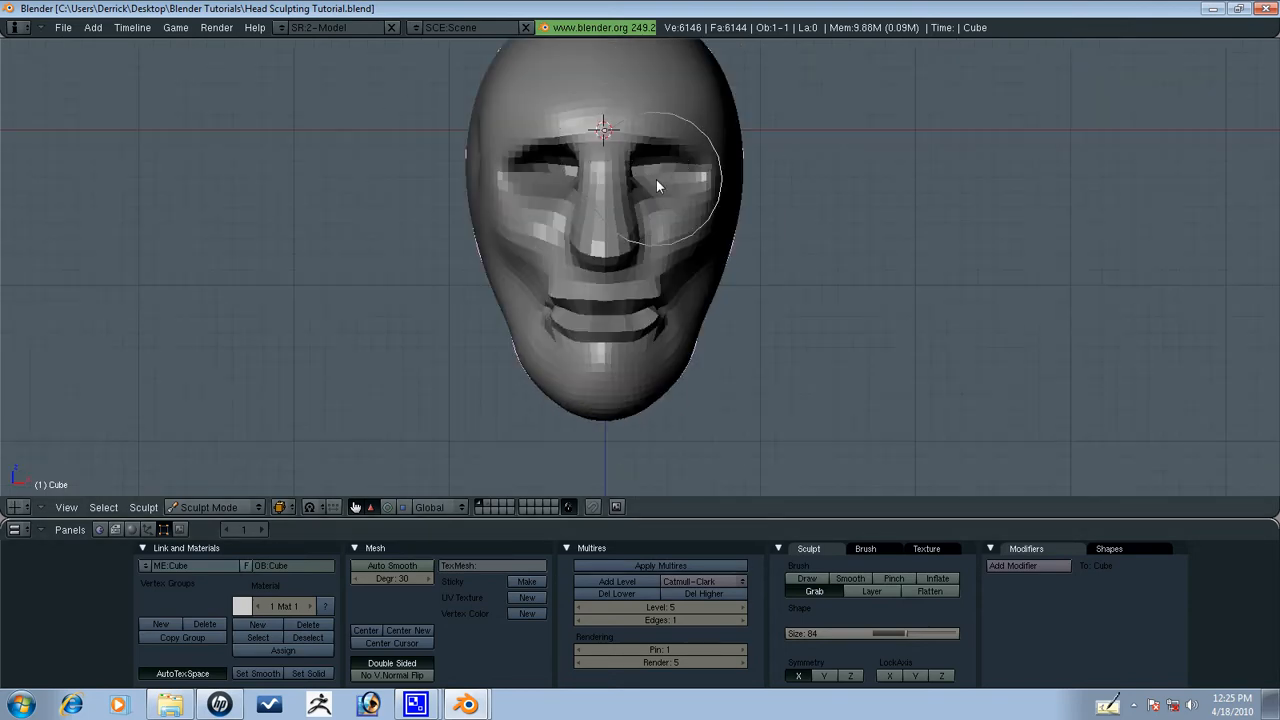
{"action": "left_click_drag", "start_coordinate": [660, 184], "coordinate": [624, 256]}
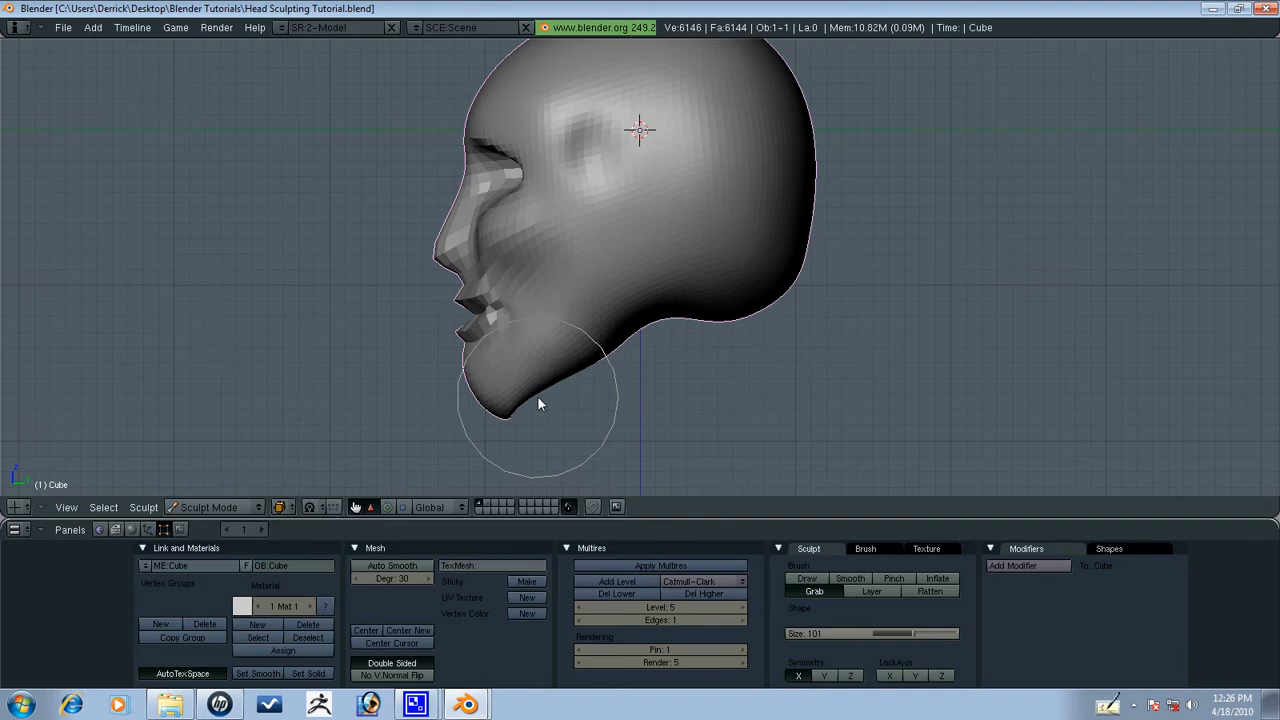
{"action": "left_click_drag", "start_coordinate": [540, 404], "coordinate": [560, 358]}
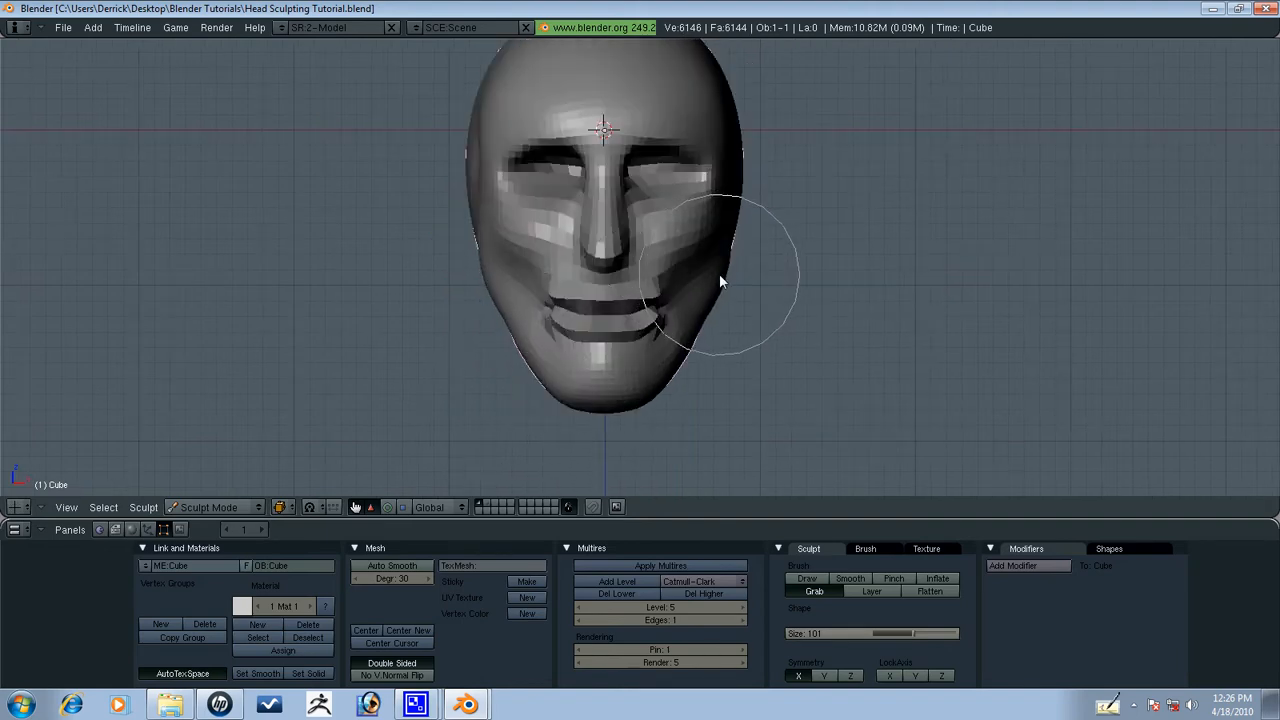
{"action": "left_click_drag", "start_coordinate": [716, 276], "coordinate": [700, 340]}
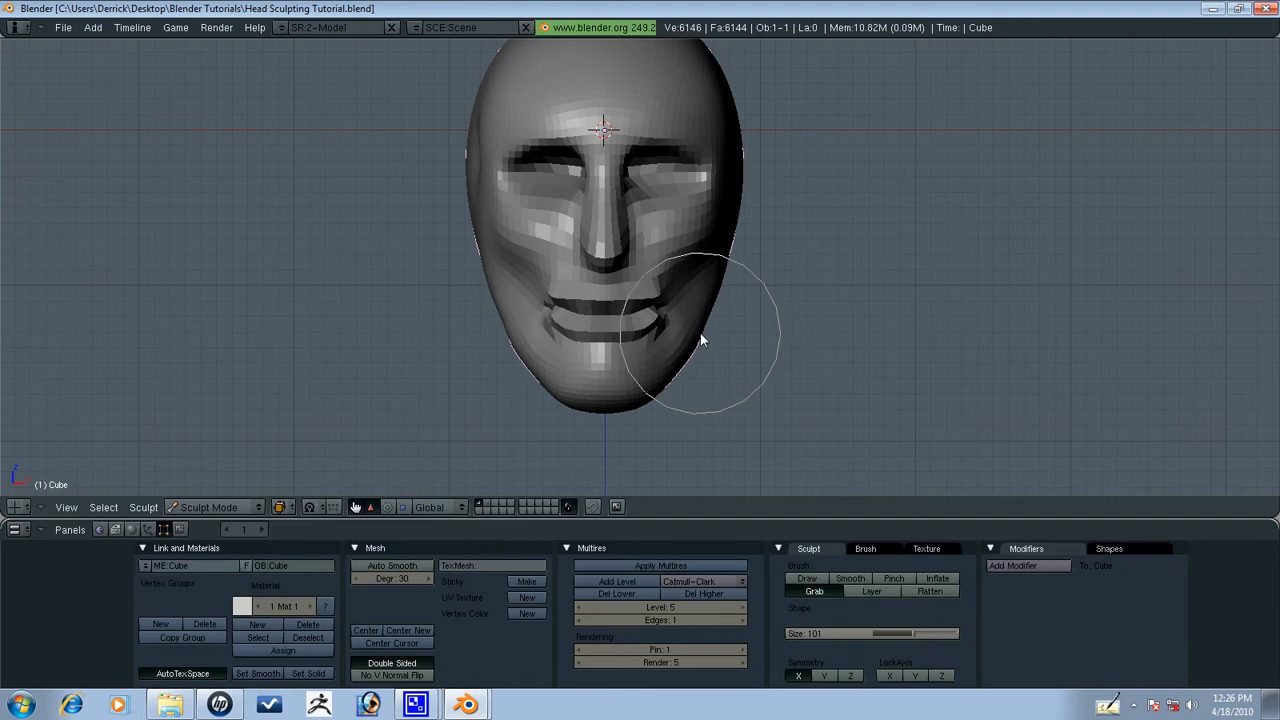
{"action": "left_click_drag", "start_coordinate": [700, 340], "coordinate": [600, 356]}
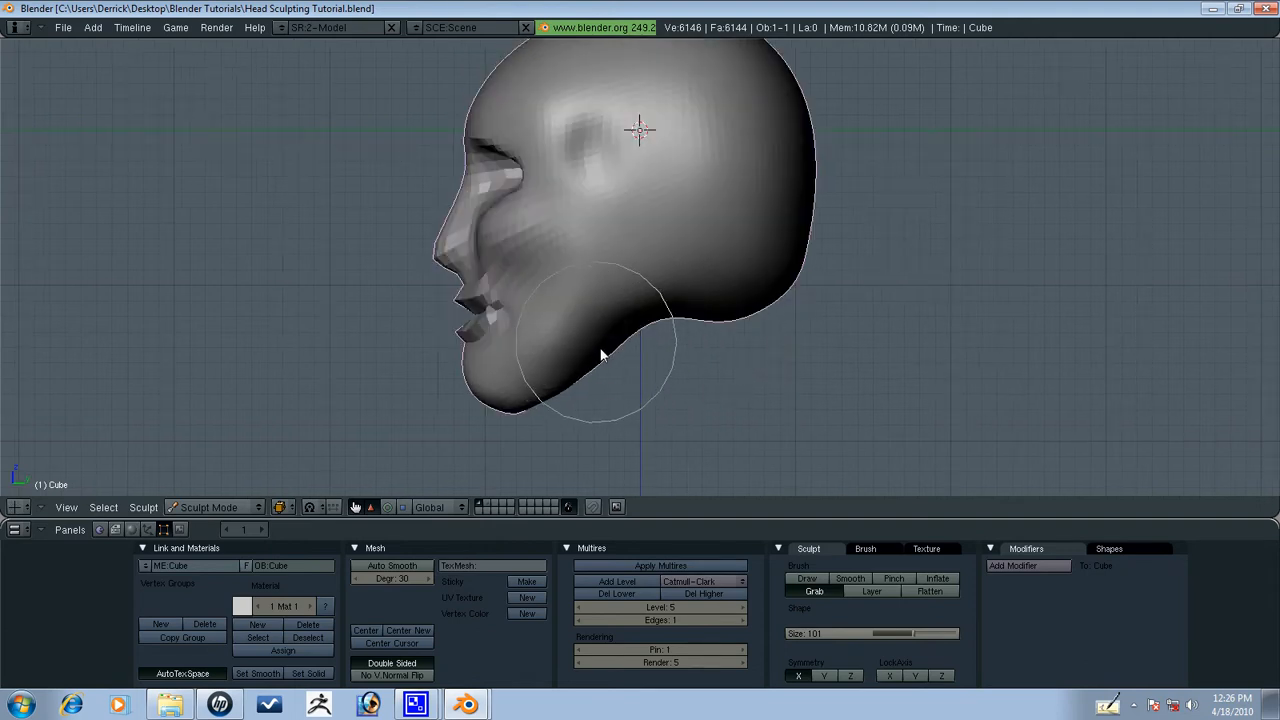
{"action": "left_click_drag", "start_coordinate": [596, 356], "coordinate": [644, 310]}
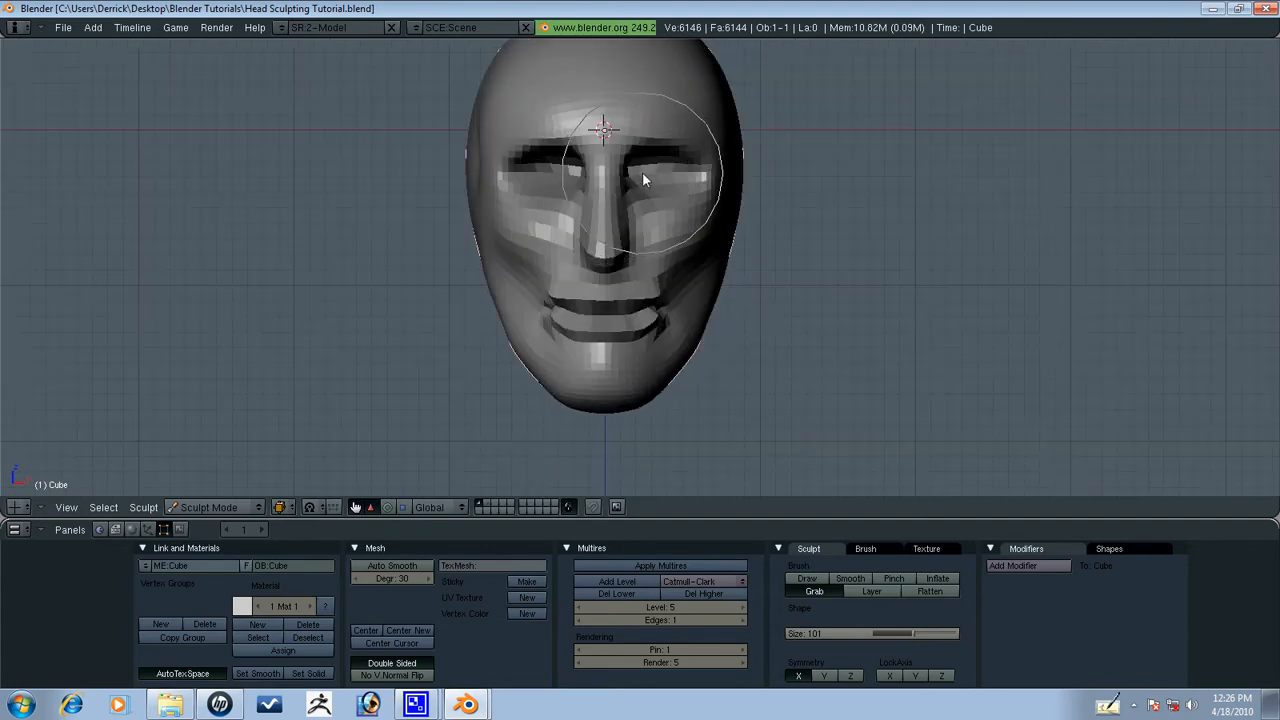
{"action": "left_click_drag", "start_coordinate": [644, 180], "coordinate": [630, 164]}
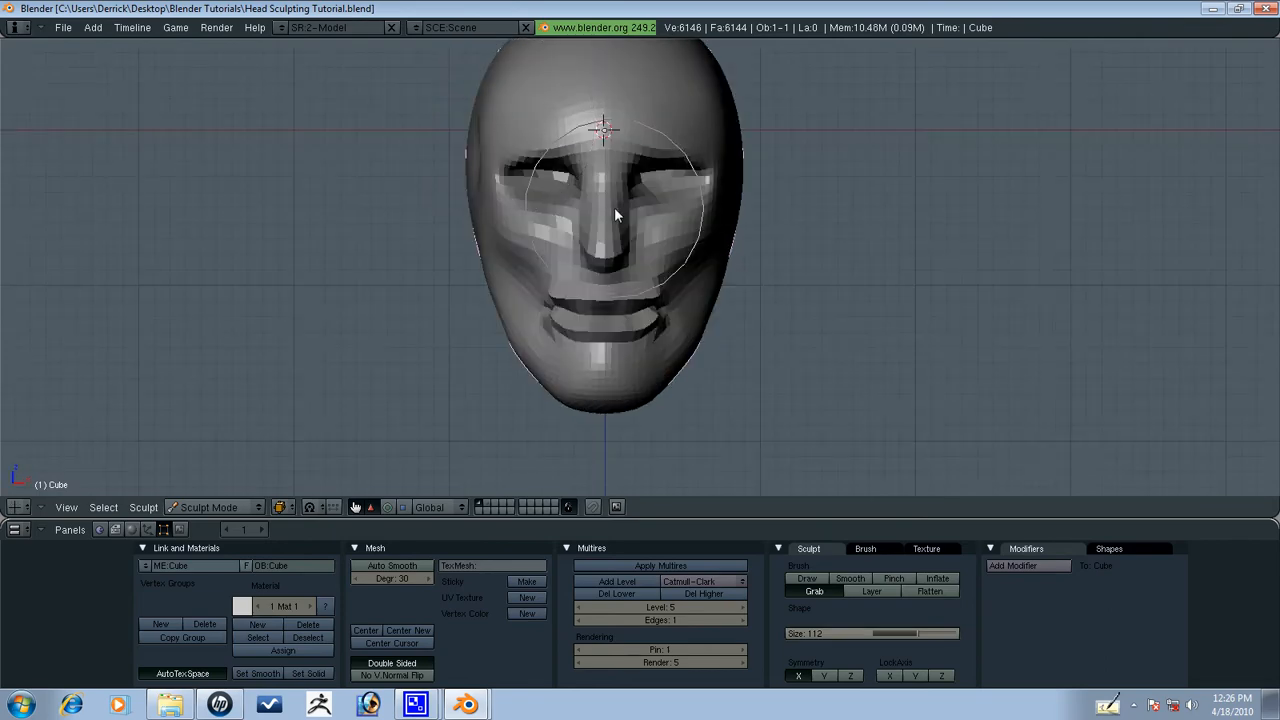
Leave sculpting and return the head to Object Mode.
{"action": "left_click", "coordinate": [210, 508]}
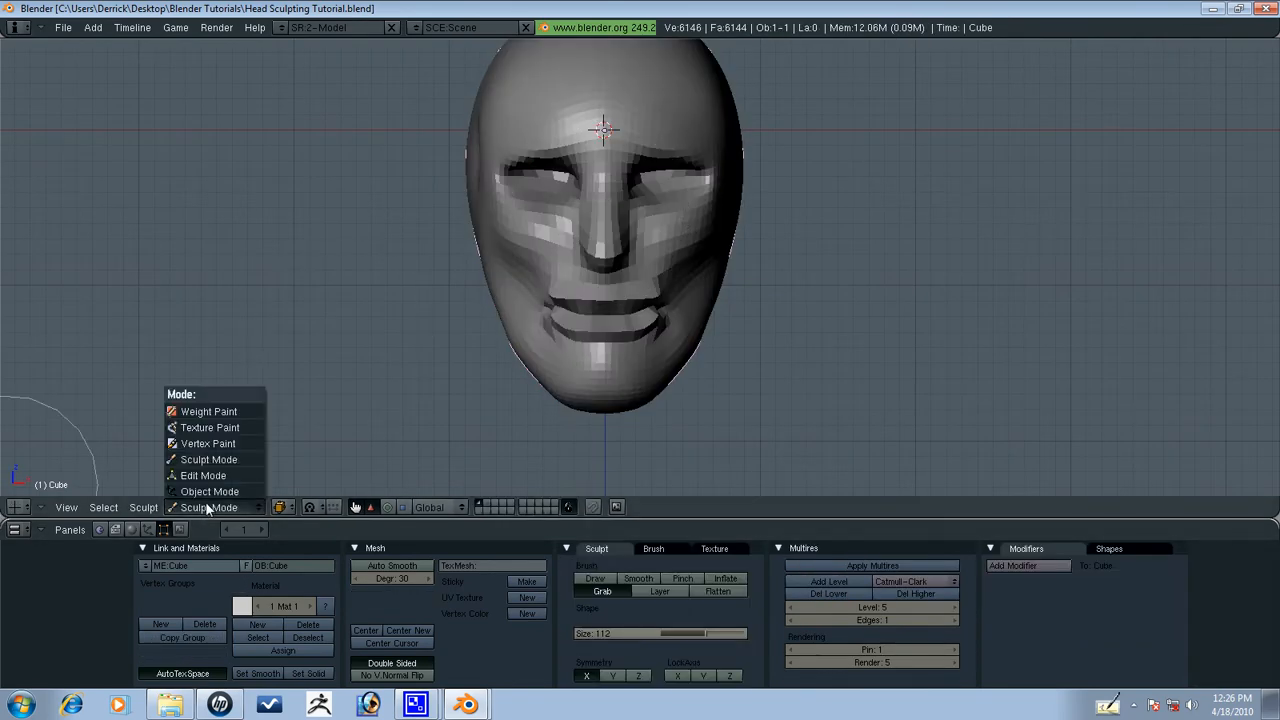
{"action": "left_click", "coordinate": [208, 492]}
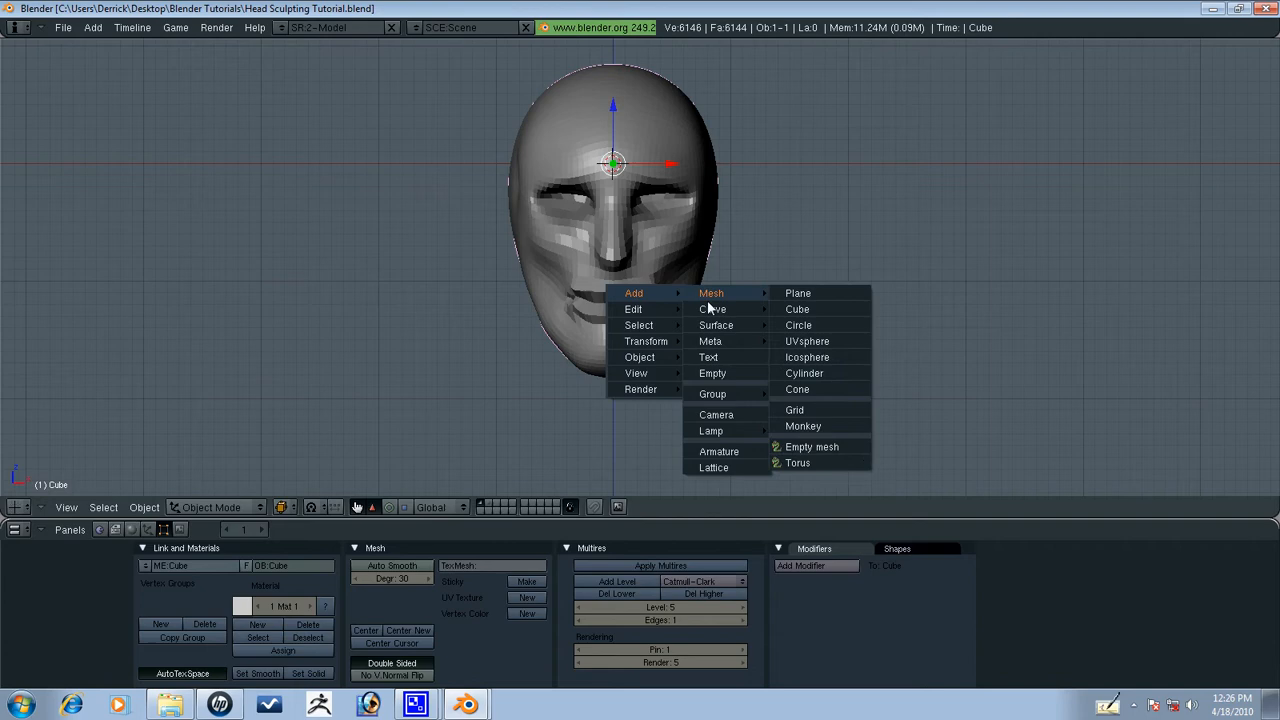
{"action": "mouse_move", "coordinate": [808, 340]}
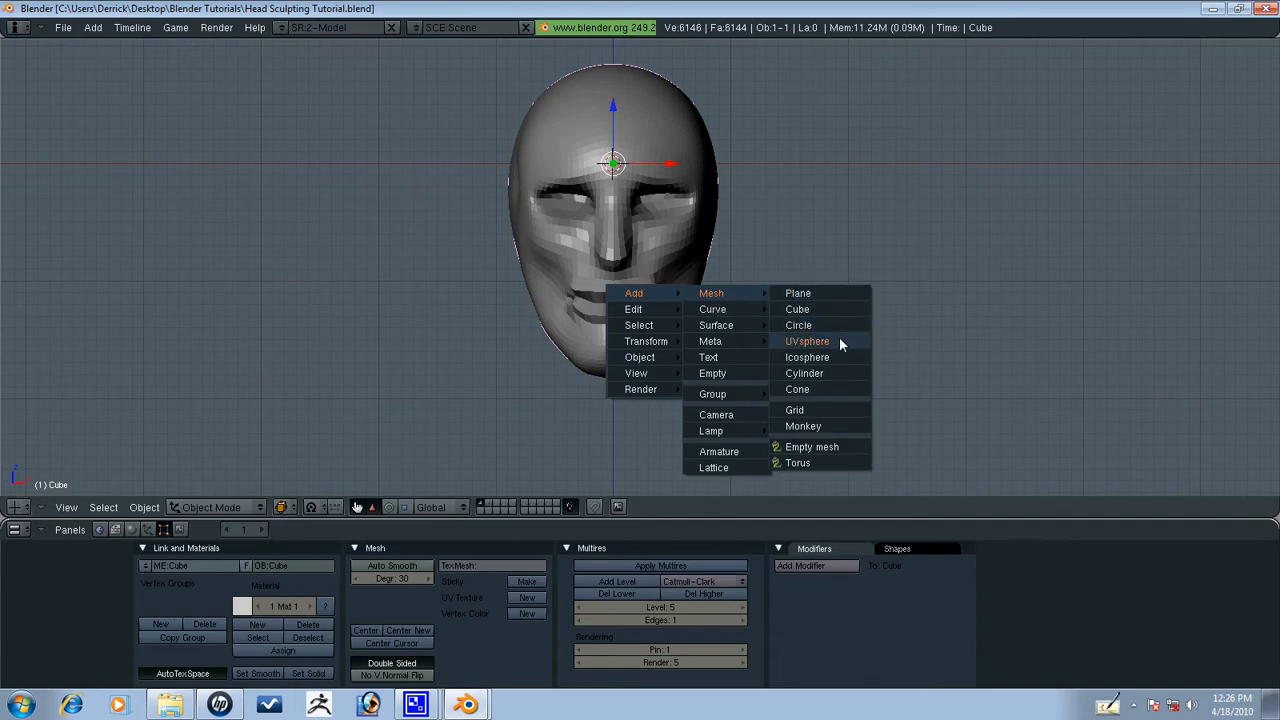
Add a UV sphere, shrink it to eyeball size in Edit Mode and seat it in the eye socket.
{"action": "left_click", "coordinate": [808, 340]}
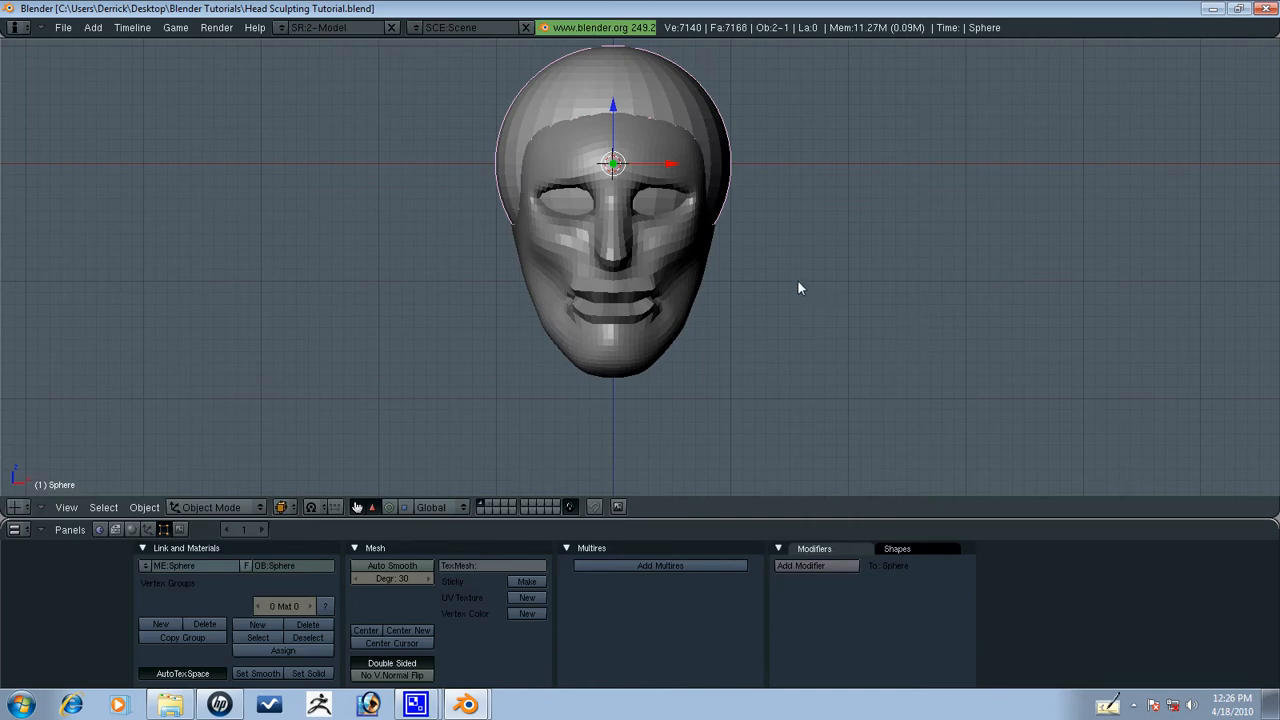
{"action": "key", "text": "TAB"}
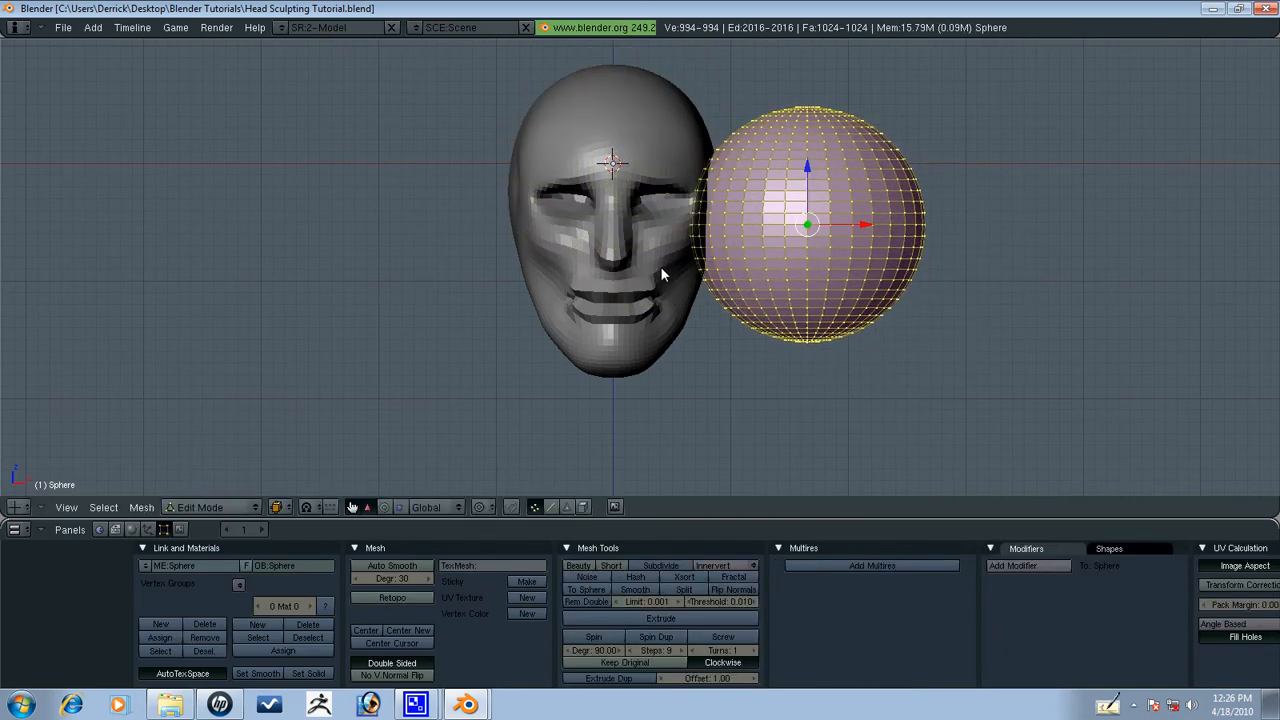
{"action": "key", "text": "r"}
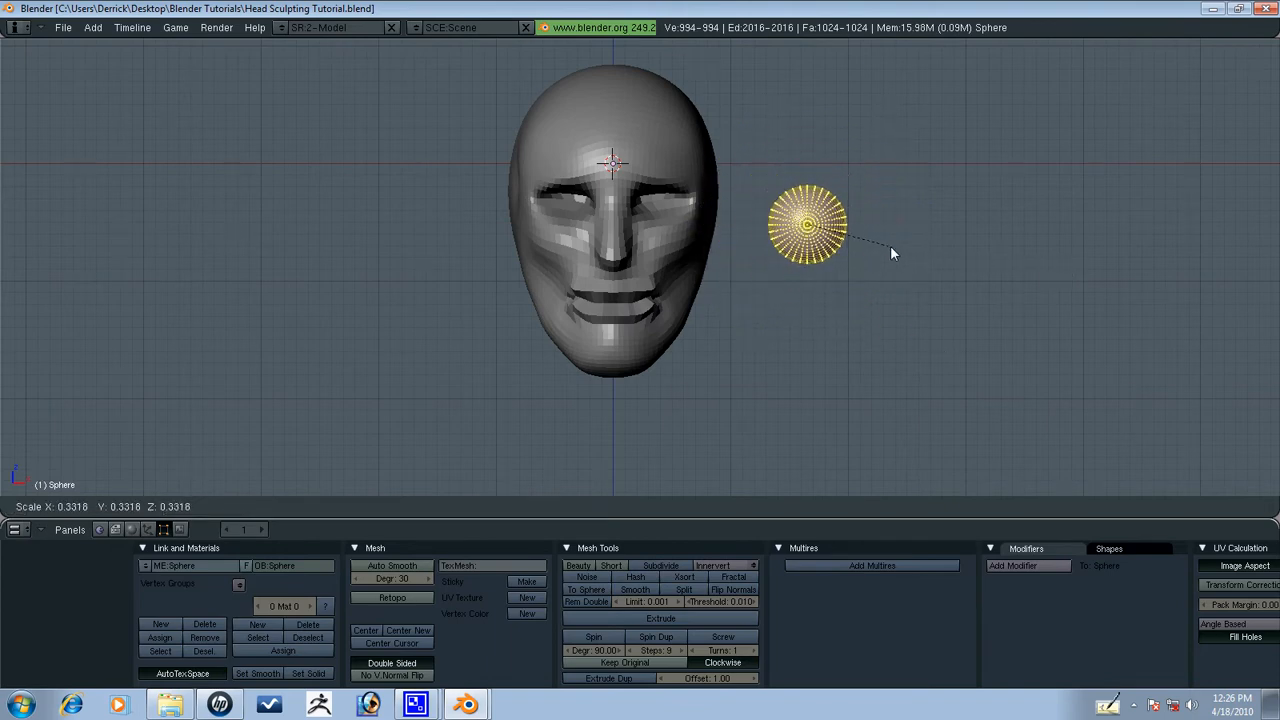
{"action": "left_click_drag", "start_coordinate": [804, 224], "coordinate": [660, 200]}
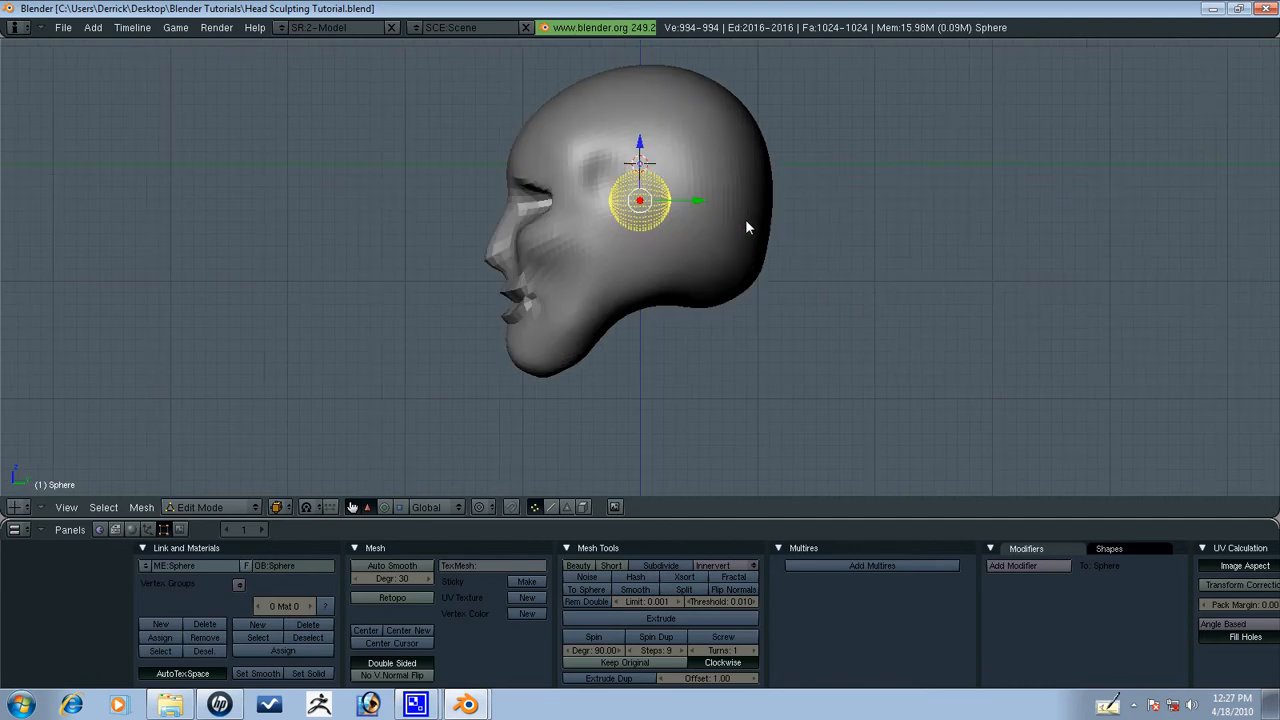
{"action": "left_click_drag", "start_coordinate": [640, 200], "coordinate": [540, 200]}
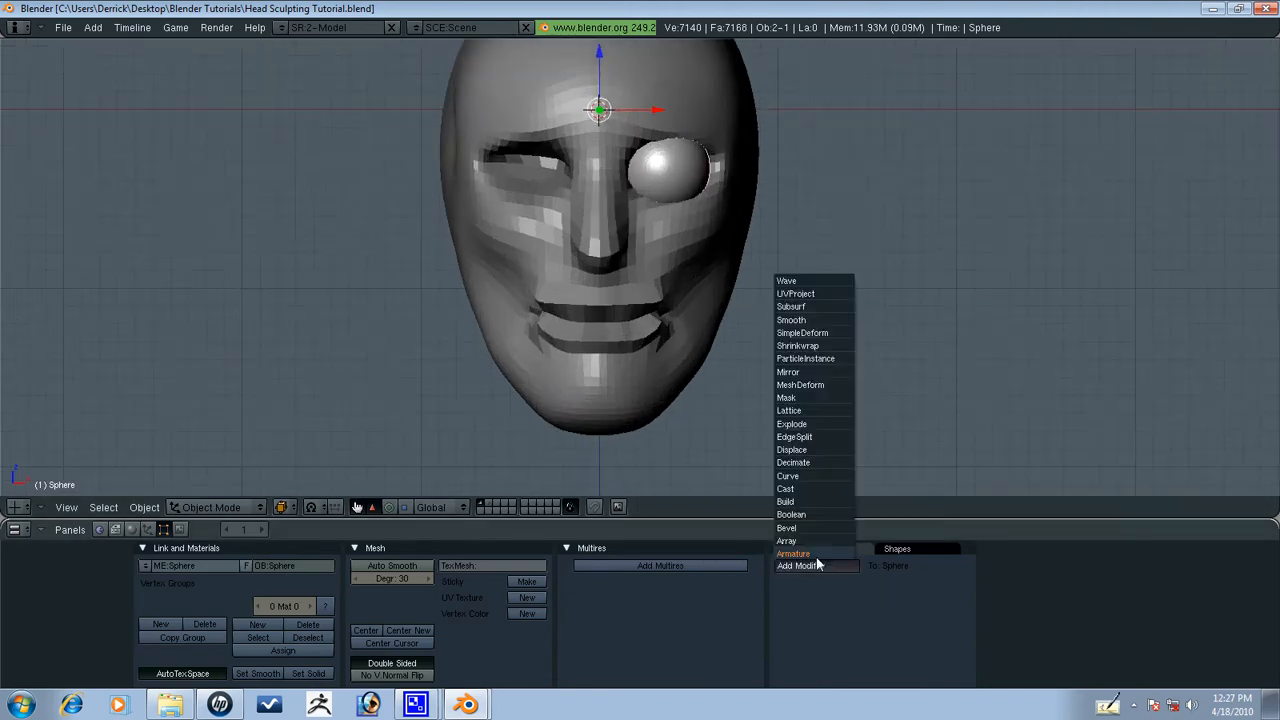
Give the eyeball a Mirror modifier and select its front faces for the iris patch.
{"action": "left_click", "coordinate": [788, 372]}
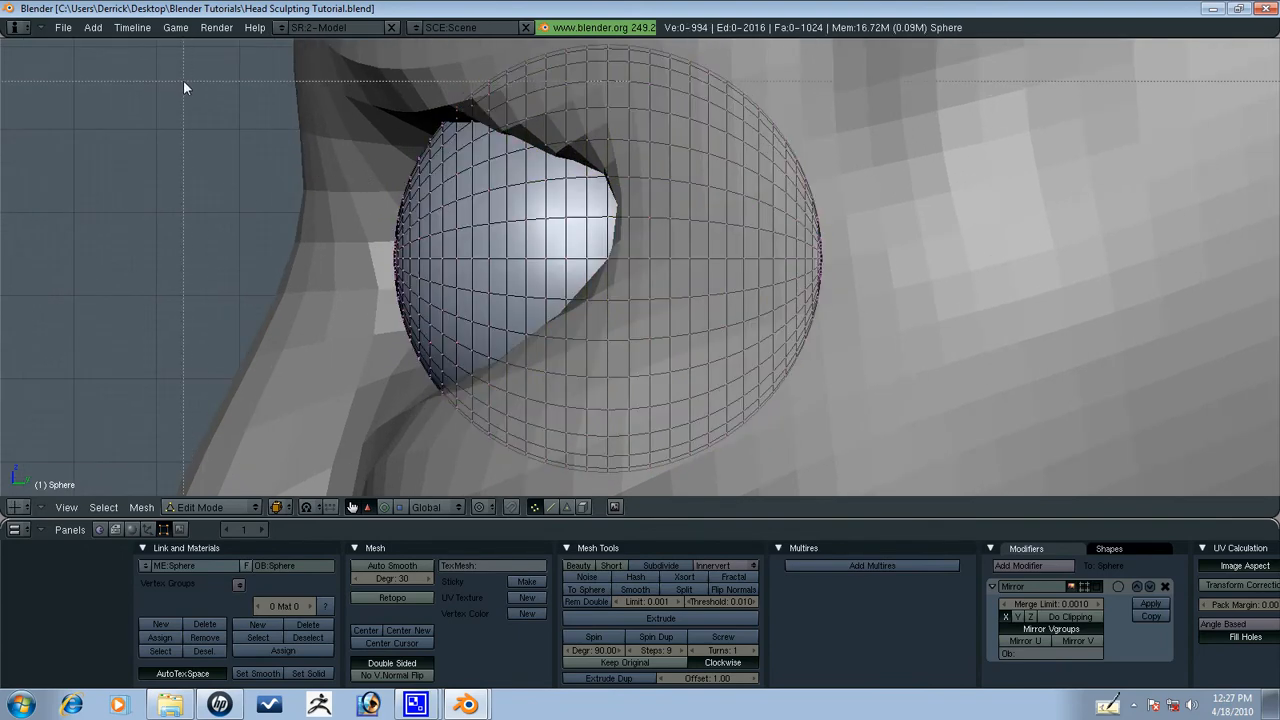
{"action": "left_click_drag", "start_coordinate": [184, 88], "coordinate": [418, 460]}
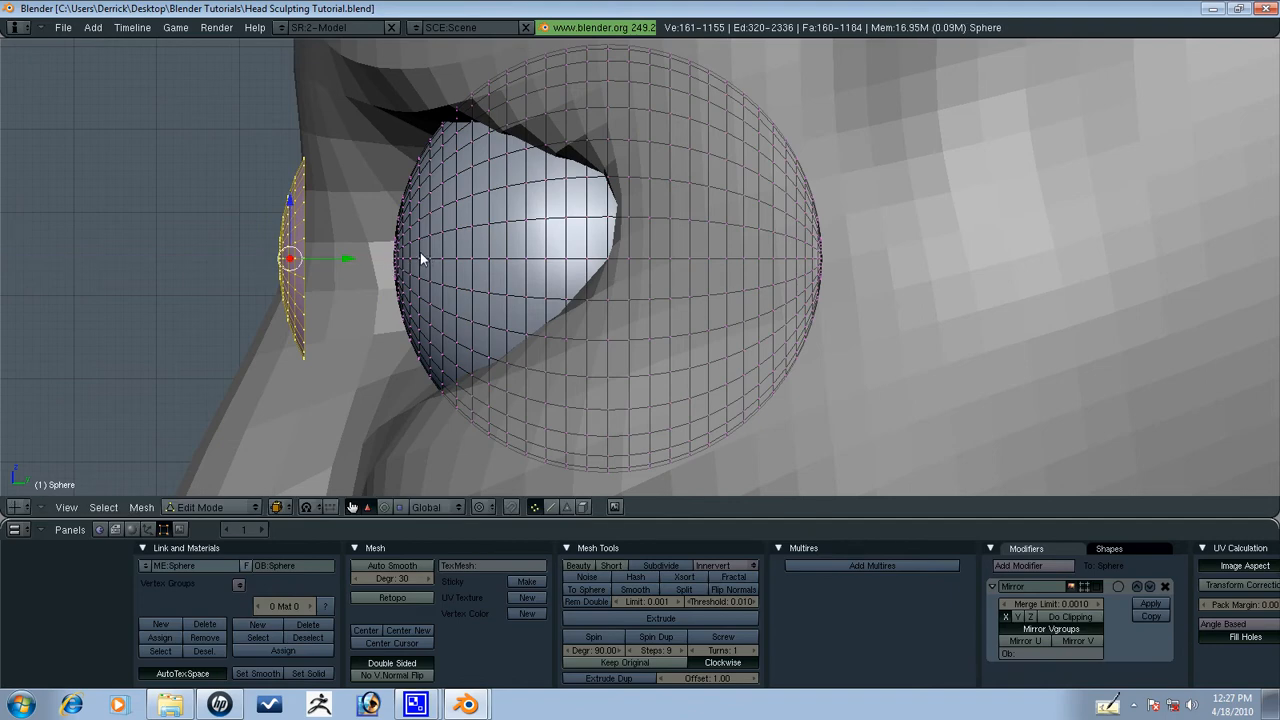
{"action": "mouse_move", "coordinate": [416, 254]}
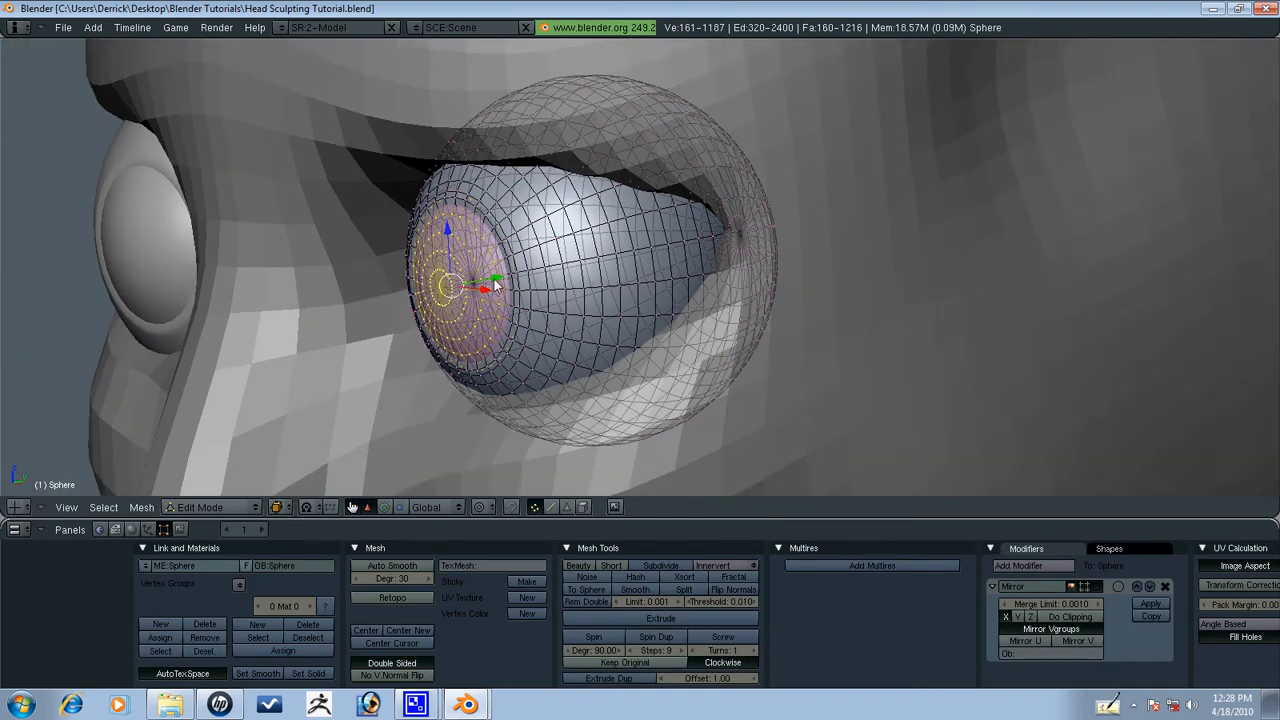
{"action": "key", "text": "Tab"}
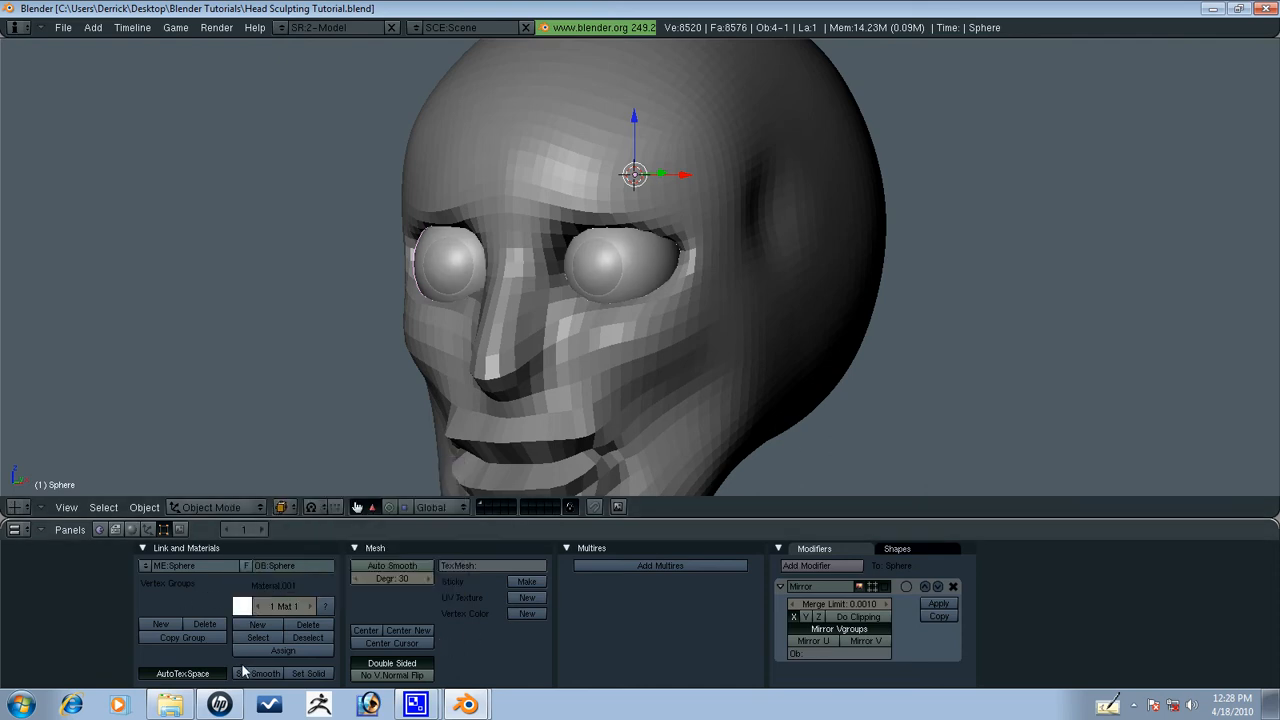
Assign a second material colour to the eyeball's front iris patch in Edit Mode.
{"action": "left_click", "coordinate": [242, 604]}
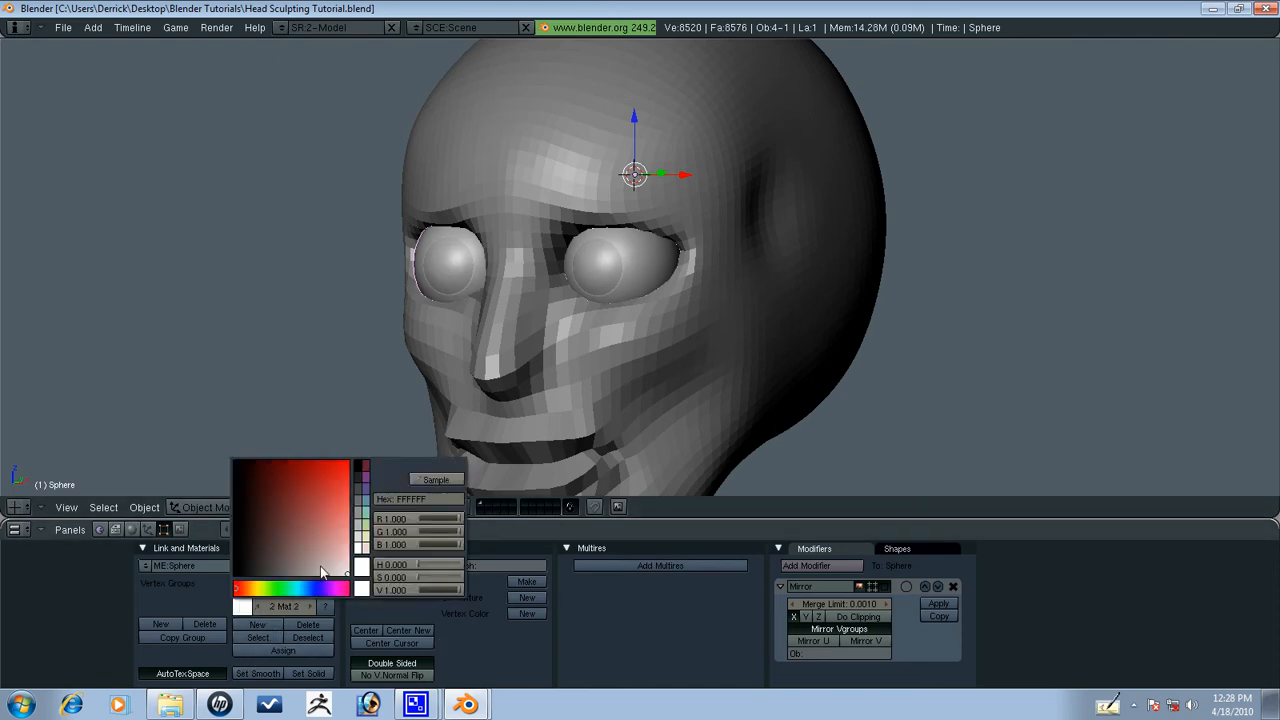
{"action": "key", "text": "Tab"}
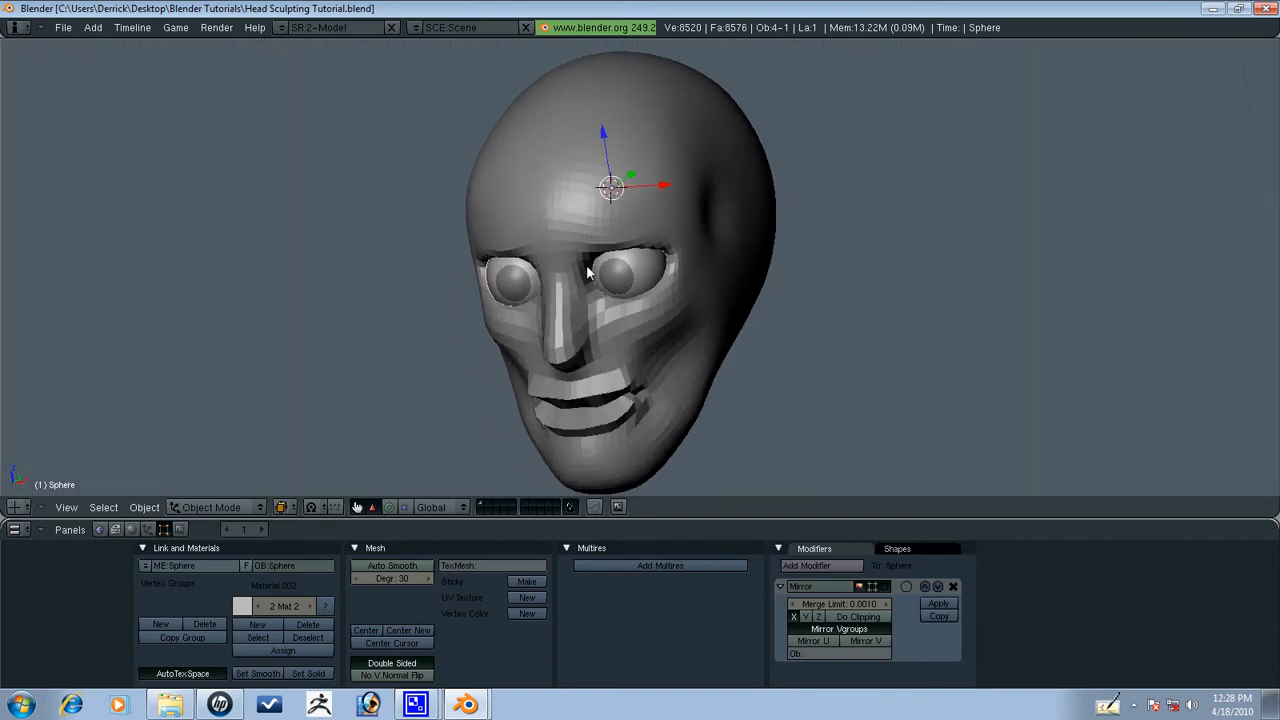
{"action": "key", "text": "Tab"}
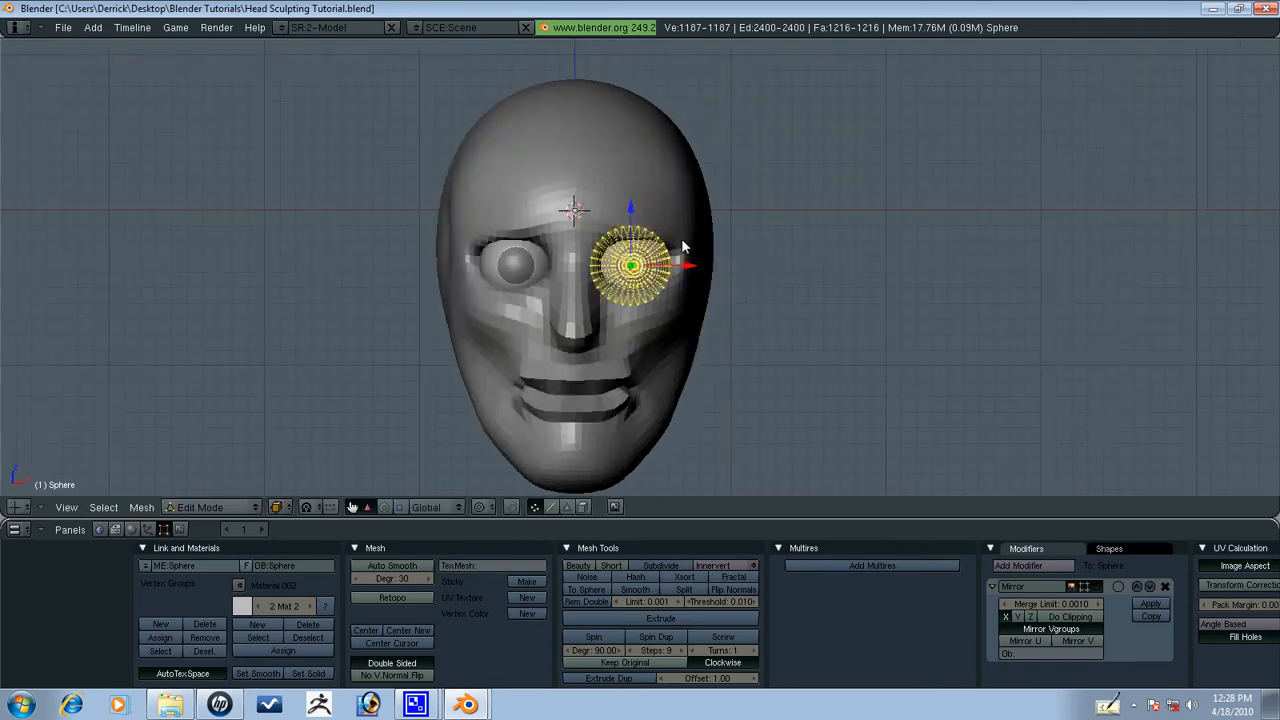
{"action": "left_click_drag", "start_coordinate": [632, 264], "coordinate": [628, 270]}
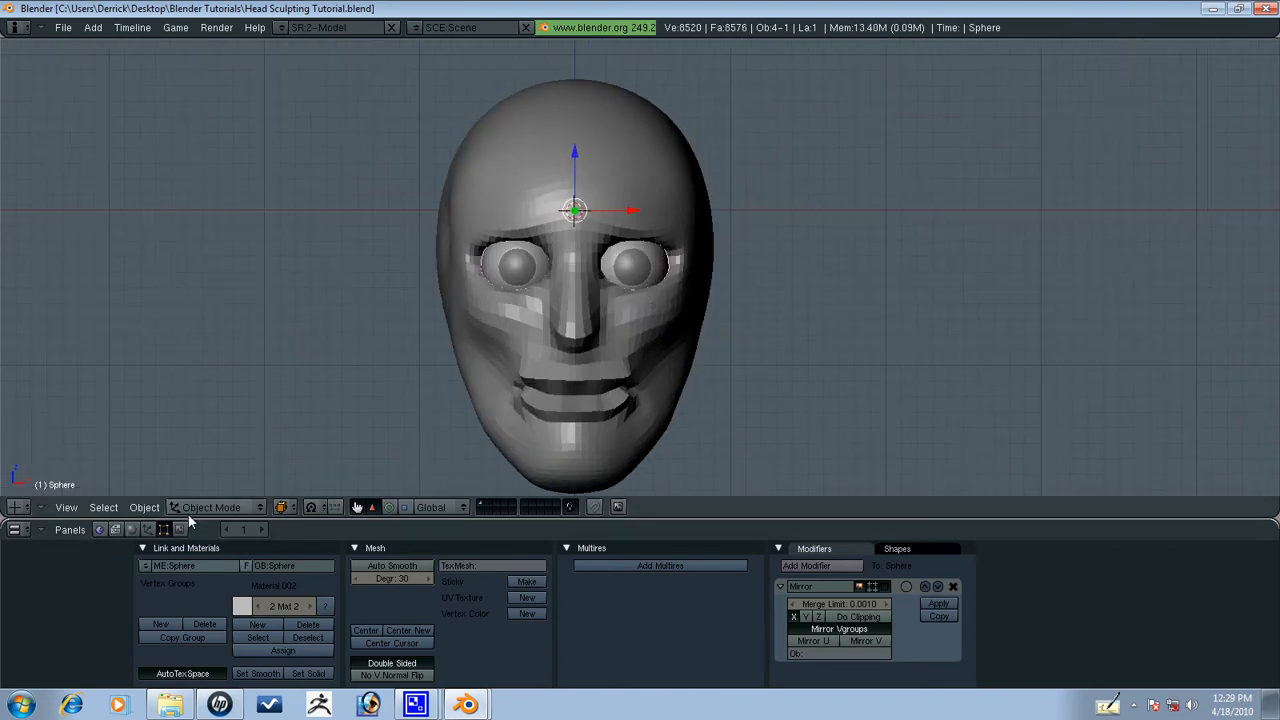
{"action": "left_click", "coordinate": [210, 508]}
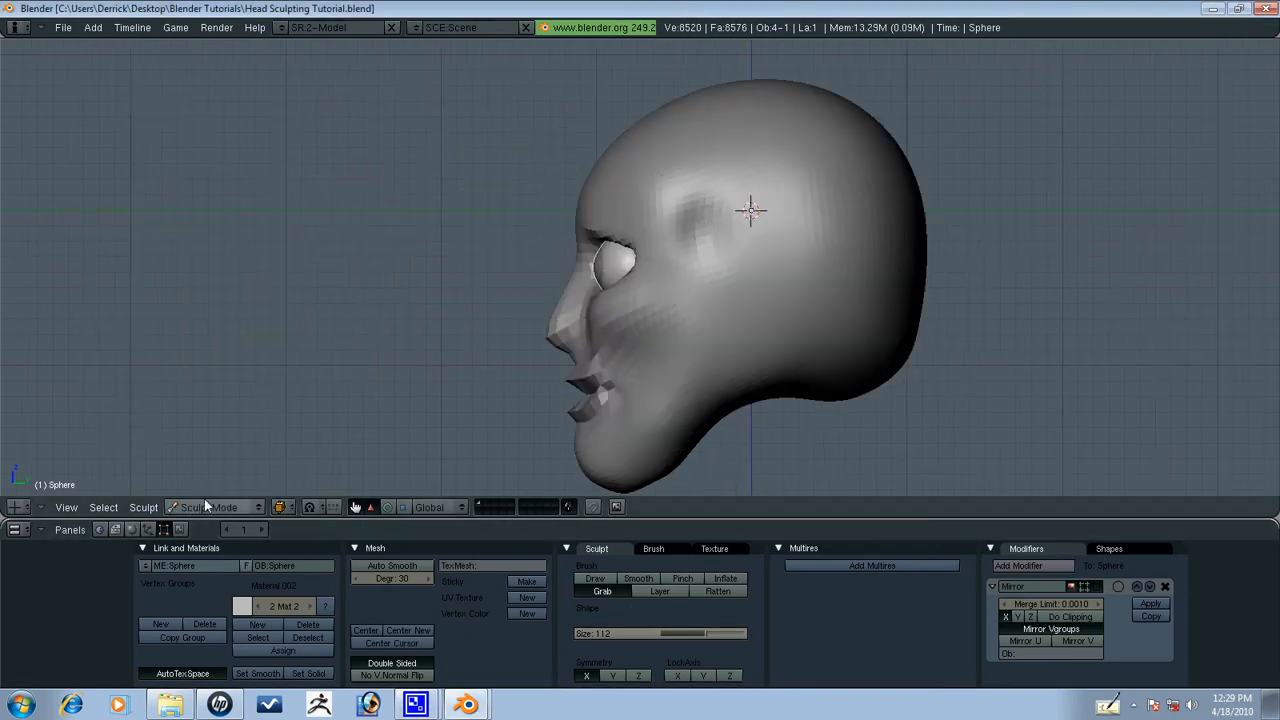
Put the head back in Sculpt Mode and reshape the sockets around both eyeballs.
{"action": "left_click", "coordinate": [216, 508]}
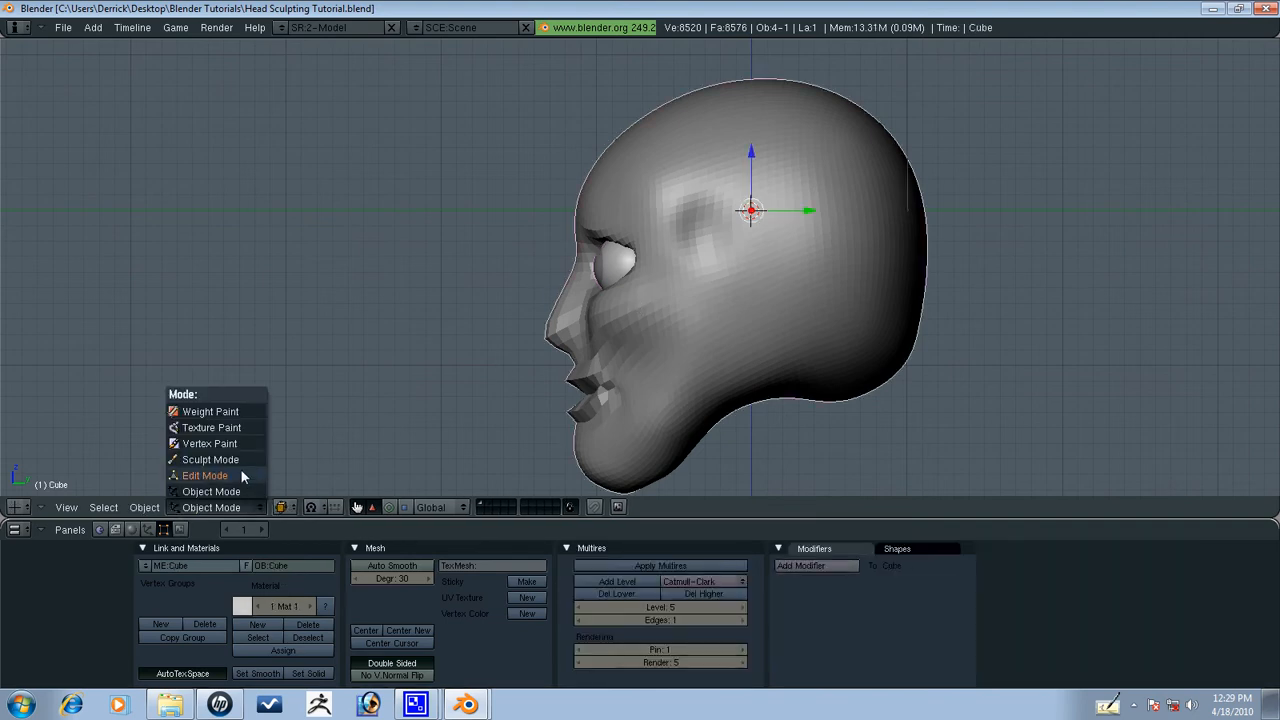
{"action": "left_click", "coordinate": [210, 458]}
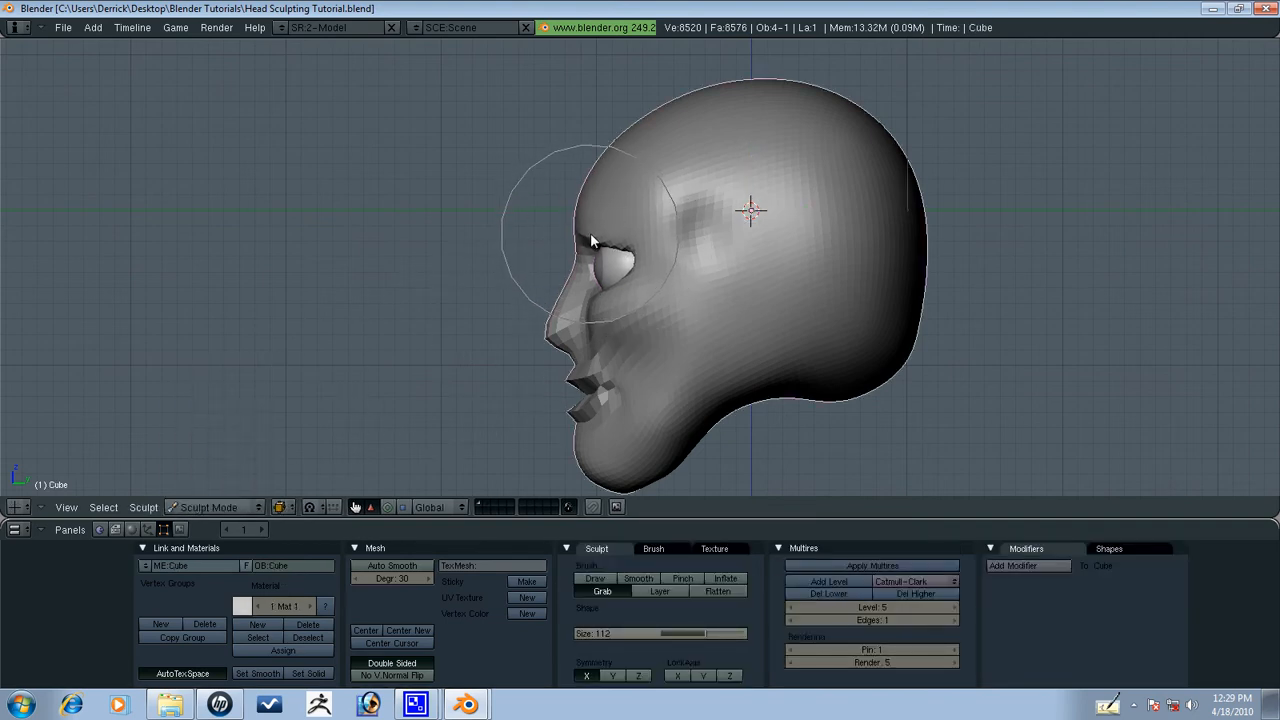
{"action": "left_click_drag", "start_coordinate": [590, 240], "coordinate": [616, 304]}
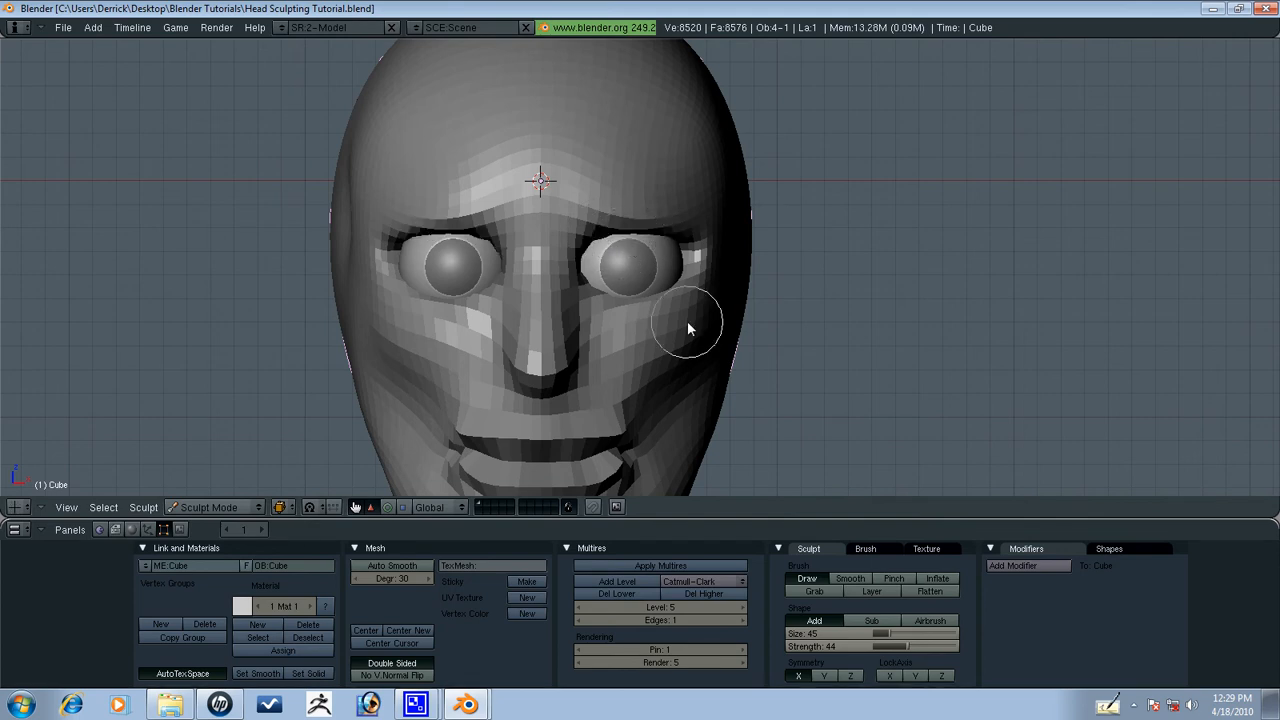
{"action": "left_click_drag", "start_coordinate": [688, 328], "coordinate": [716, 342]}
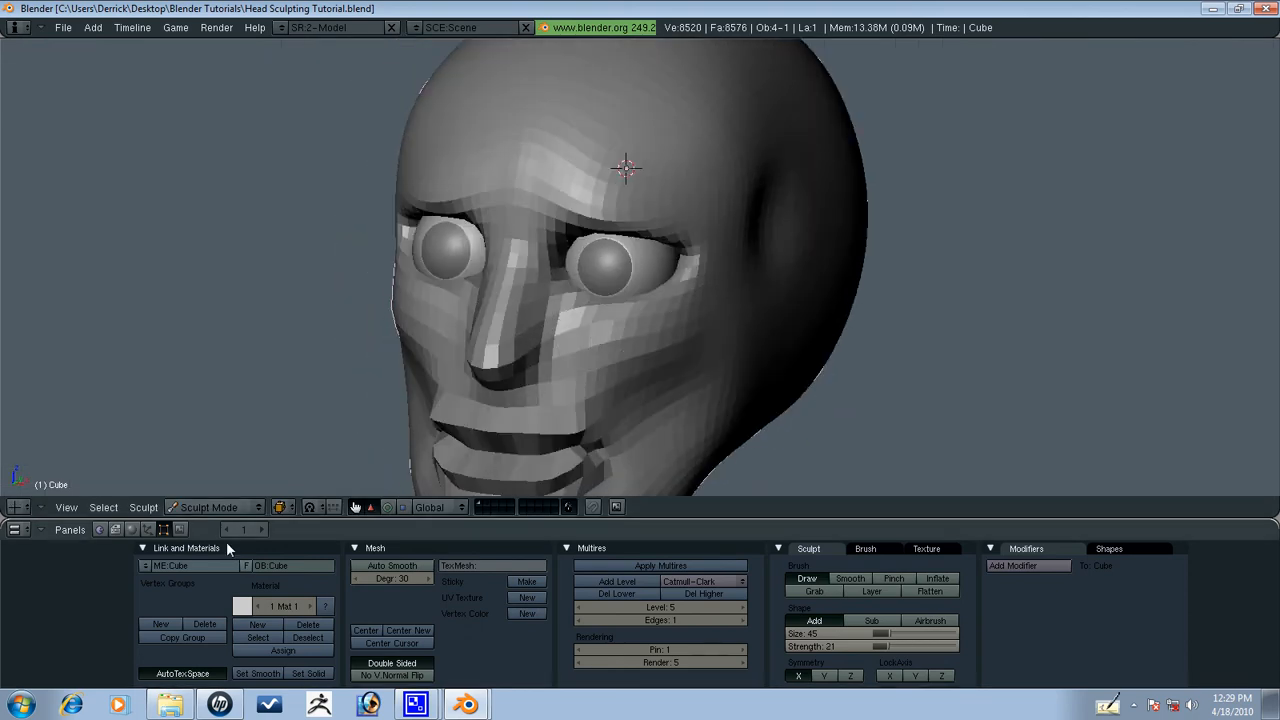
Return to Object Mode and pick the eyeballs so they can be hidden.
{"action": "left_click", "coordinate": [210, 508]}
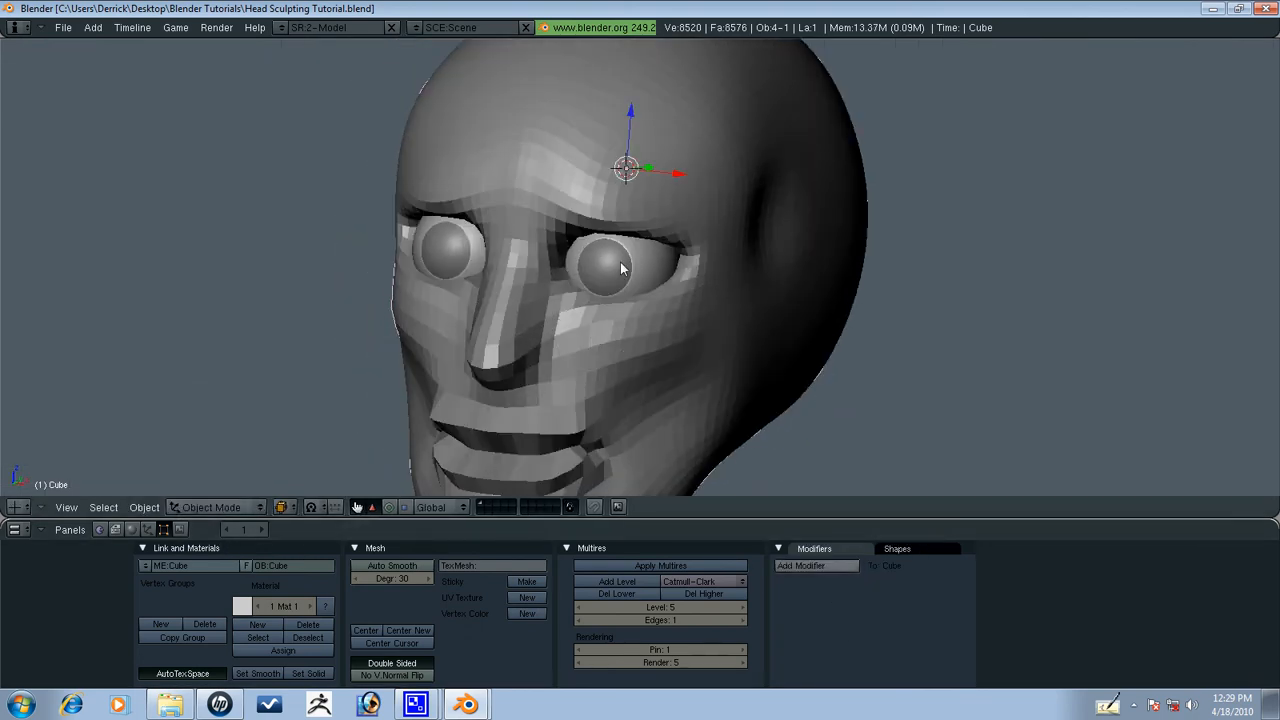
{"action": "left_click", "coordinate": [212, 508]}
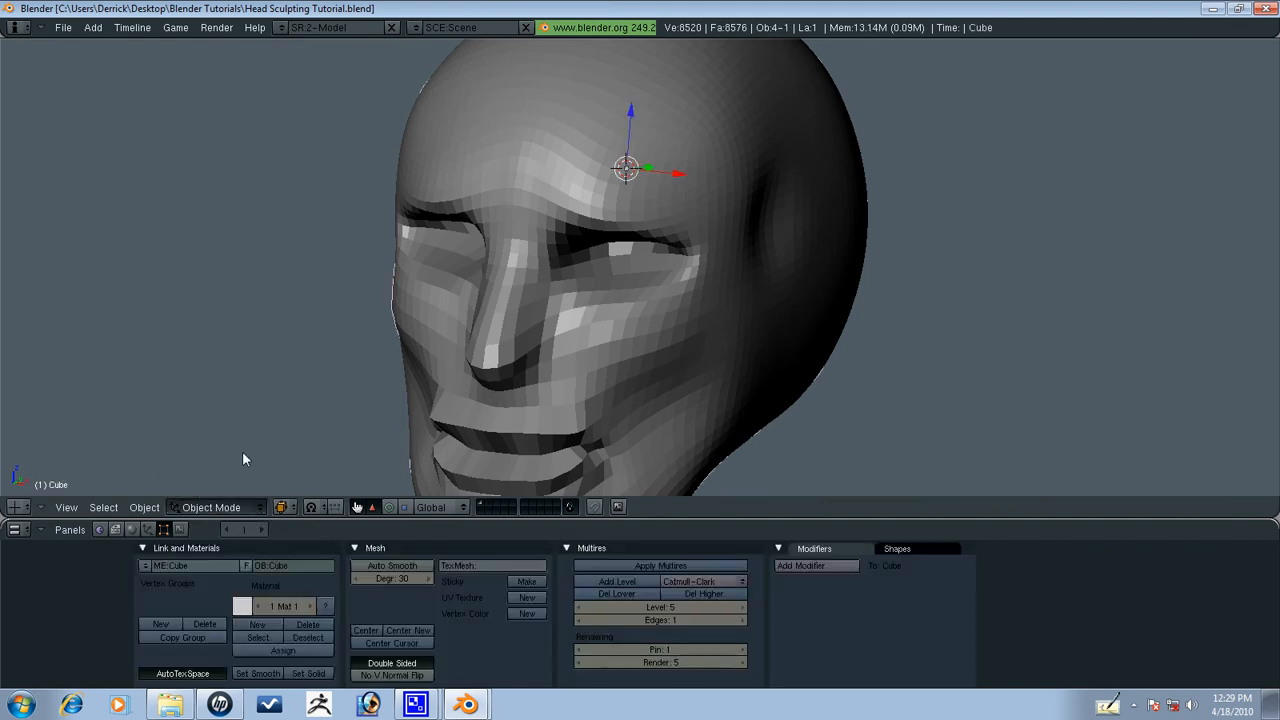
Carve and smooth the empty eye socket in profile, then unhide the eyeballs and resume sculpting.
{"action": "left_click", "coordinate": [212, 508]}
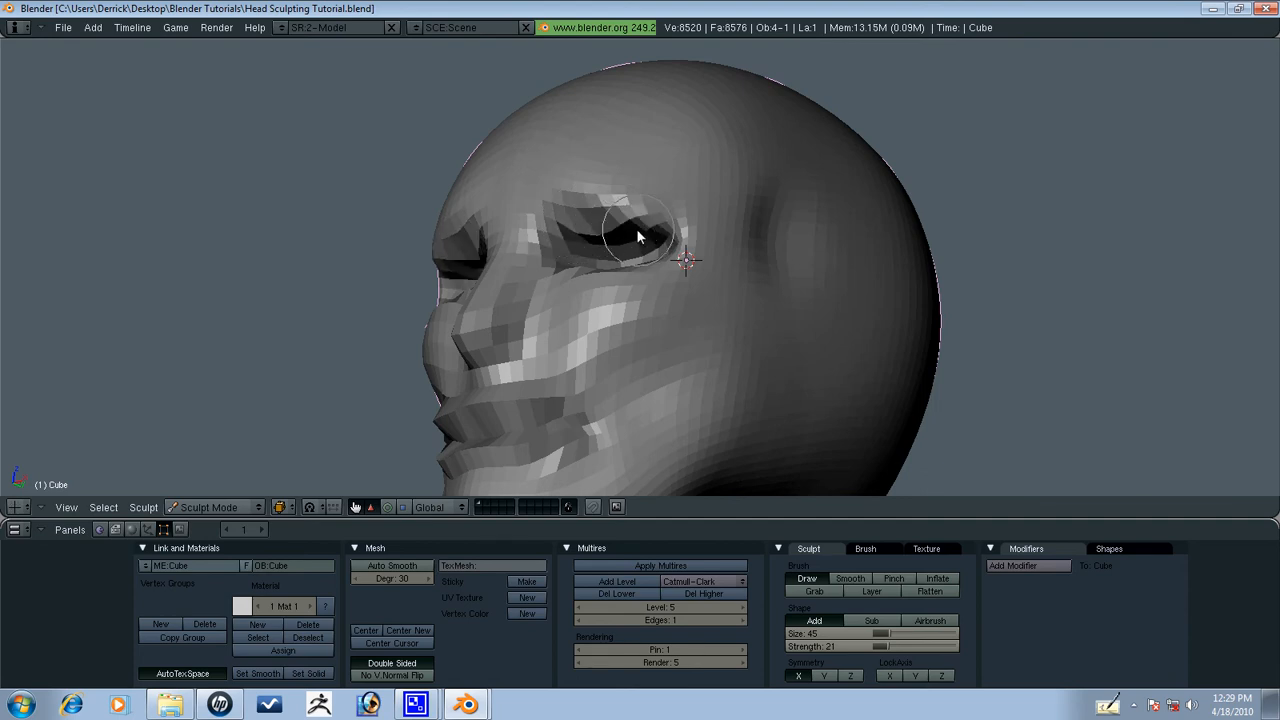
{"action": "left_click_drag", "start_coordinate": [630, 236], "coordinate": [610, 244]}
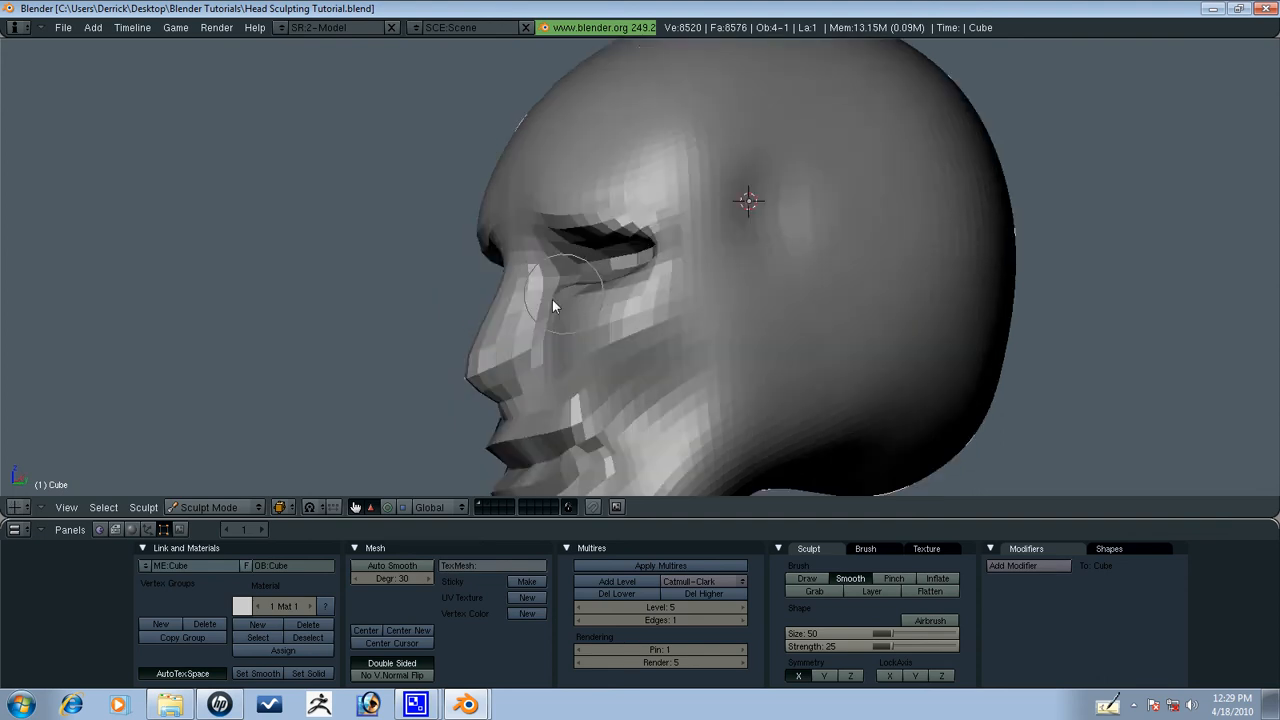
{"action": "left_click", "coordinate": [210, 508]}
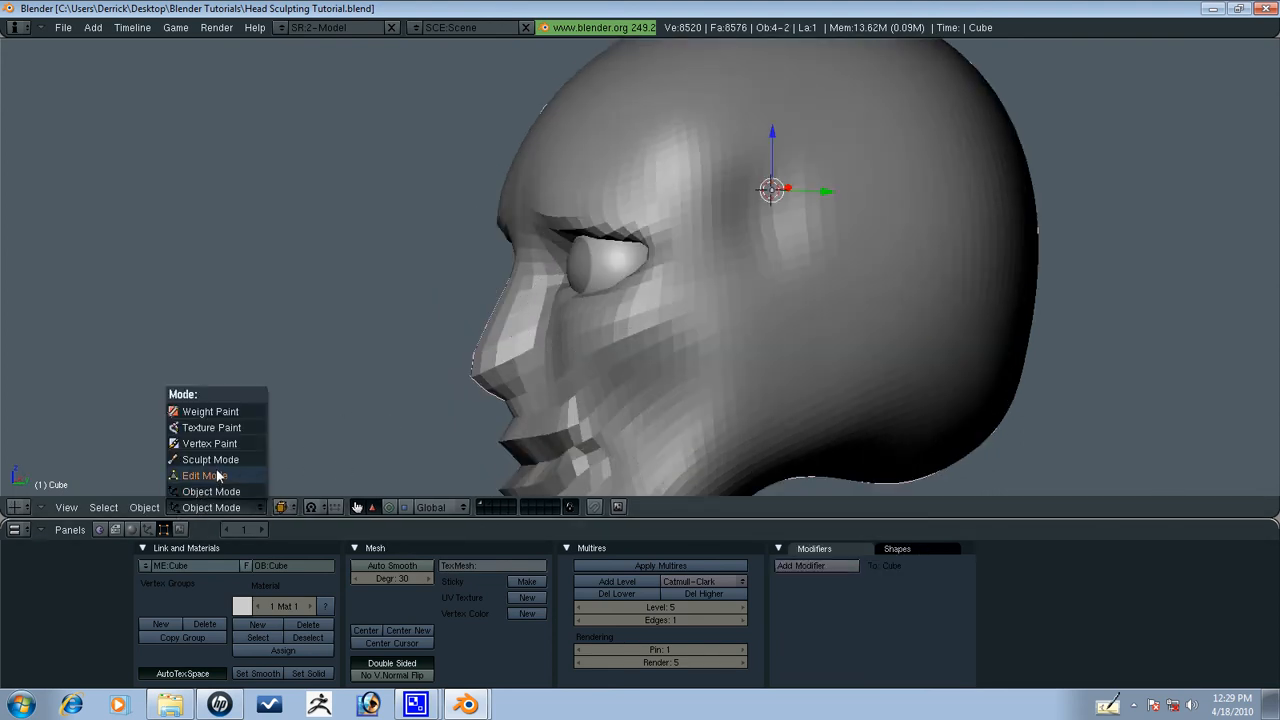
{"action": "left_click", "coordinate": [212, 492]}
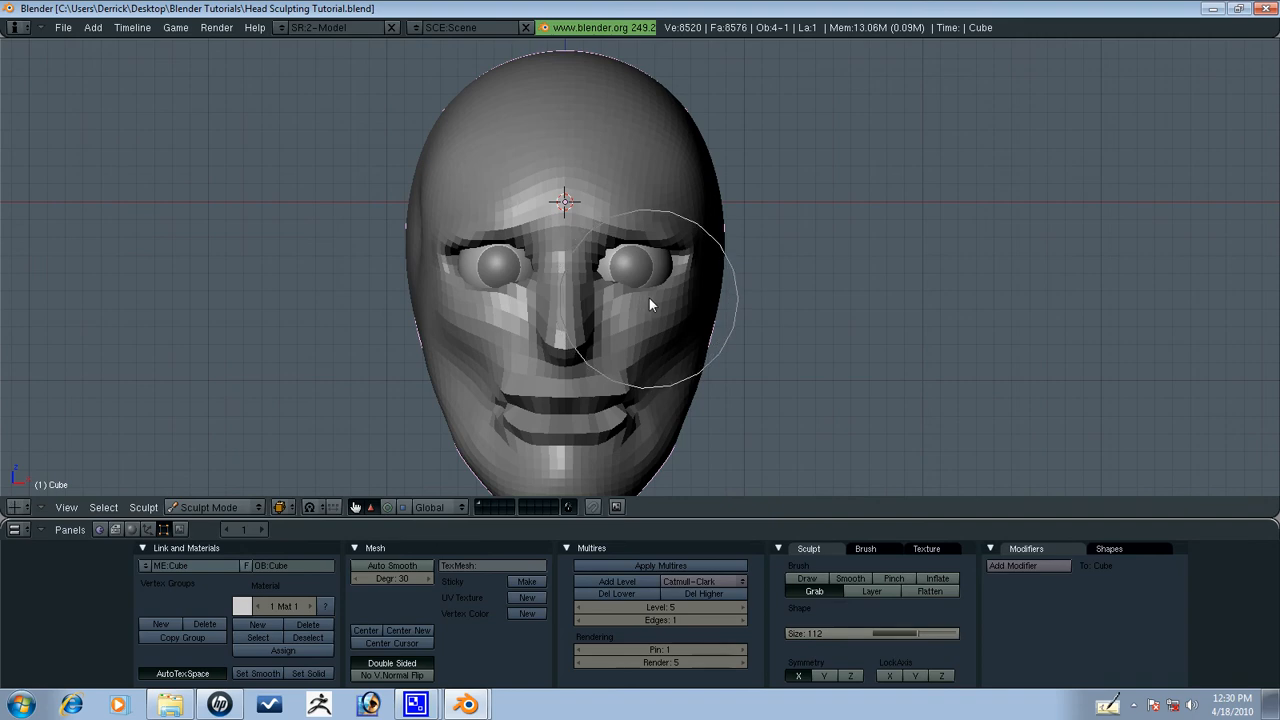
Grab-brush the right eye flesh, mouth corner, lips, nose profile, chin and jawline into shape.
{"action": "left_click_drag", "start_coordinate": [650, 304], "coordinate": [584, 280]}
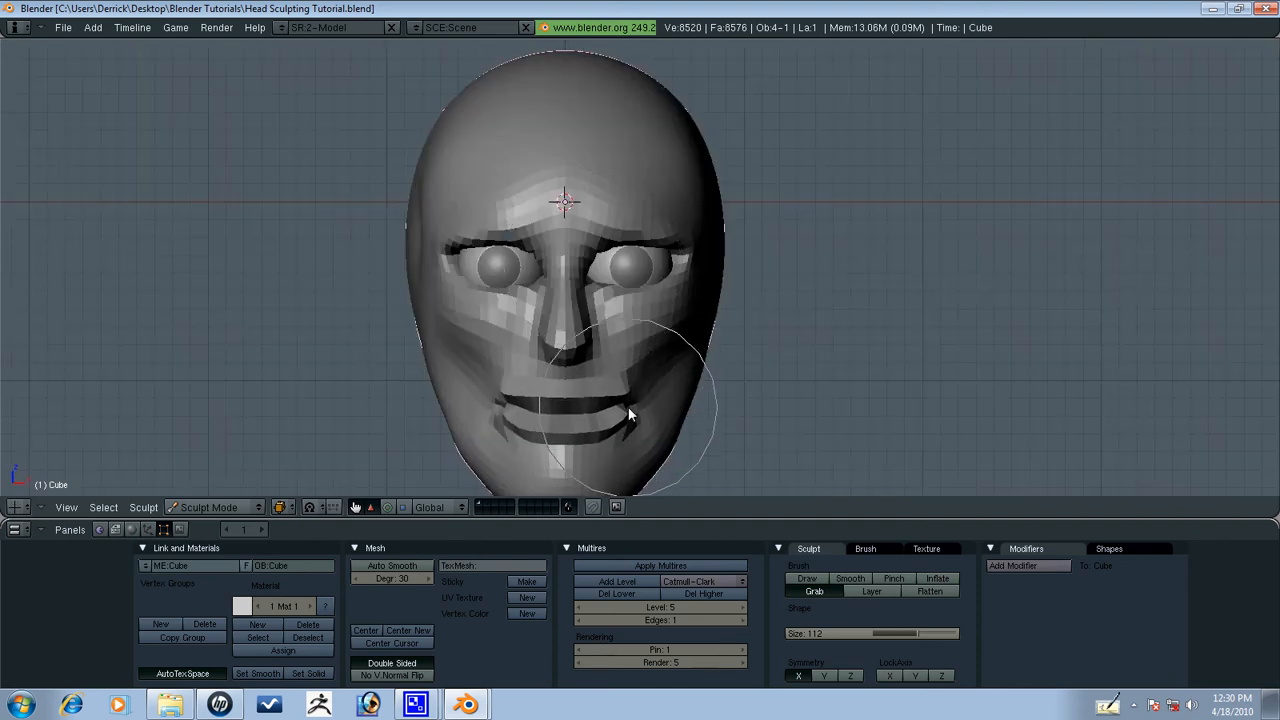
{"action": "left_click_drag", "start_coordinate": [630, 414], "coordinate": [560, 330]}
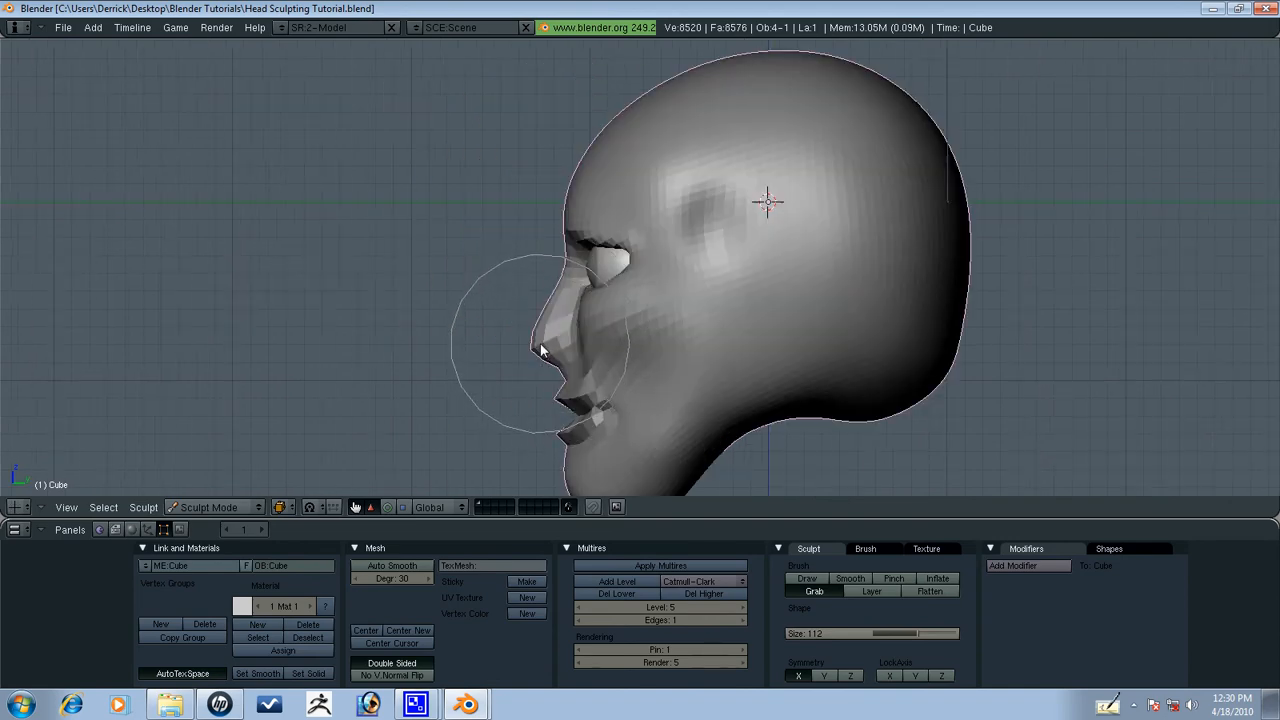
{"action": "left_click_drag", "start_coordinate": [540, 350], "coordinate": [564, 400]}
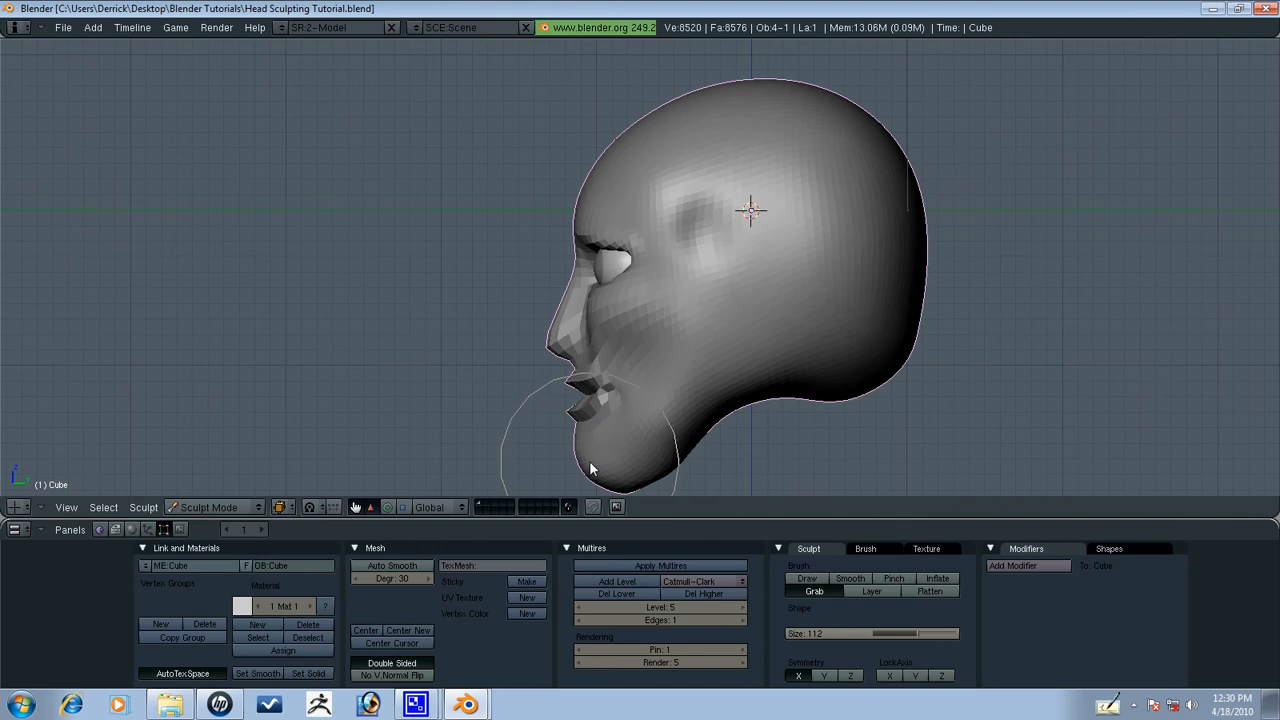
{"action": "left_click_drag", "start_coordinate": [590, 460], "coordinate": [620, 476]}
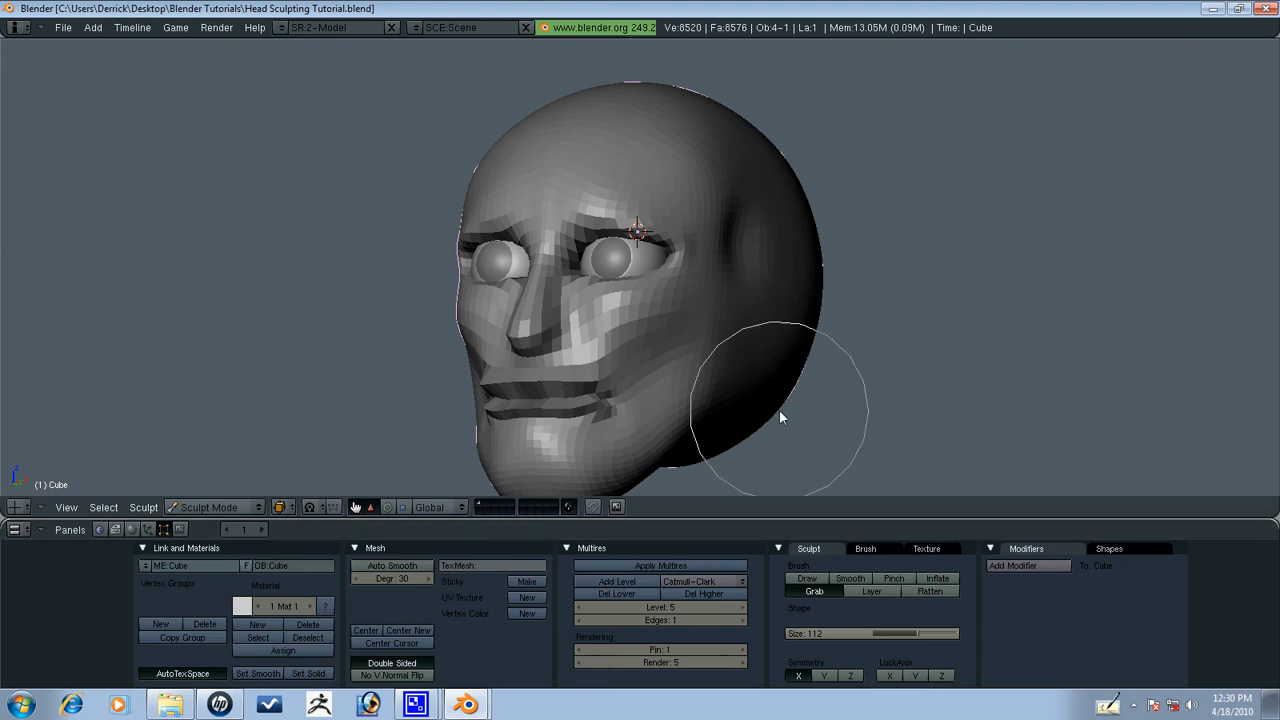
{"action": "mouse_move", "coordinate": [836, 628]}
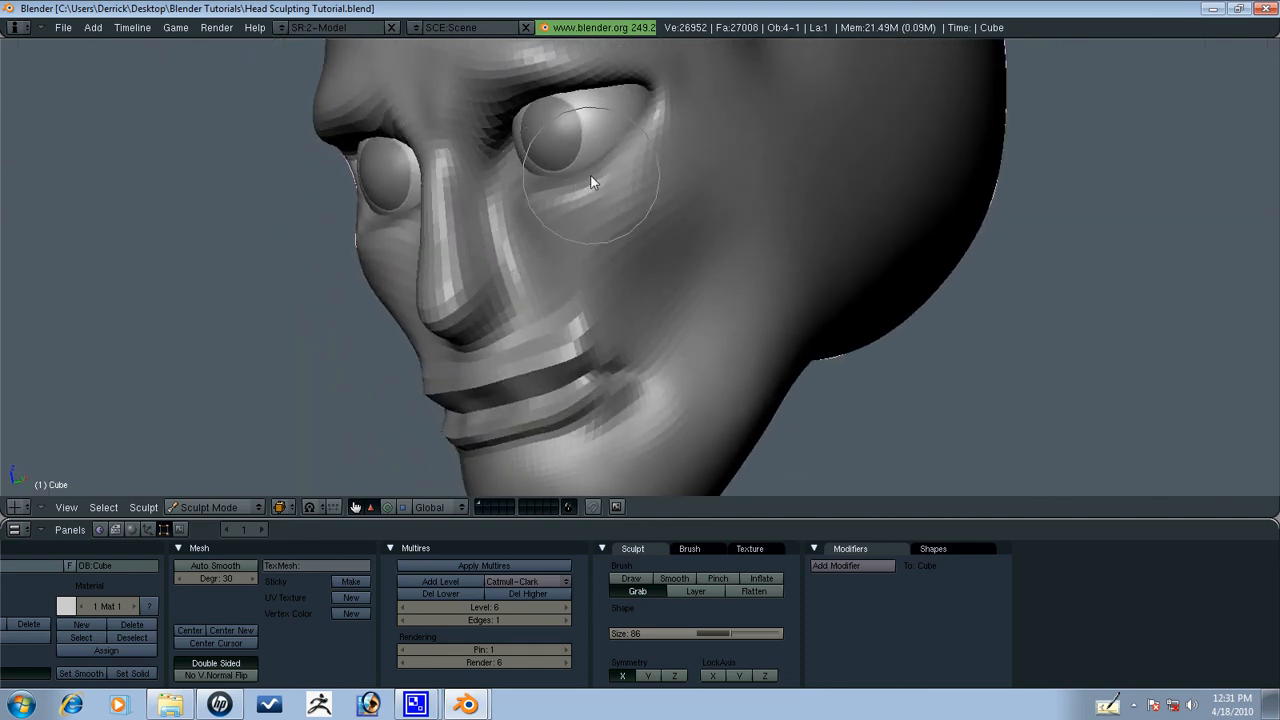
Refine the eyelids, brow and under-eye area, then pull the cheek into shape.
{"action": "left_click_drag", "start_coordinate": [590, 180], "coordinate": [504, 140]}
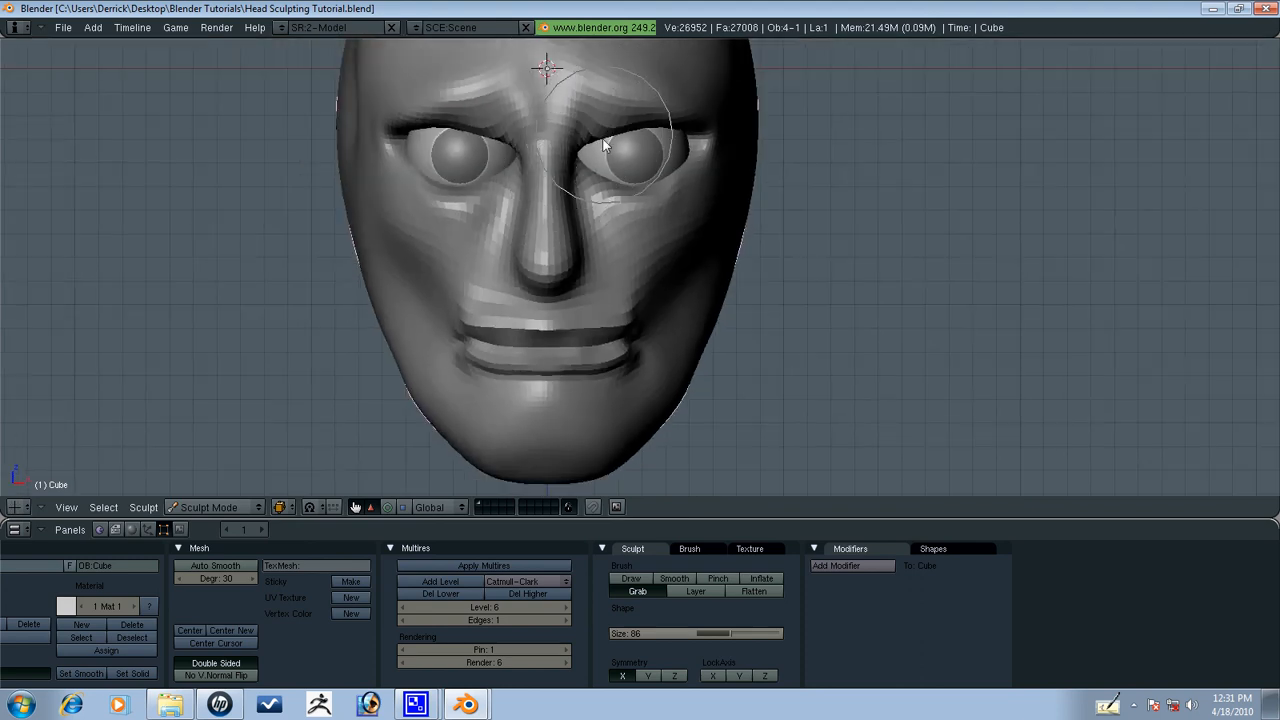
{"action": "left_click_drag", "start_coordinate": [604, 144], "coordinate": [670, 204]}
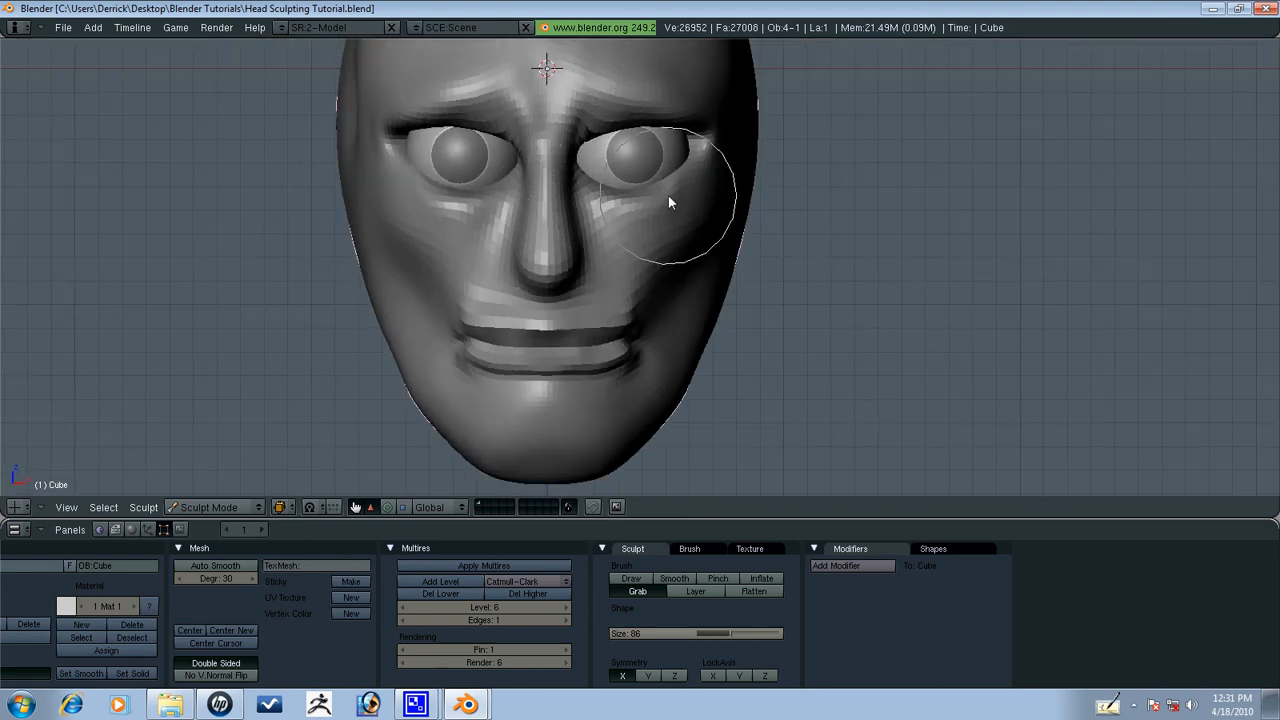
{"action": "left_click_drag", "start_coordinate": [670, 204], "coordinate": [688, 248]}
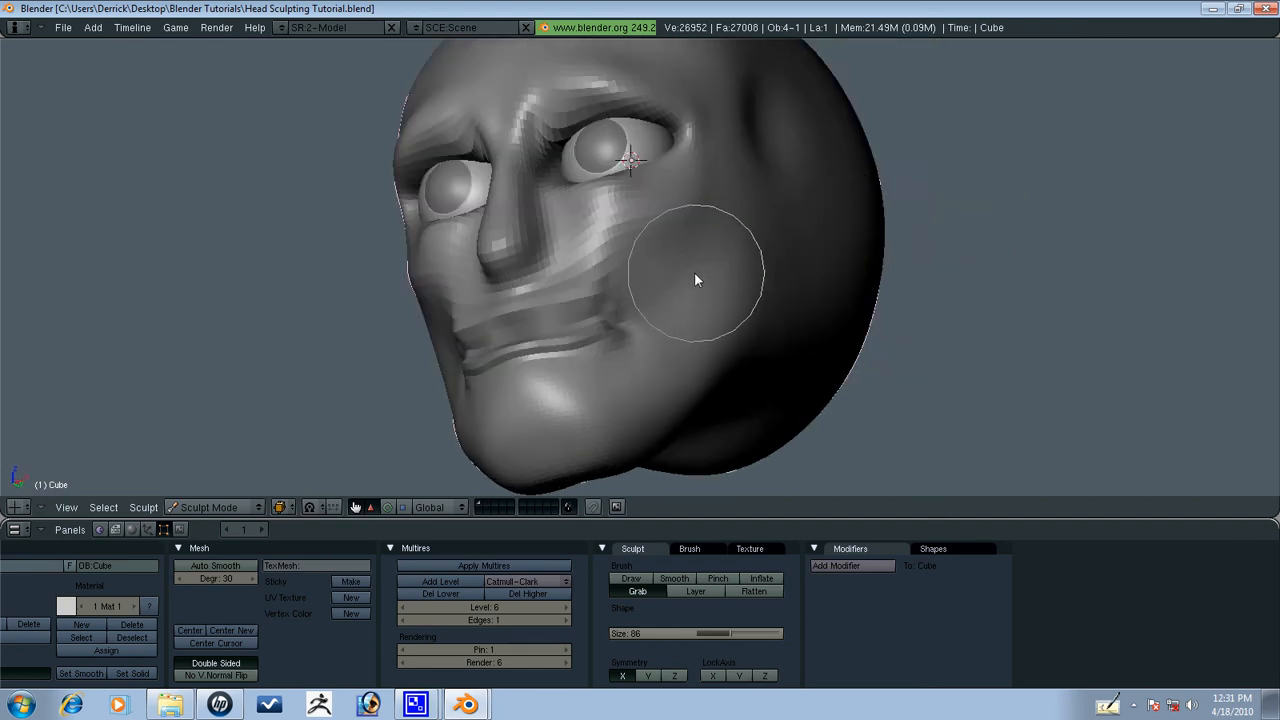
{"action": "left_click_drag", "start_coordinate": [696, 278], "coordinate": [556, 420]}
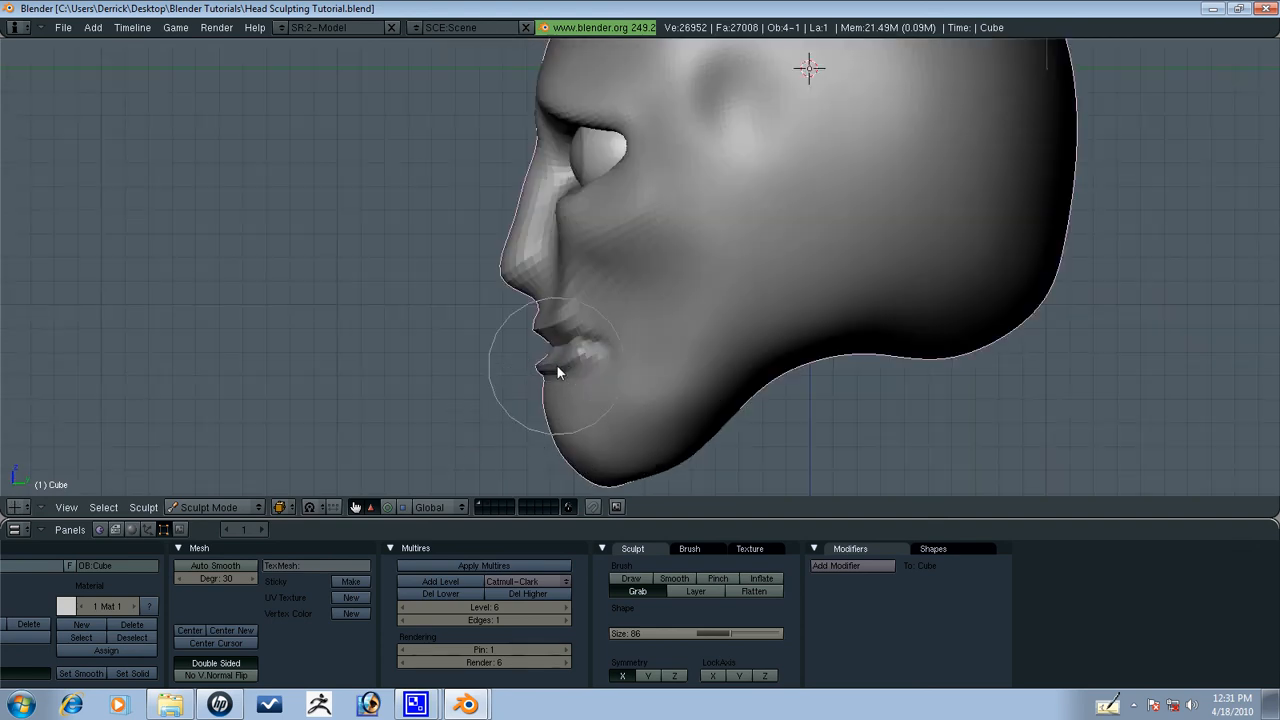
Shape the lips and chin in profile, the brow ridge from above, and the side of the nose.
{"action": "left_click_drag", "start_coordinate": [560, 370], "coordinate": [544, 400]}
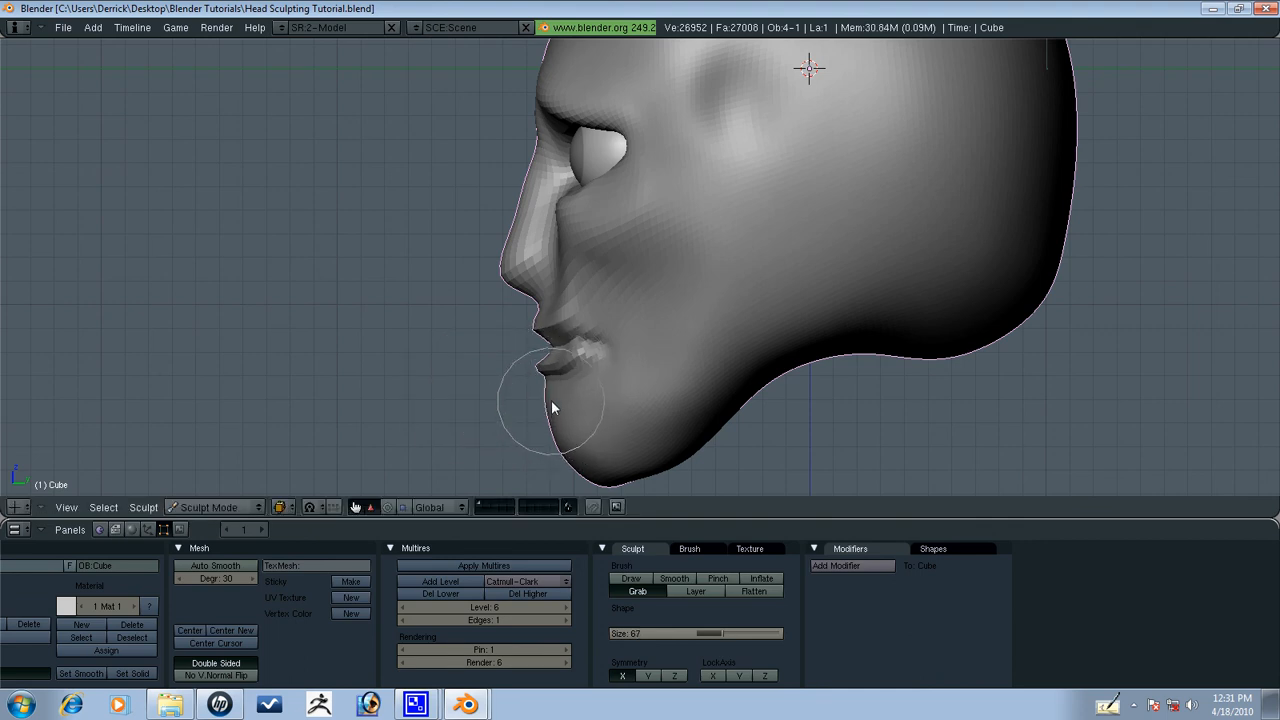
{"action": "left_click_drag", "start_coordinate": [550, 404], "coordinate": [596, 480]}
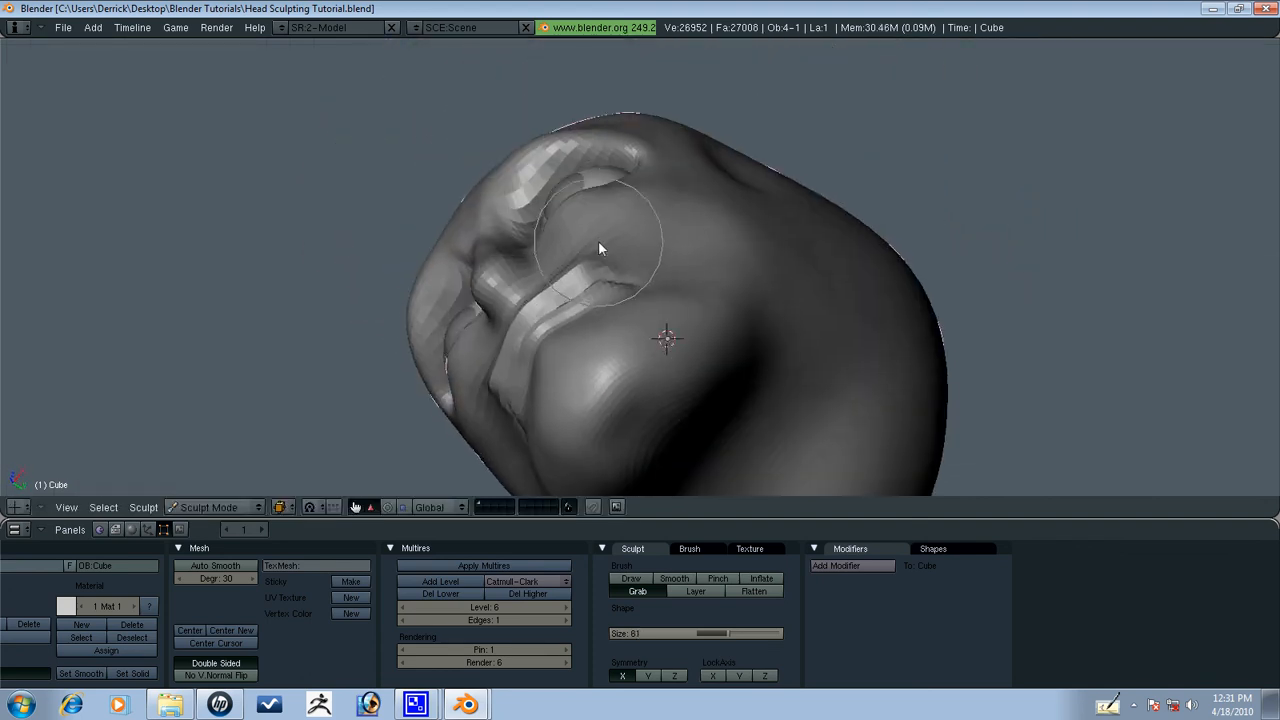
{"action": "left_click_drag", "start_coordinate": [600, 248], "coordinate": [570, 320]}
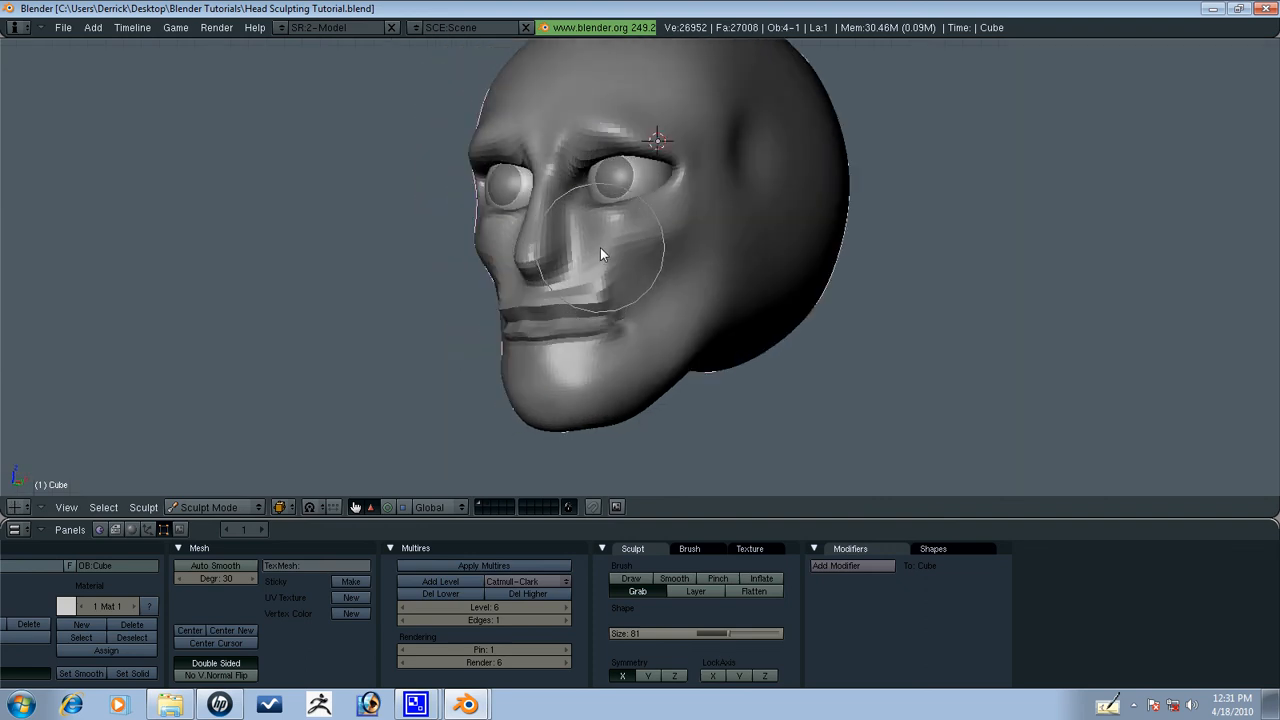
{"action": "left_click_drag", "start_coordinate": [600, 250], "coordinate": [570, 120]}
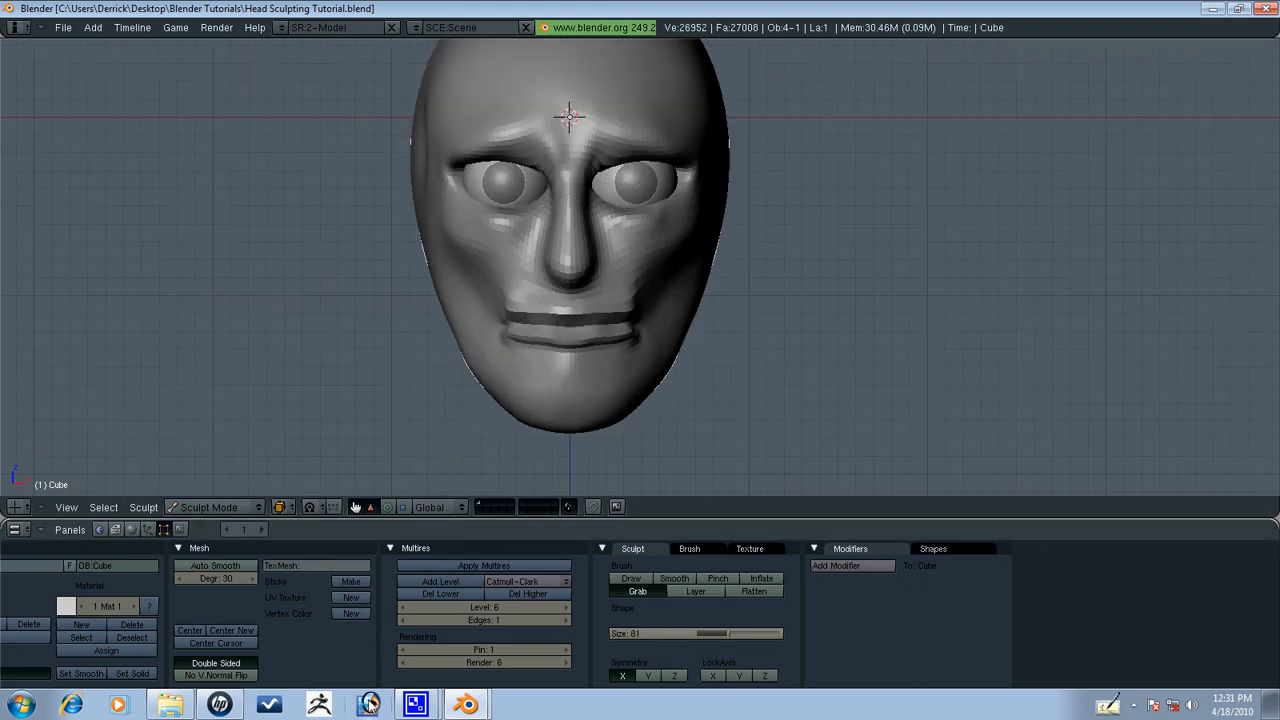